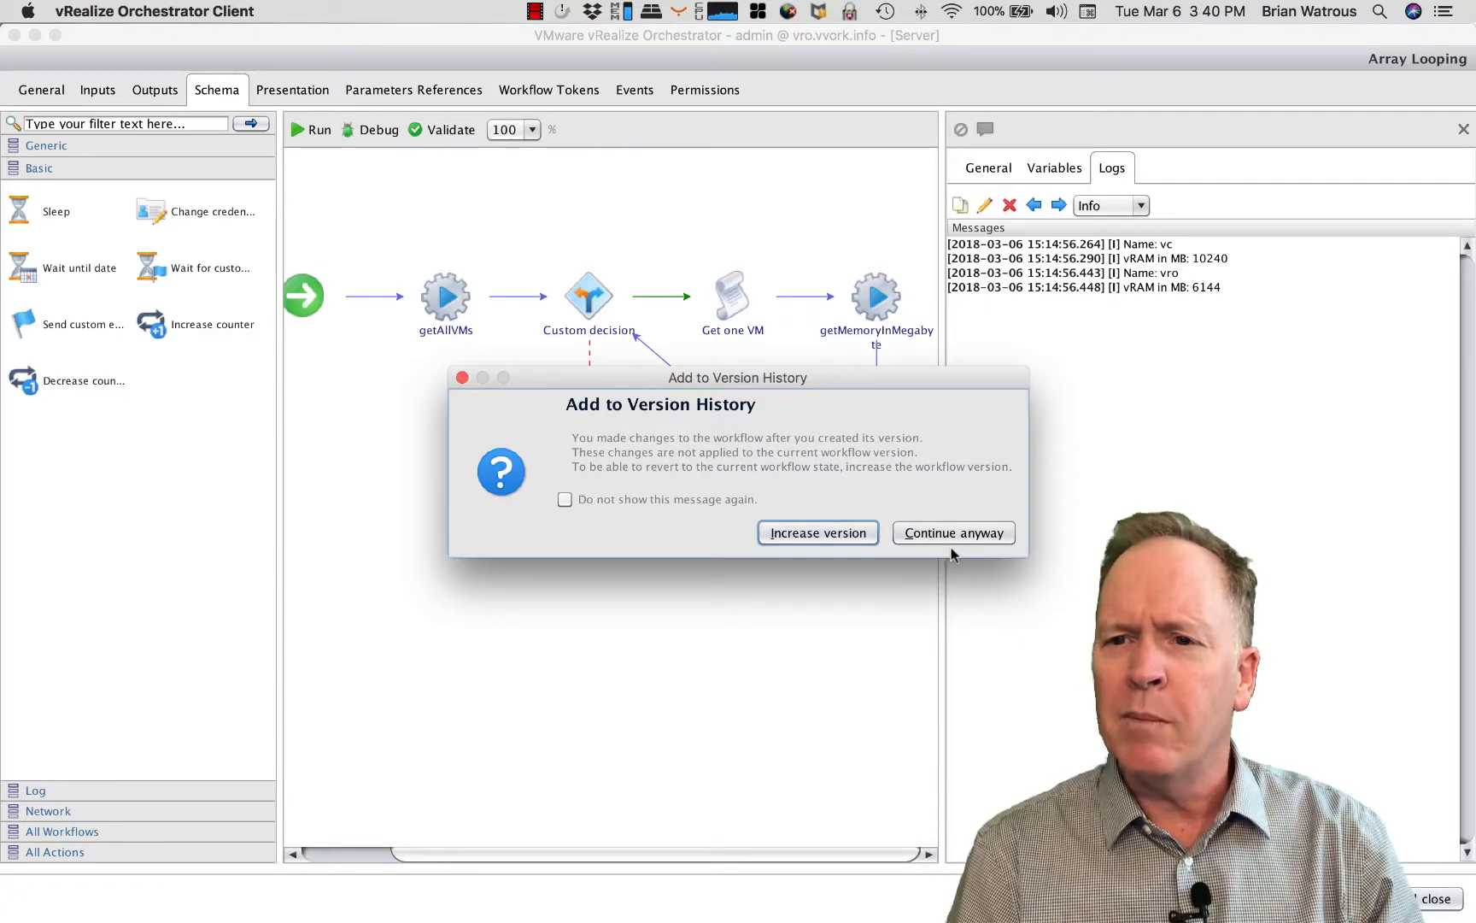
# Step: Continue without raising the version and select Array Looping in the workflow library
pyautogui.click(953, 533)
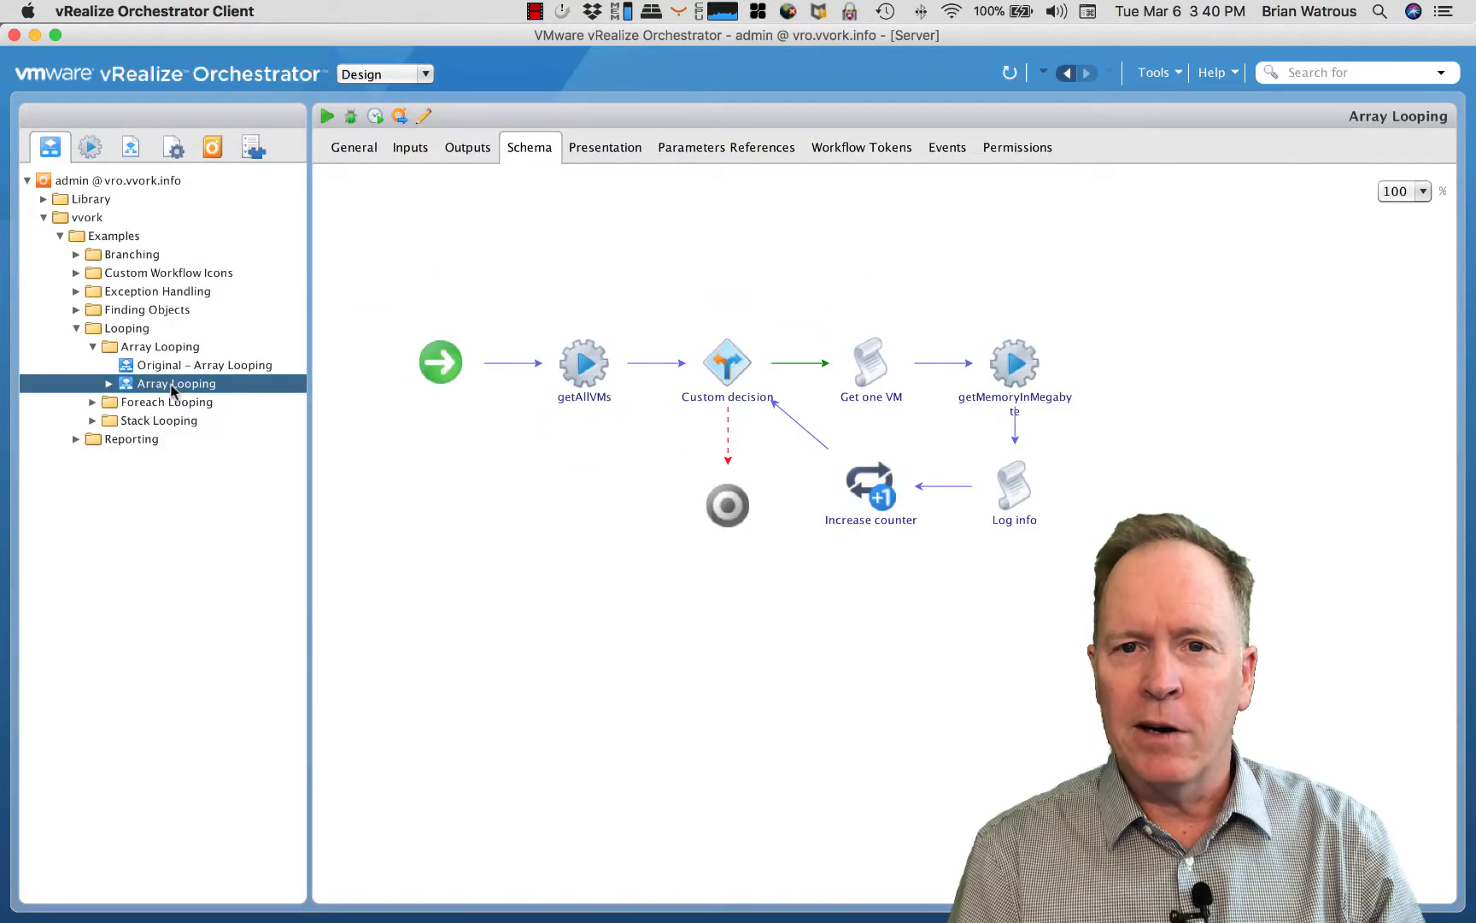
pyautogui.click(92, 421)
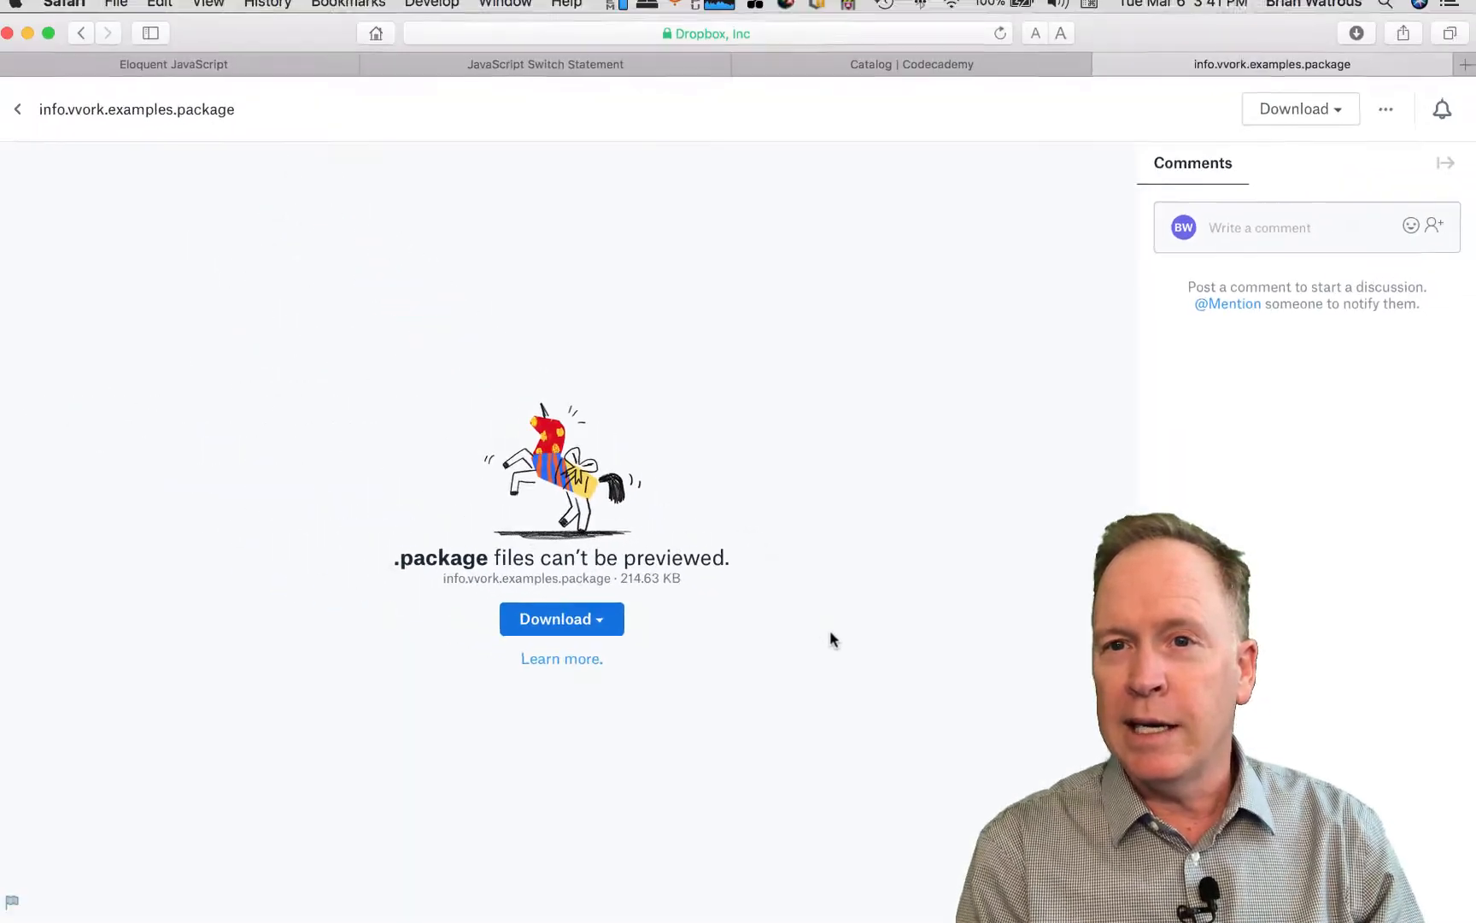
# Step: Search Google Images for 'cafeteria plate stacker' and scroll through the results
pyautogui.click(1463, 73)
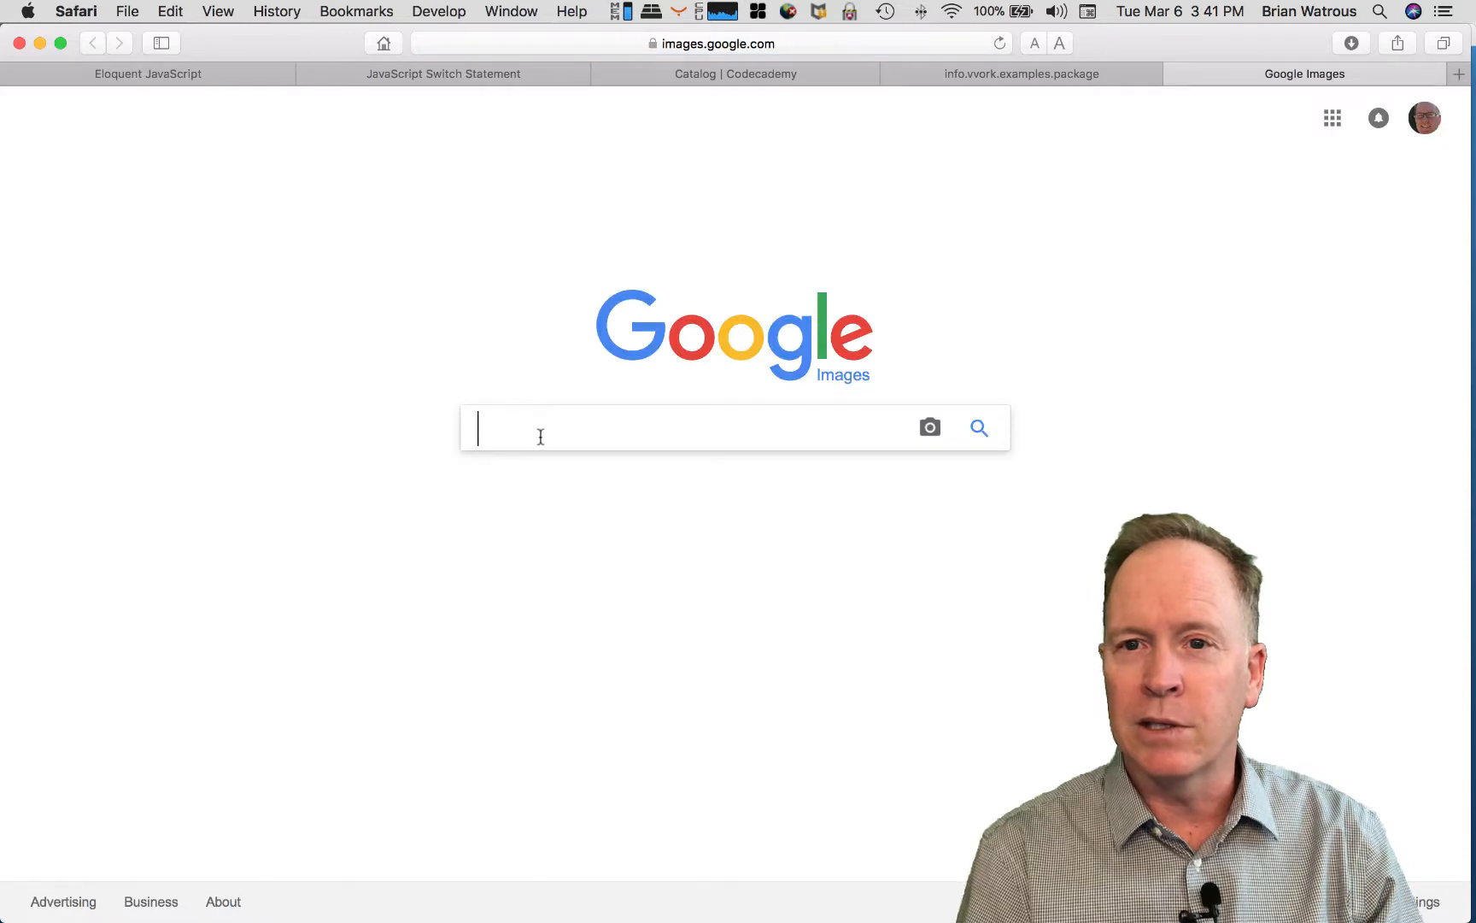
pyautogui.write('cafe')
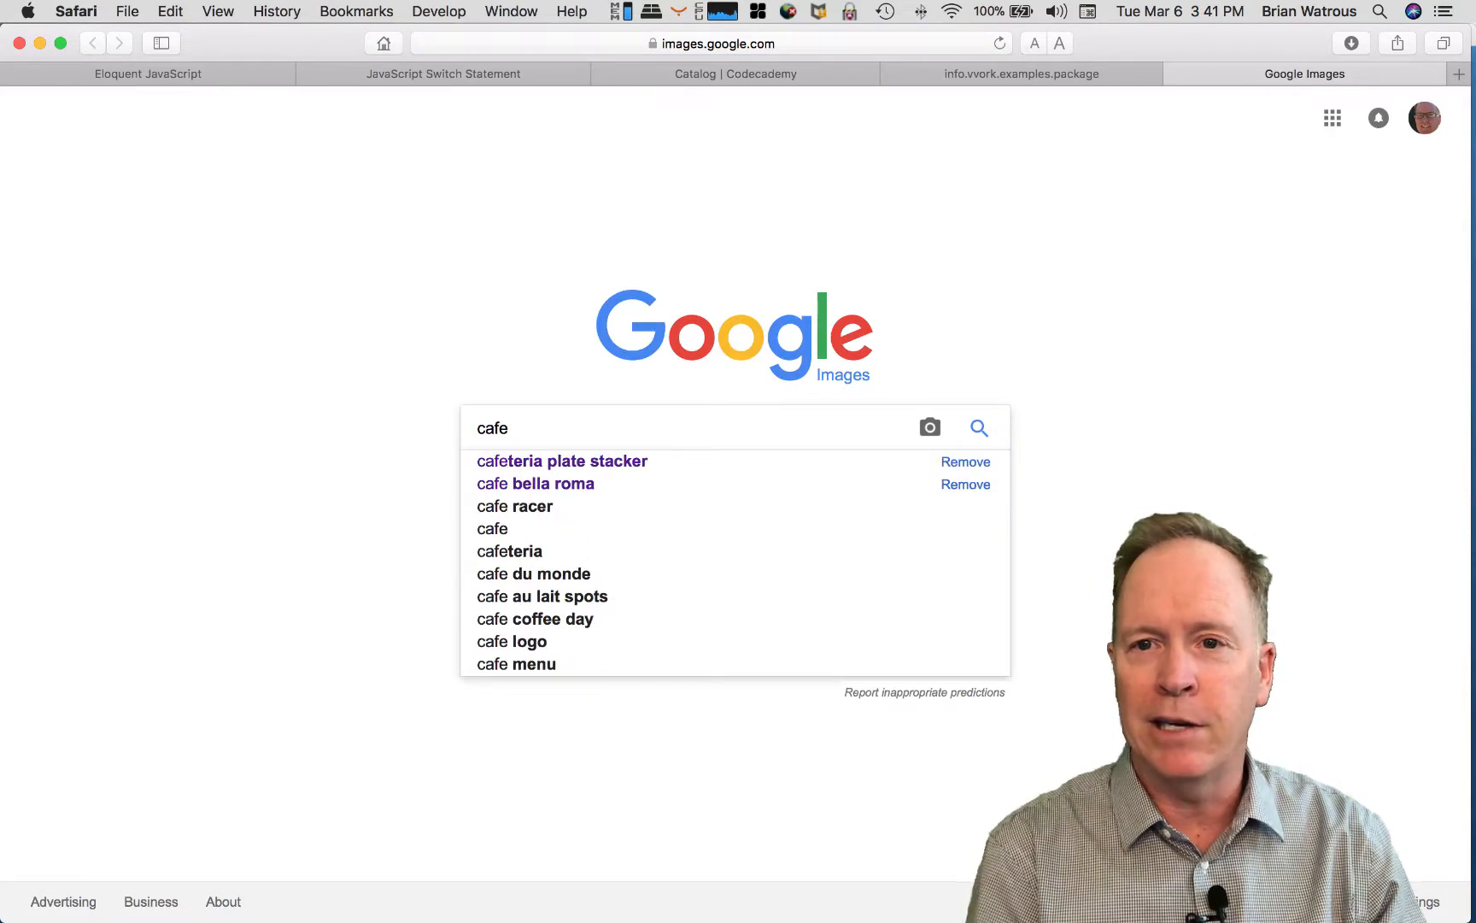
pyautogui.click(562, 462)
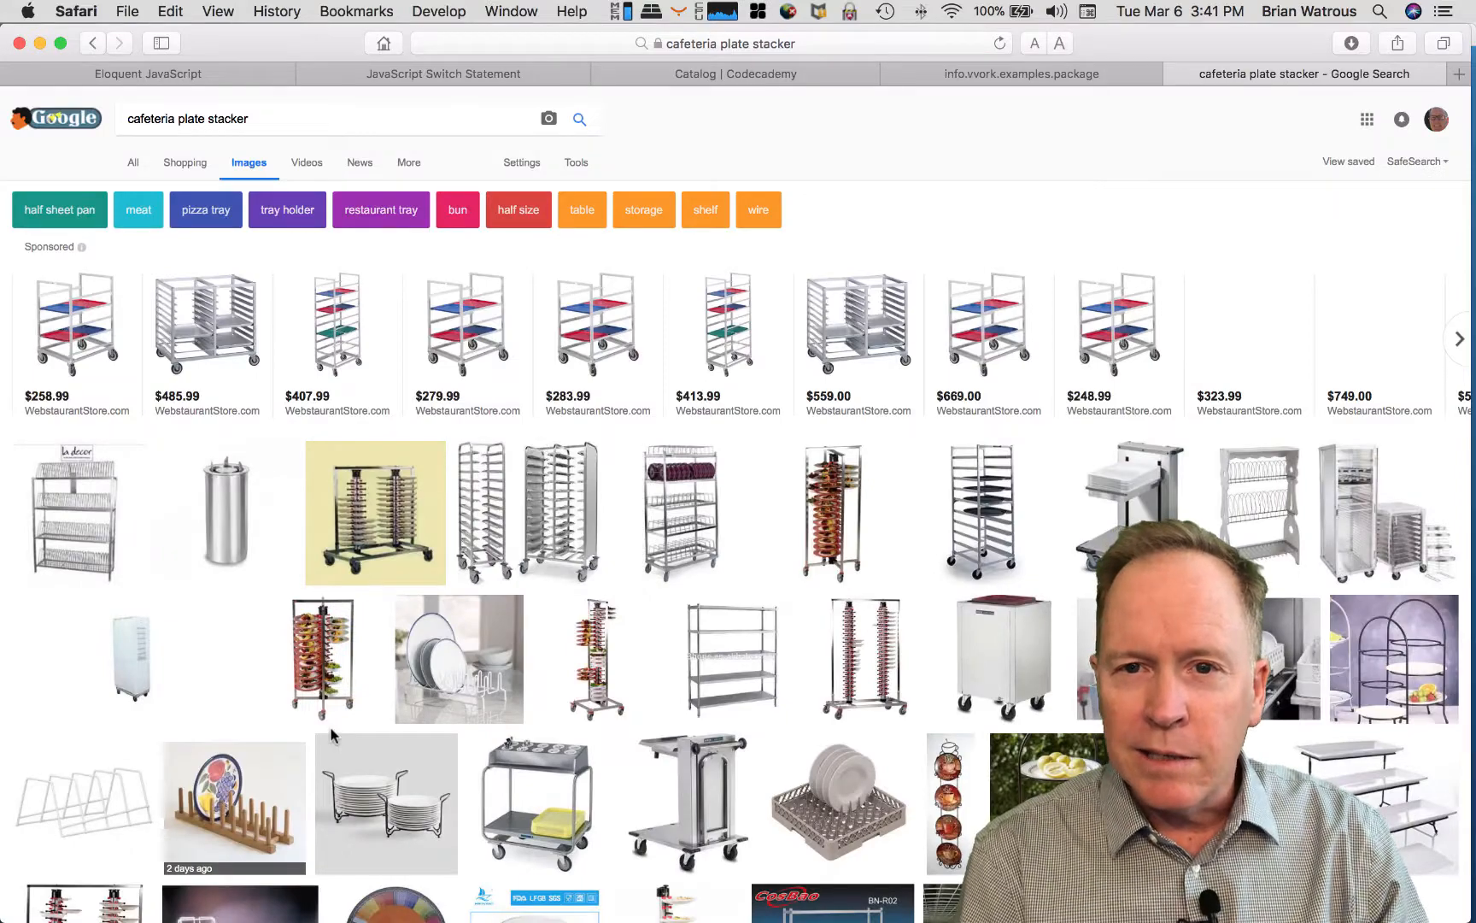
pyautogui.scroll(-3)
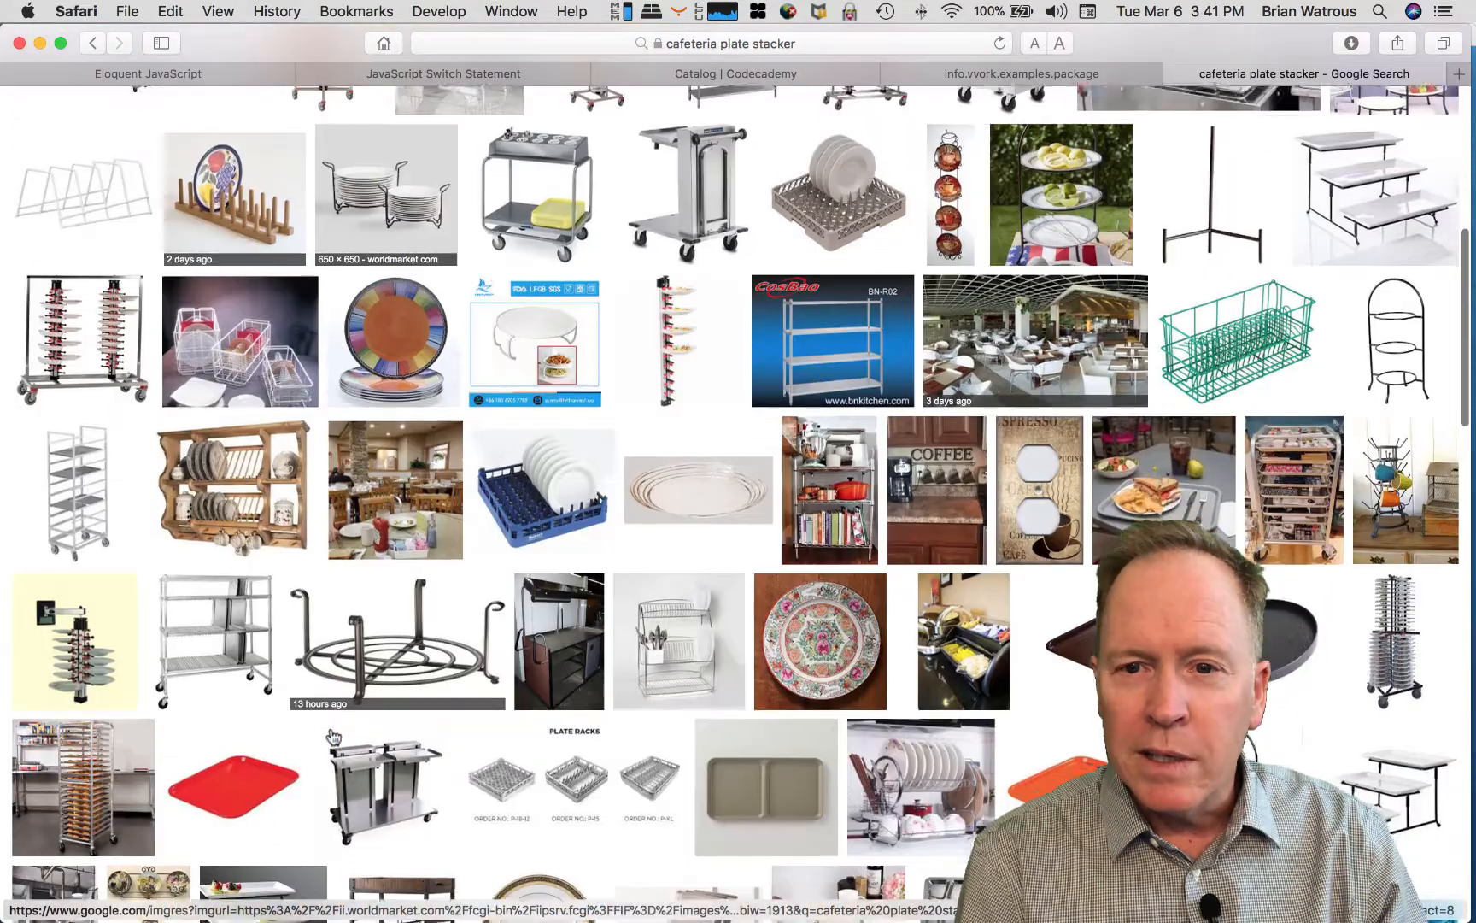
pyautogui.scroll(-3)
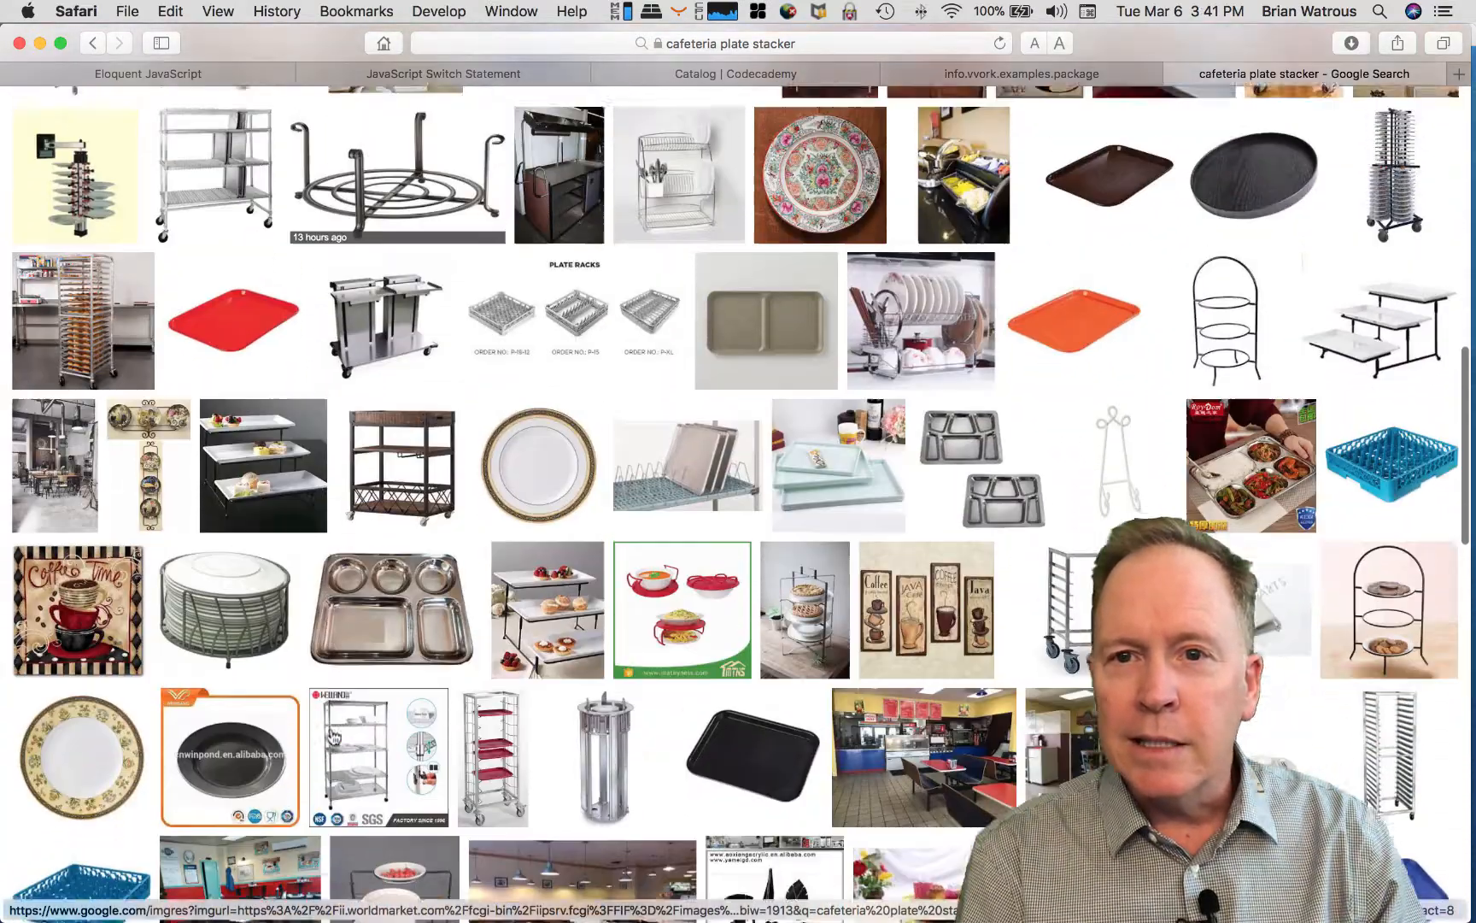
pyautogui.scroll(-3)
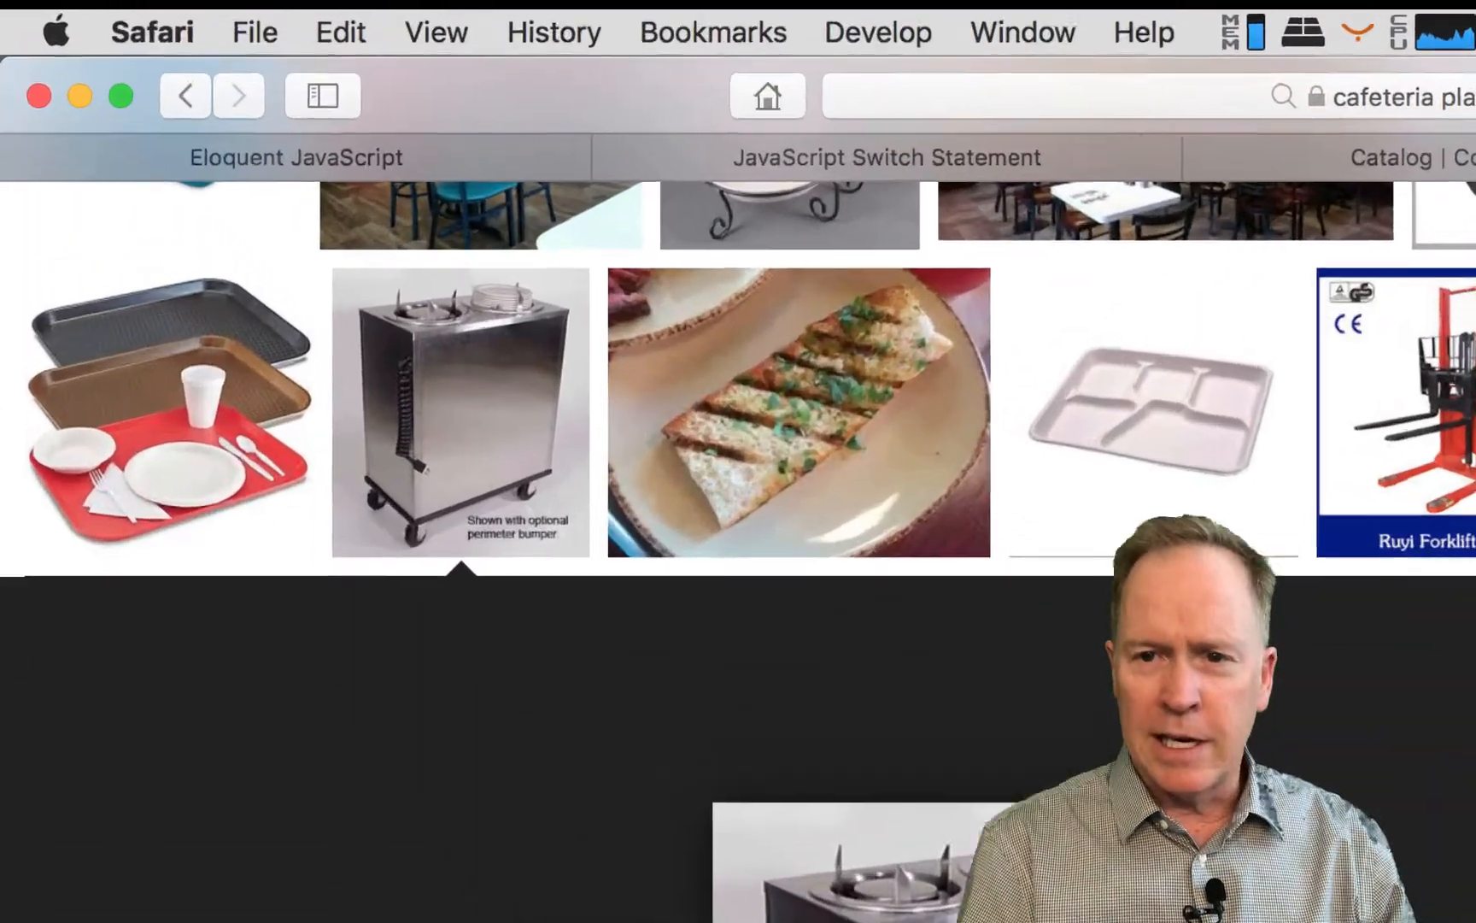
# Step: Enlarge the stainless steel plate dispenser cart picture in the preview panel
pyautogui.click(461, 412)
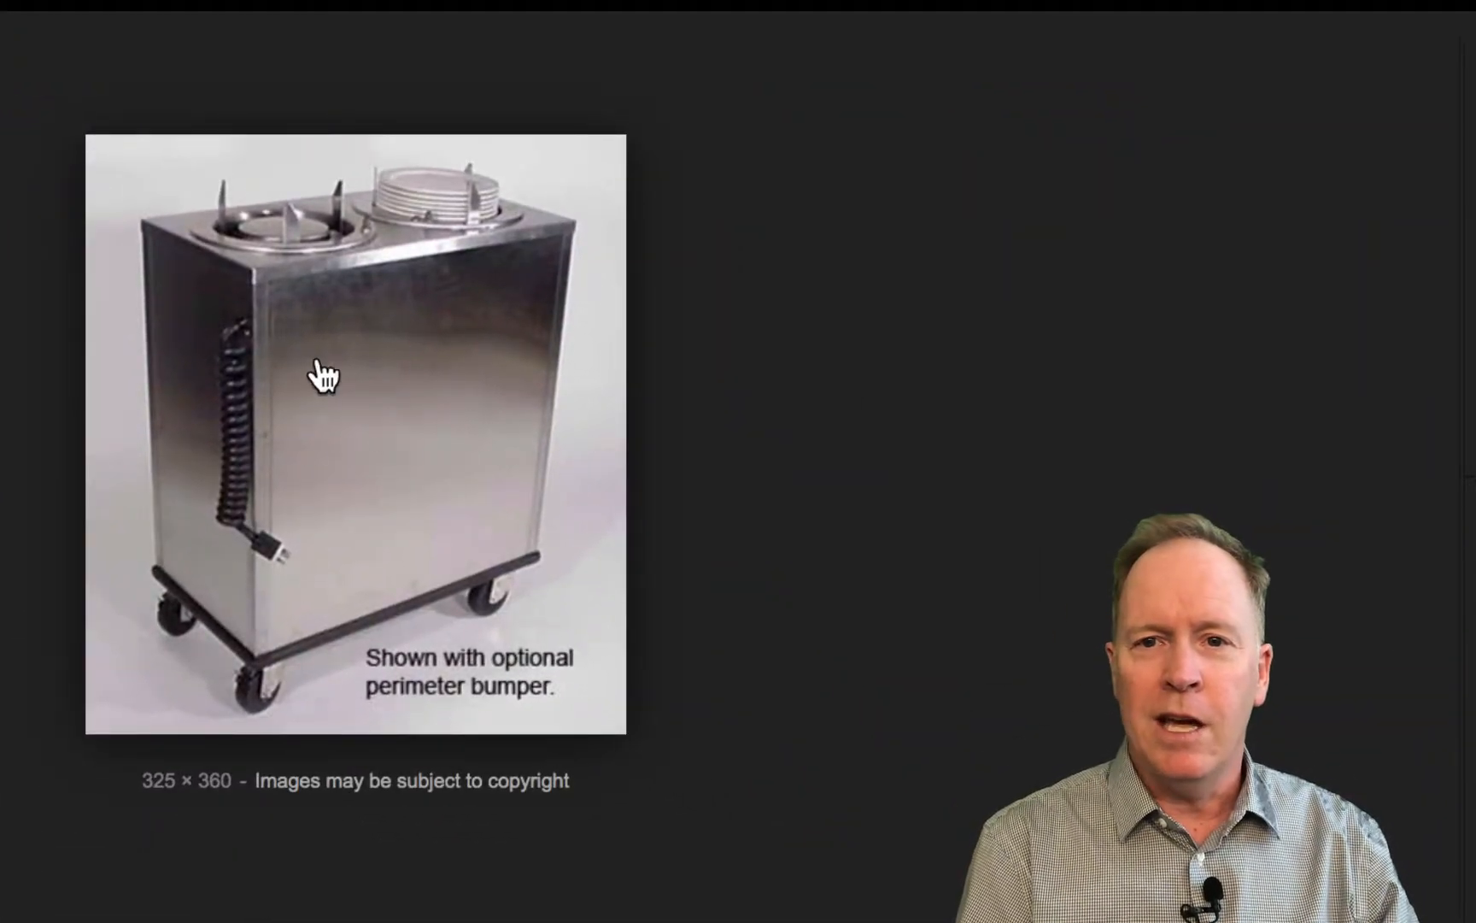
pyautogui.moveTo(246, 700)
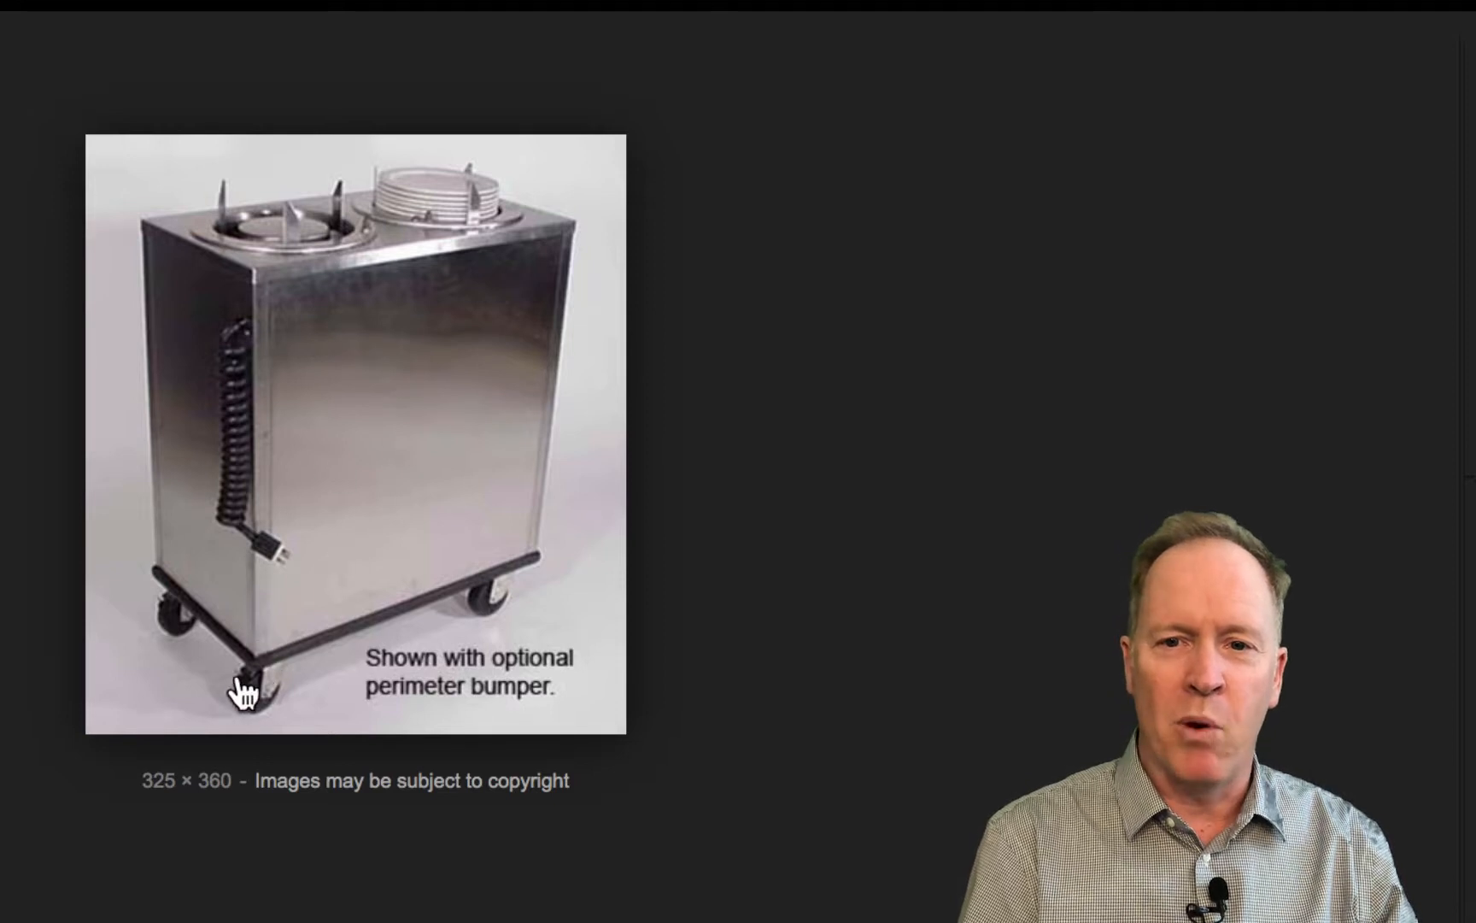
pyautogui.moveTo(314, 520)
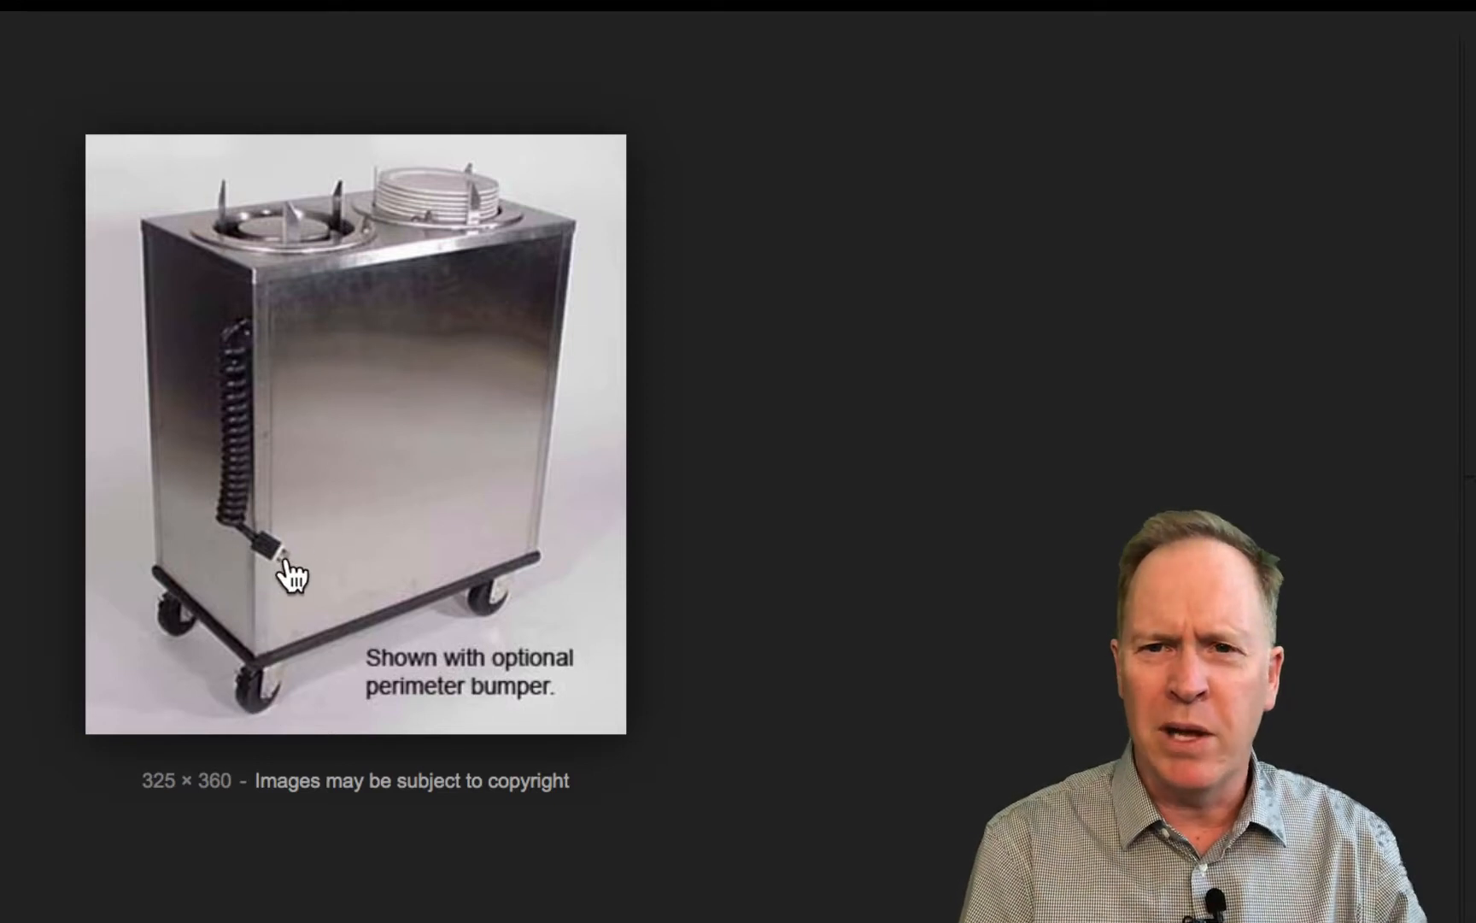
pyautogui.moveTo(355, 506)
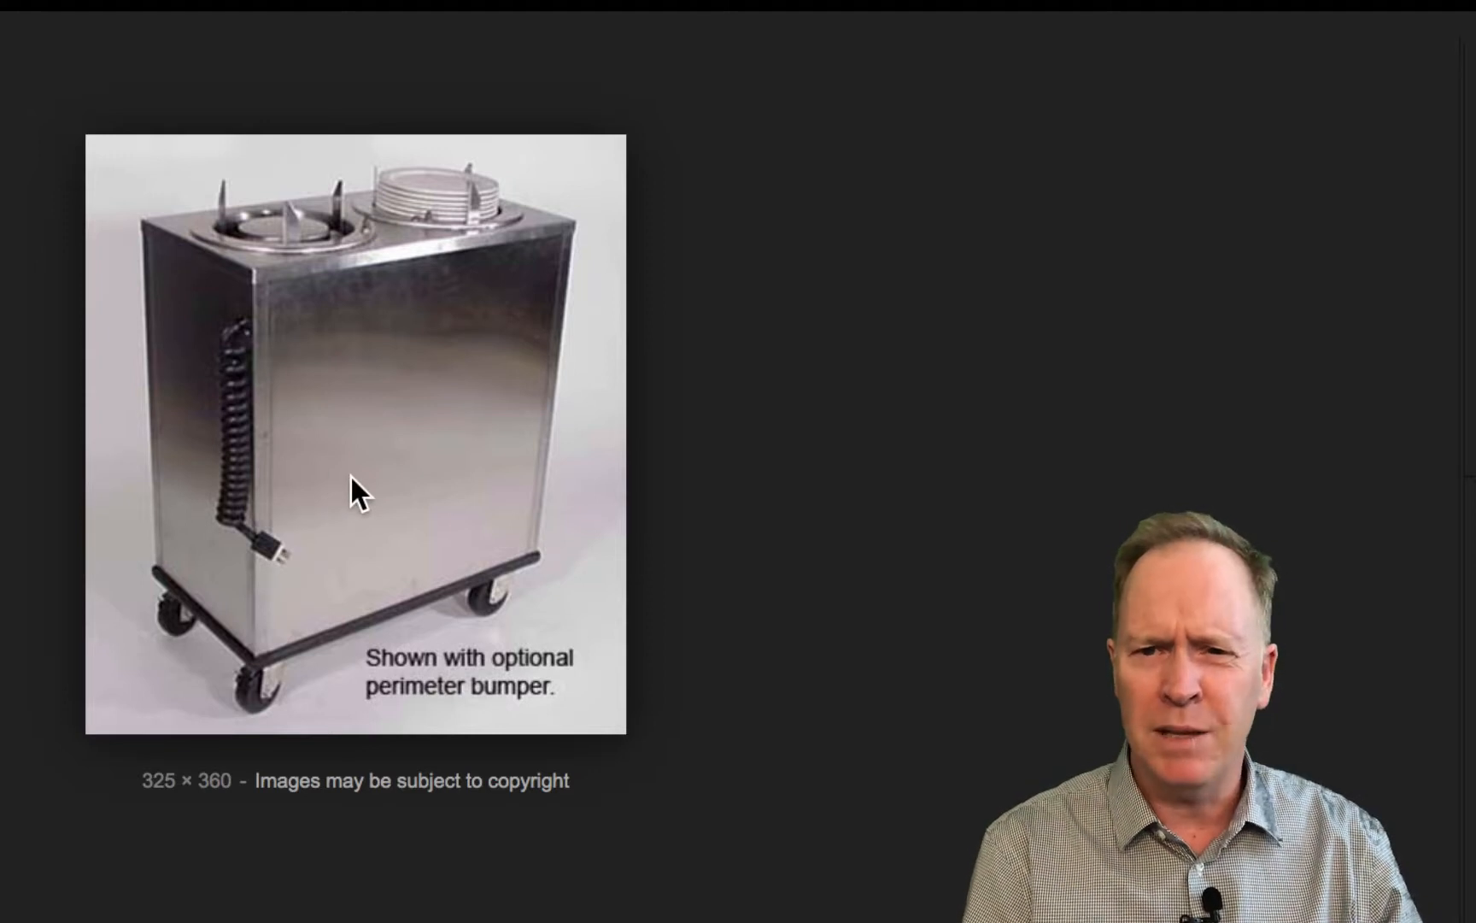
pyautogui.moveTo(325, 521)
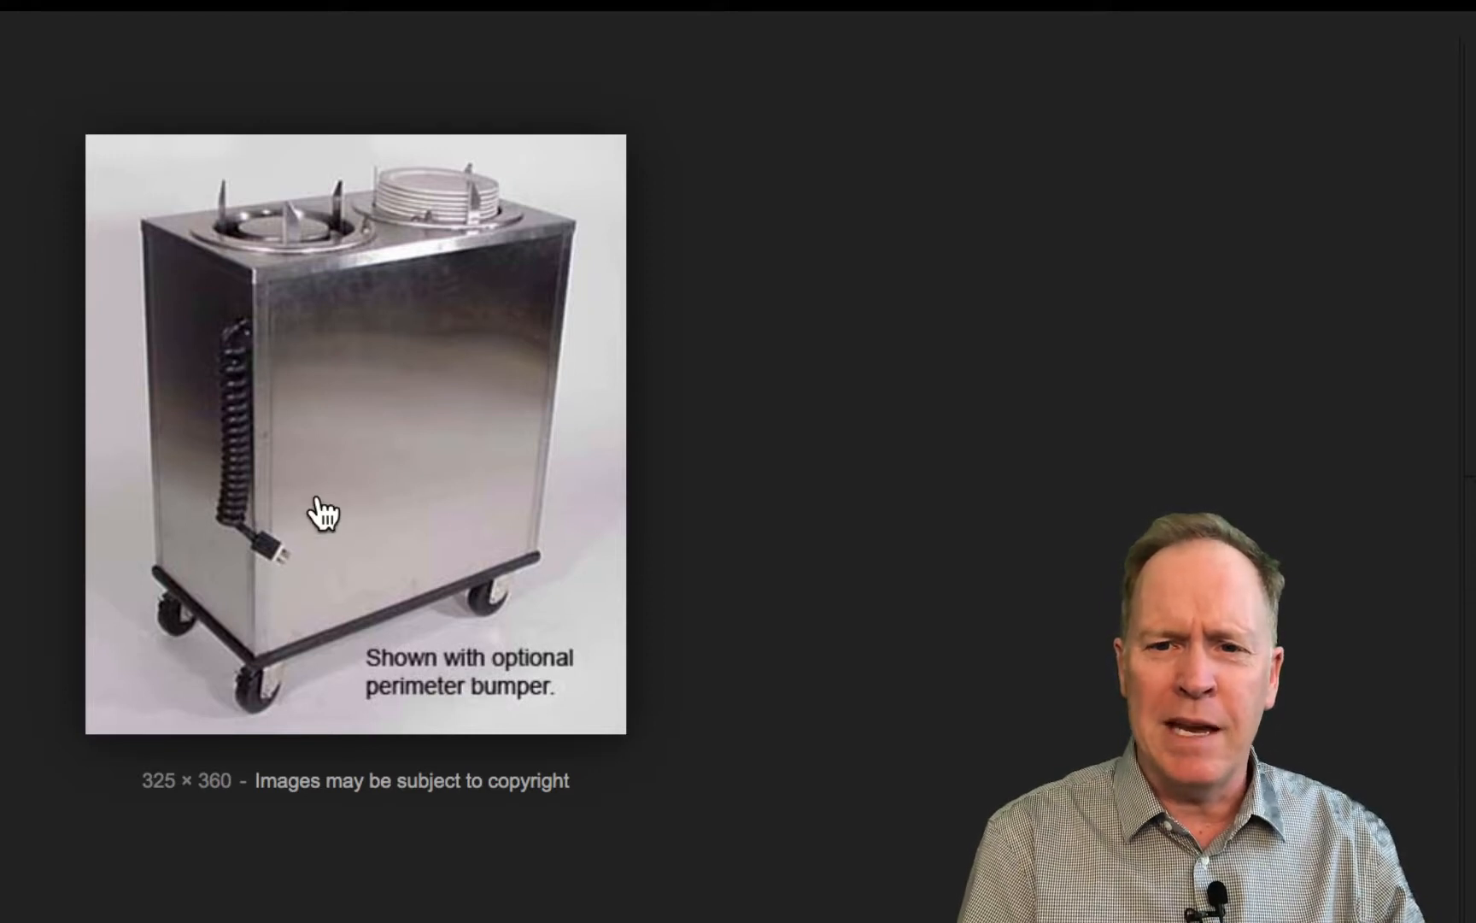
pyautogui.moveTo(463, 243)
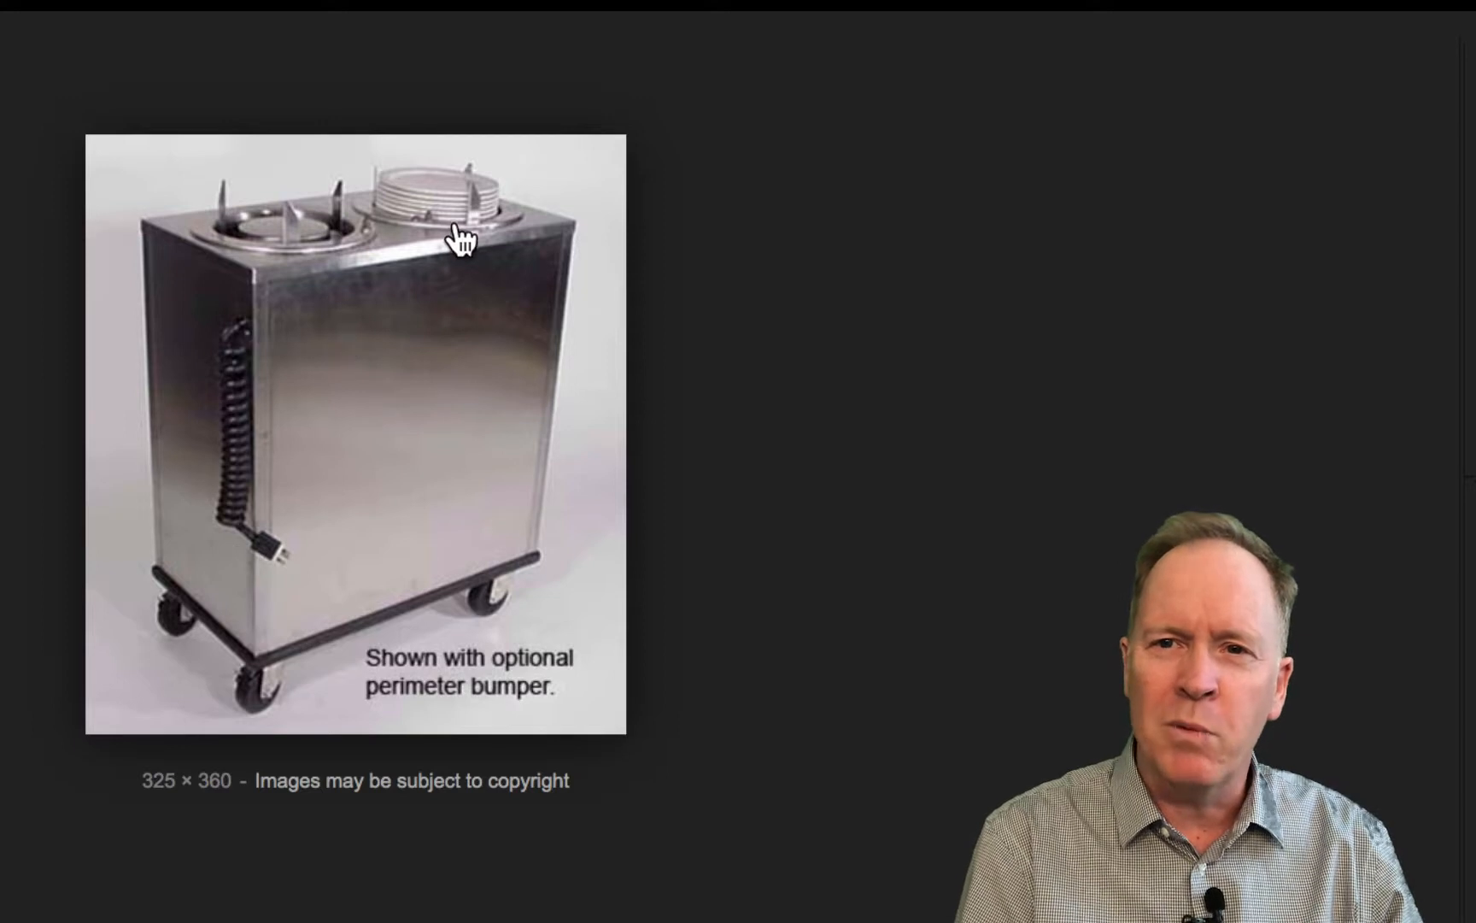
pyautogui.moveTo(287, 227)
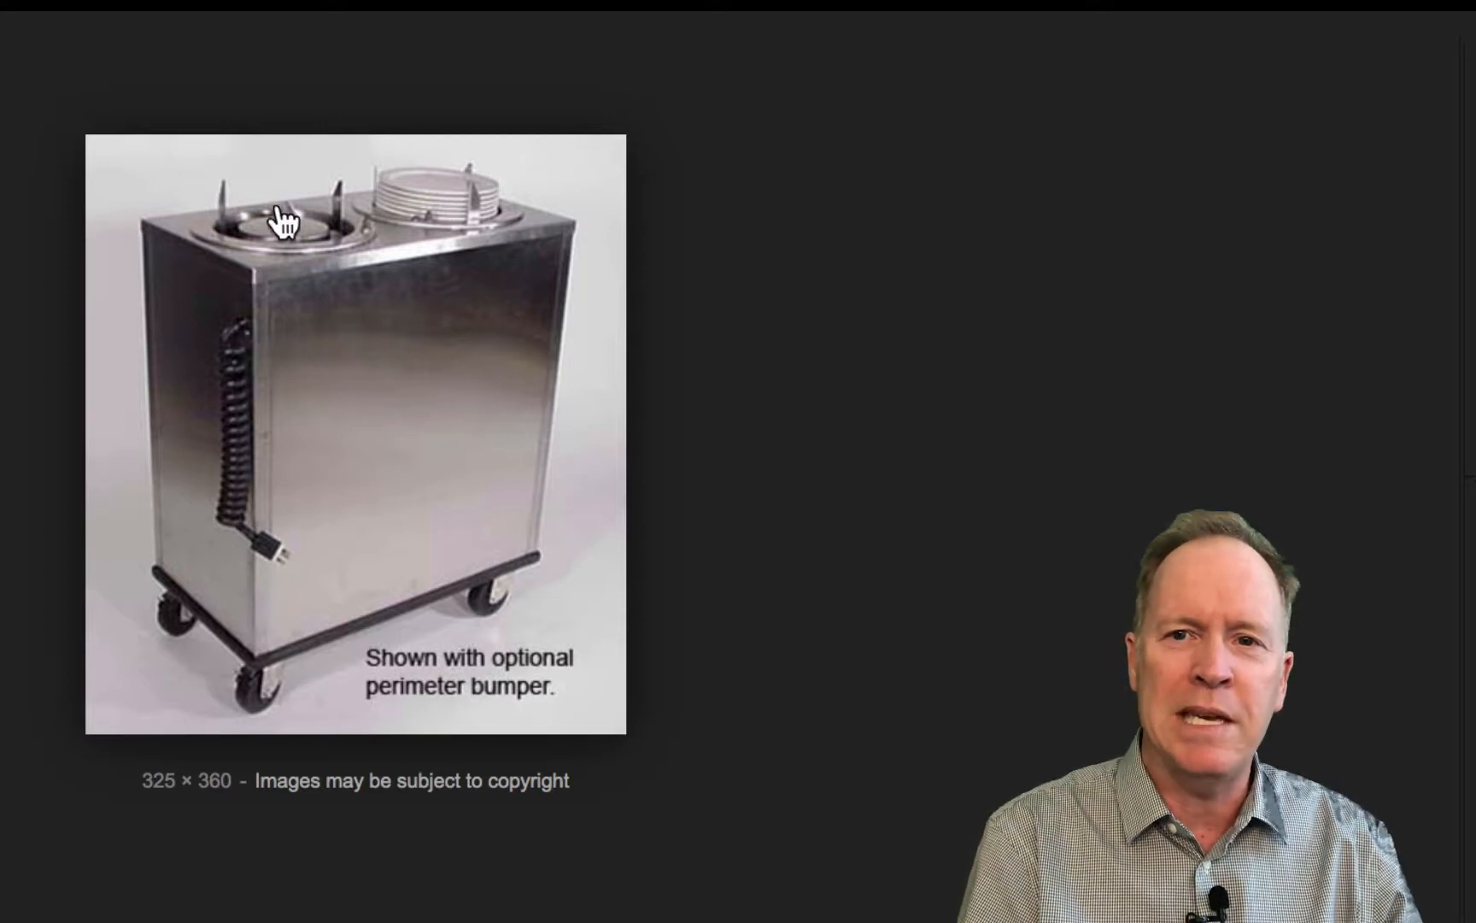
pyautogui.moveTo(451, 264)
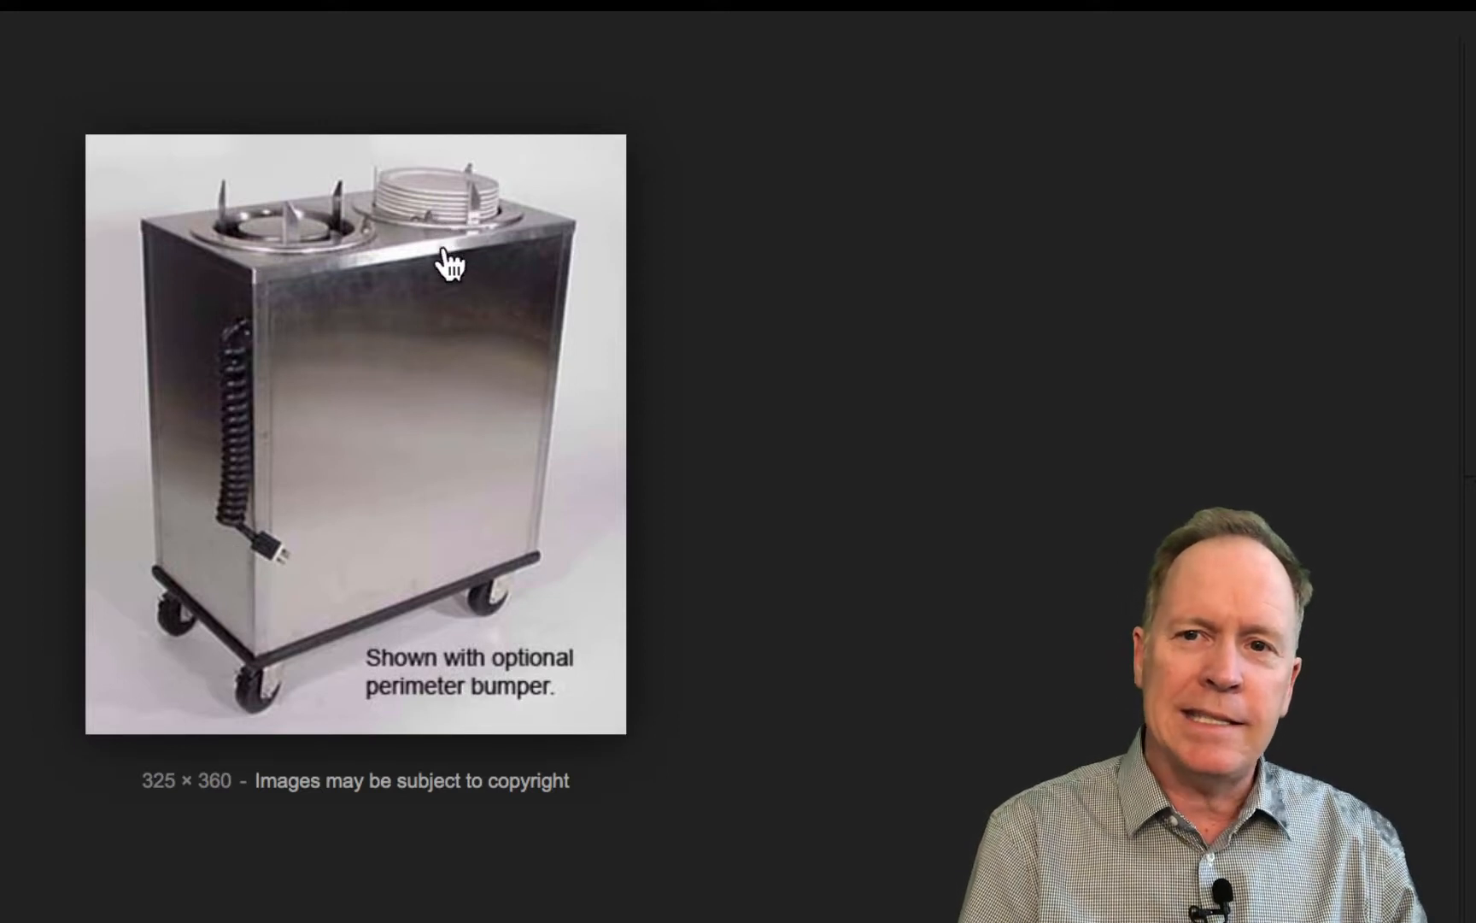
pyautogui.moveTo(449, 324)
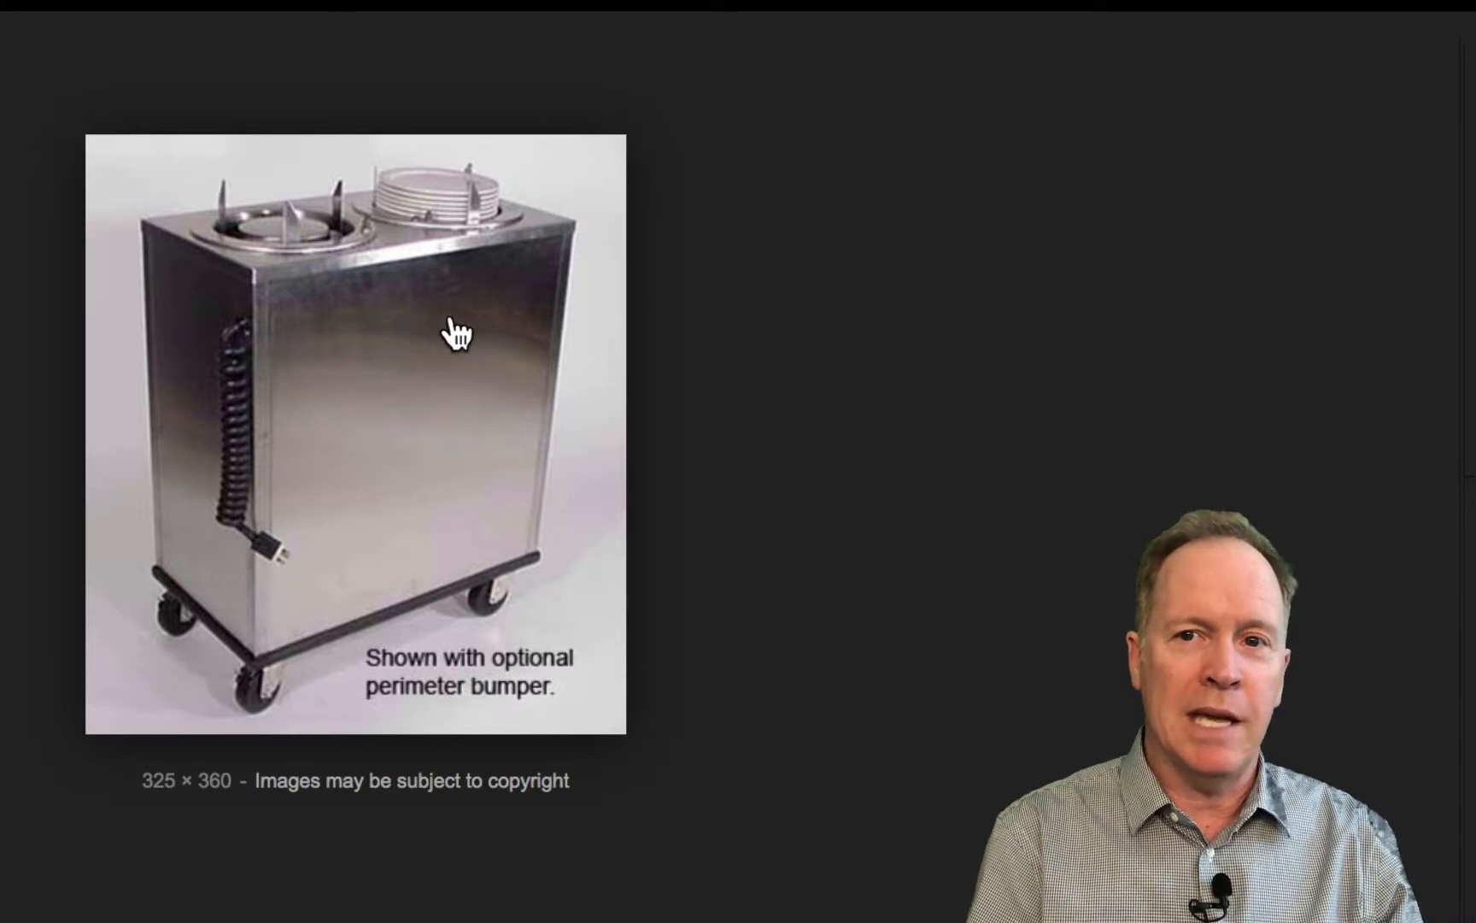
pyautogui.moveTo(470, 157)
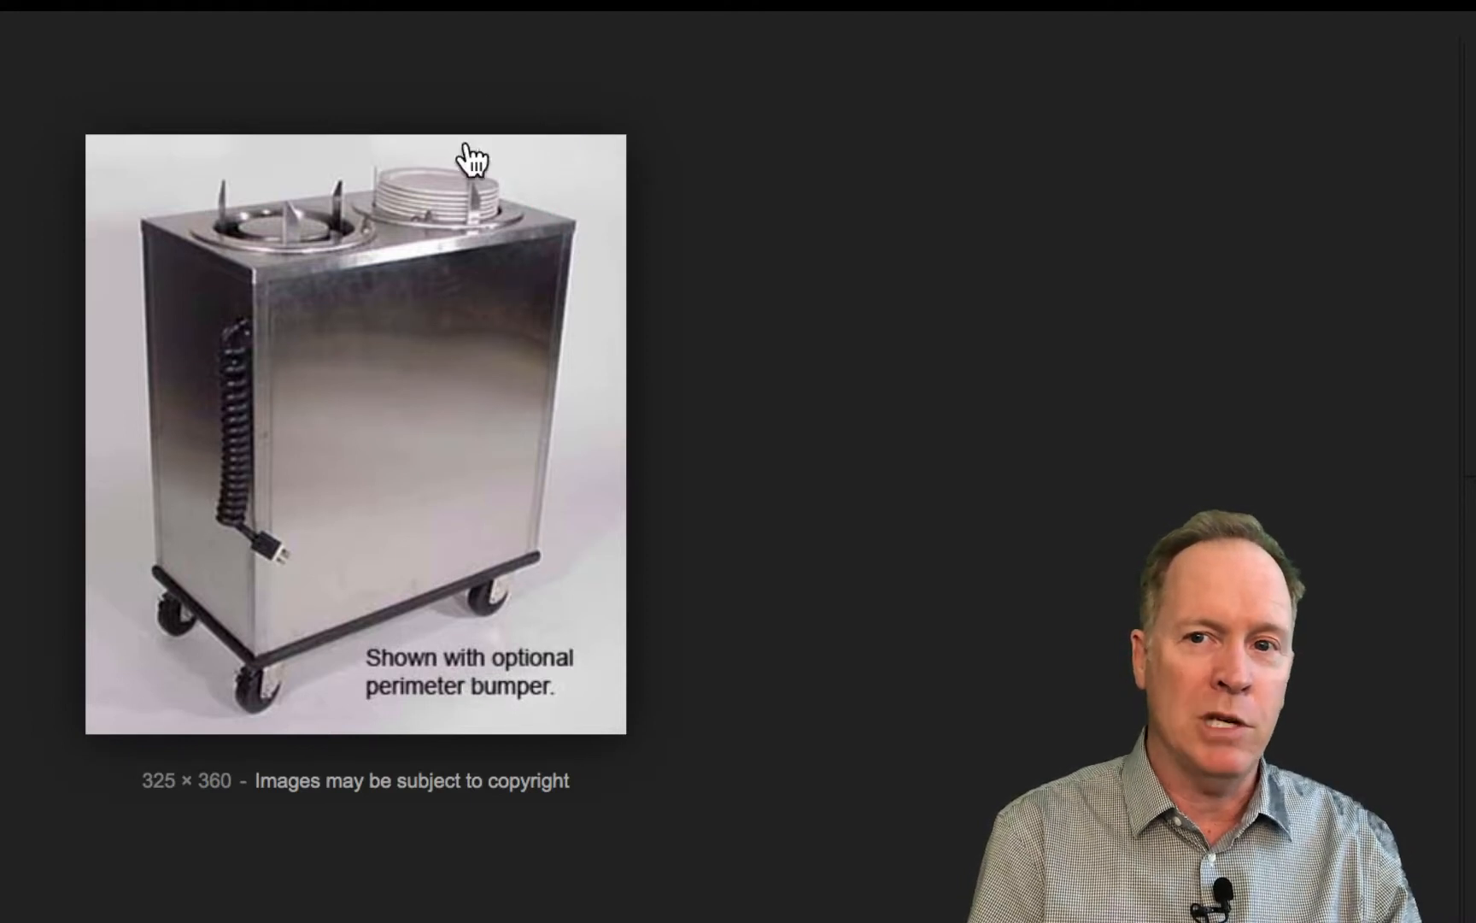
pyautogui.moveTo(586, 59)
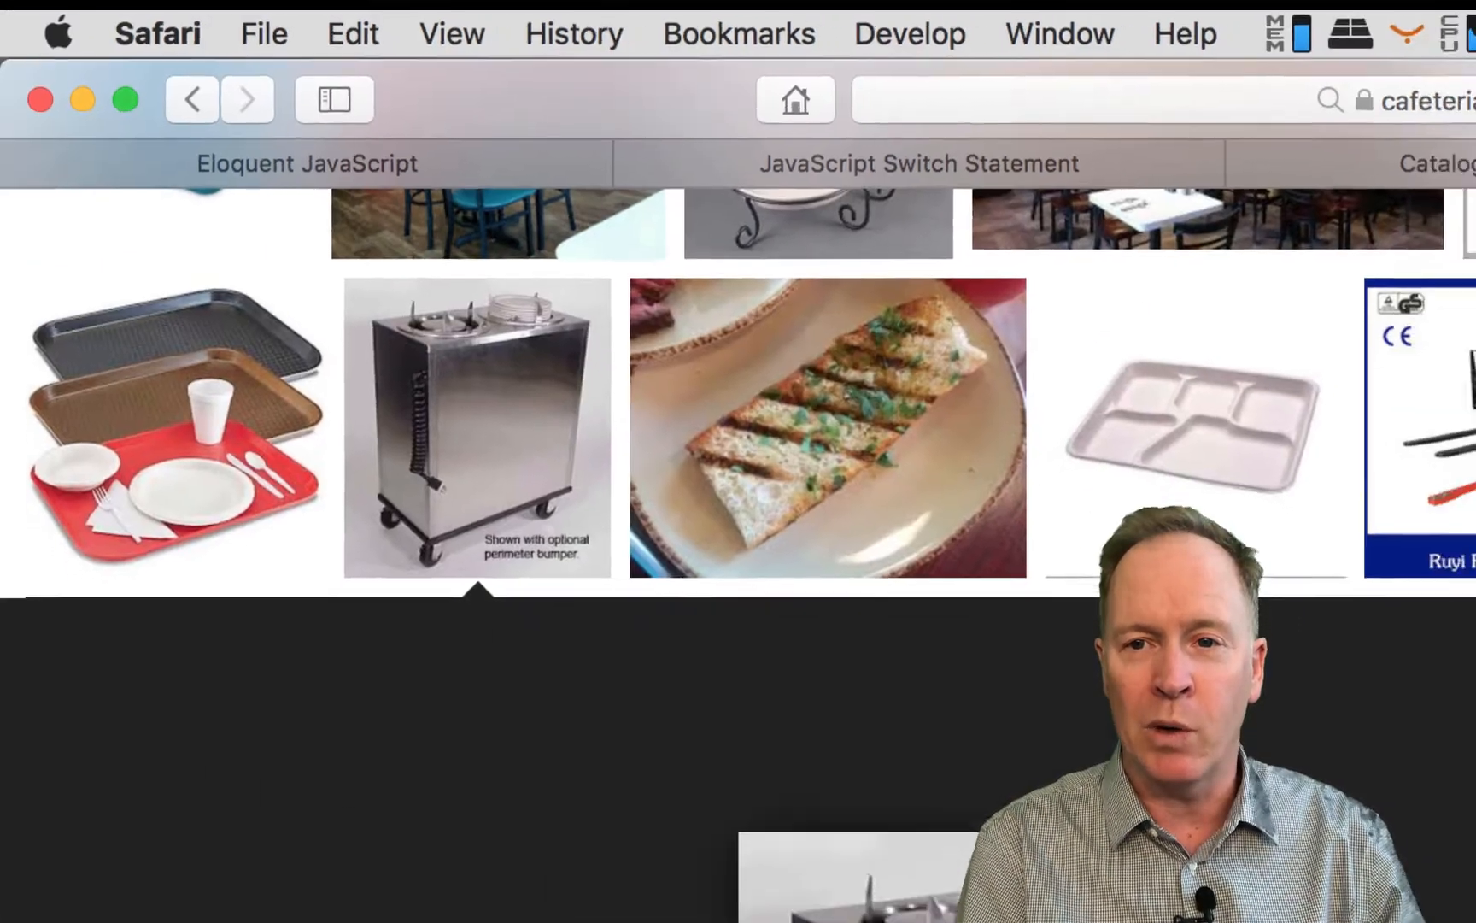
pyautogui.click(477, 425)
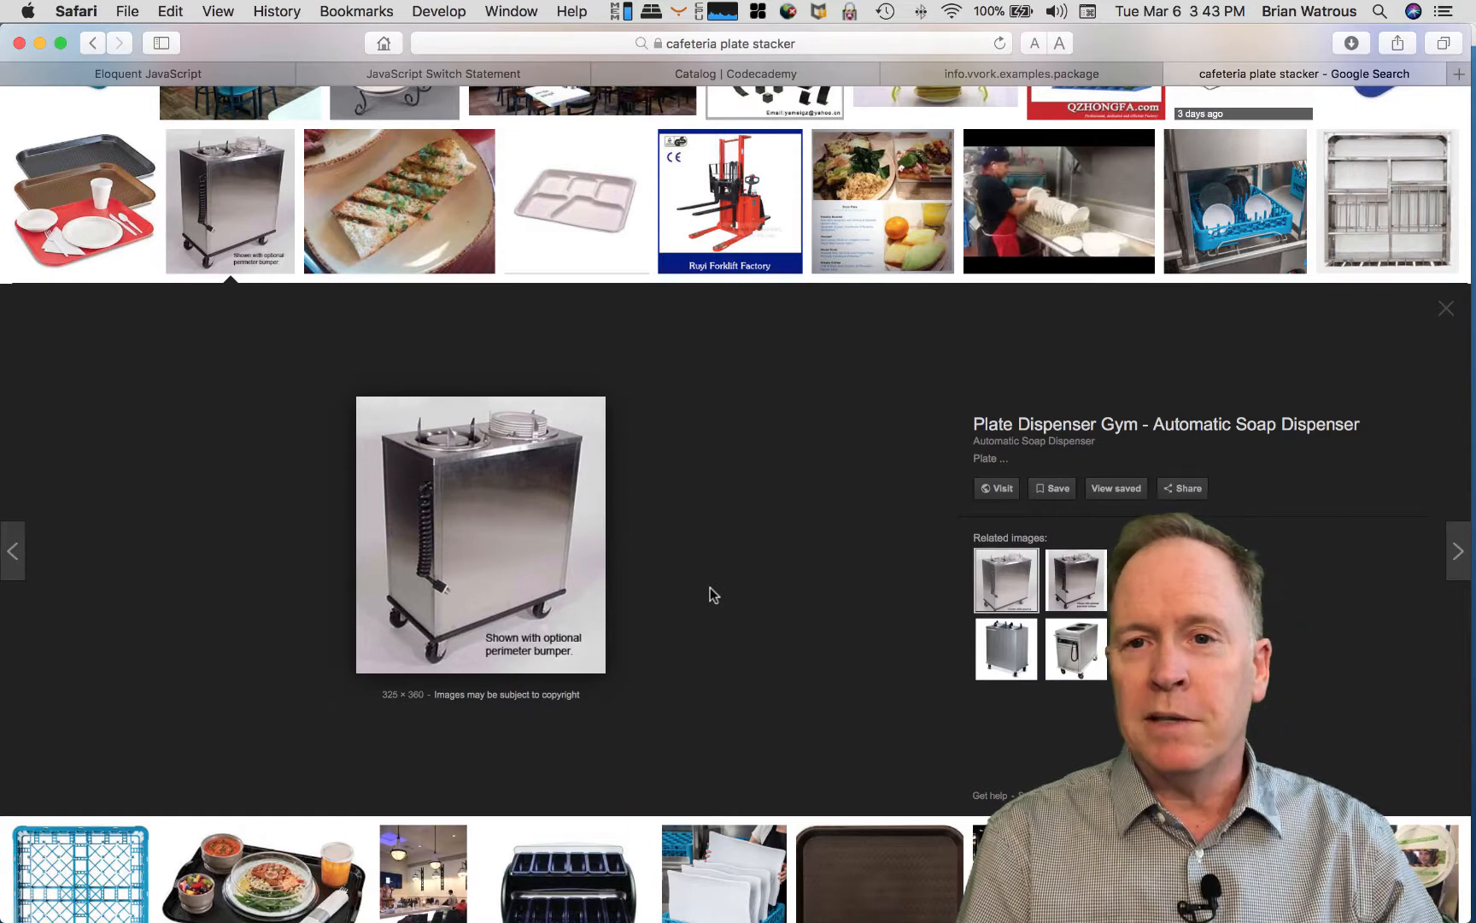
# Step: Switch back to Orchestrator and view Stack Looping's General properties with its attributes
pyautogui.press('Cmd+Tab')
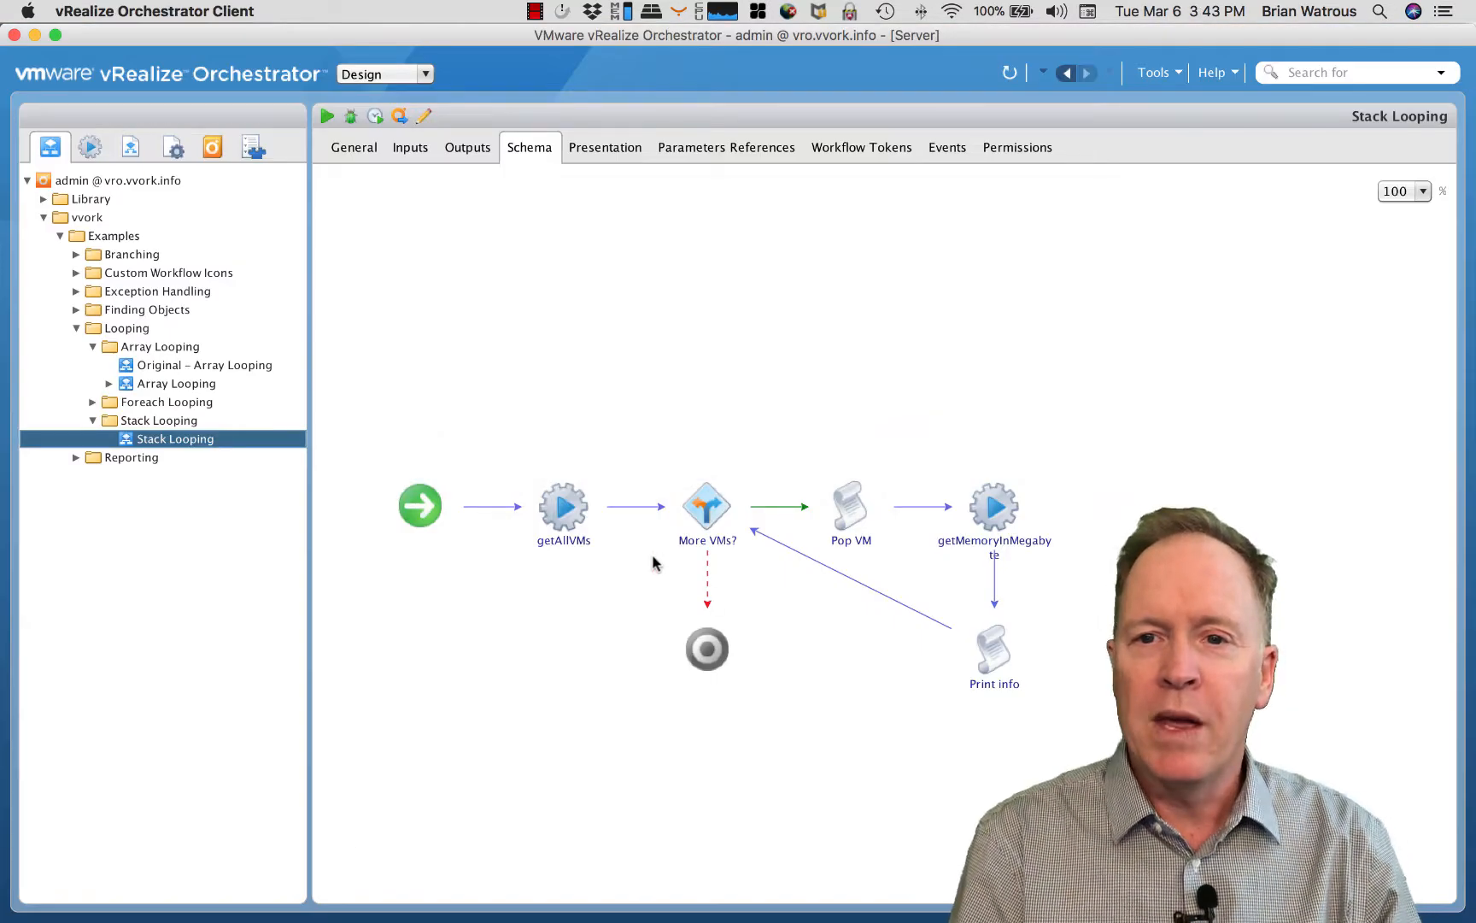
pyautogui.moveTo(563, 619)
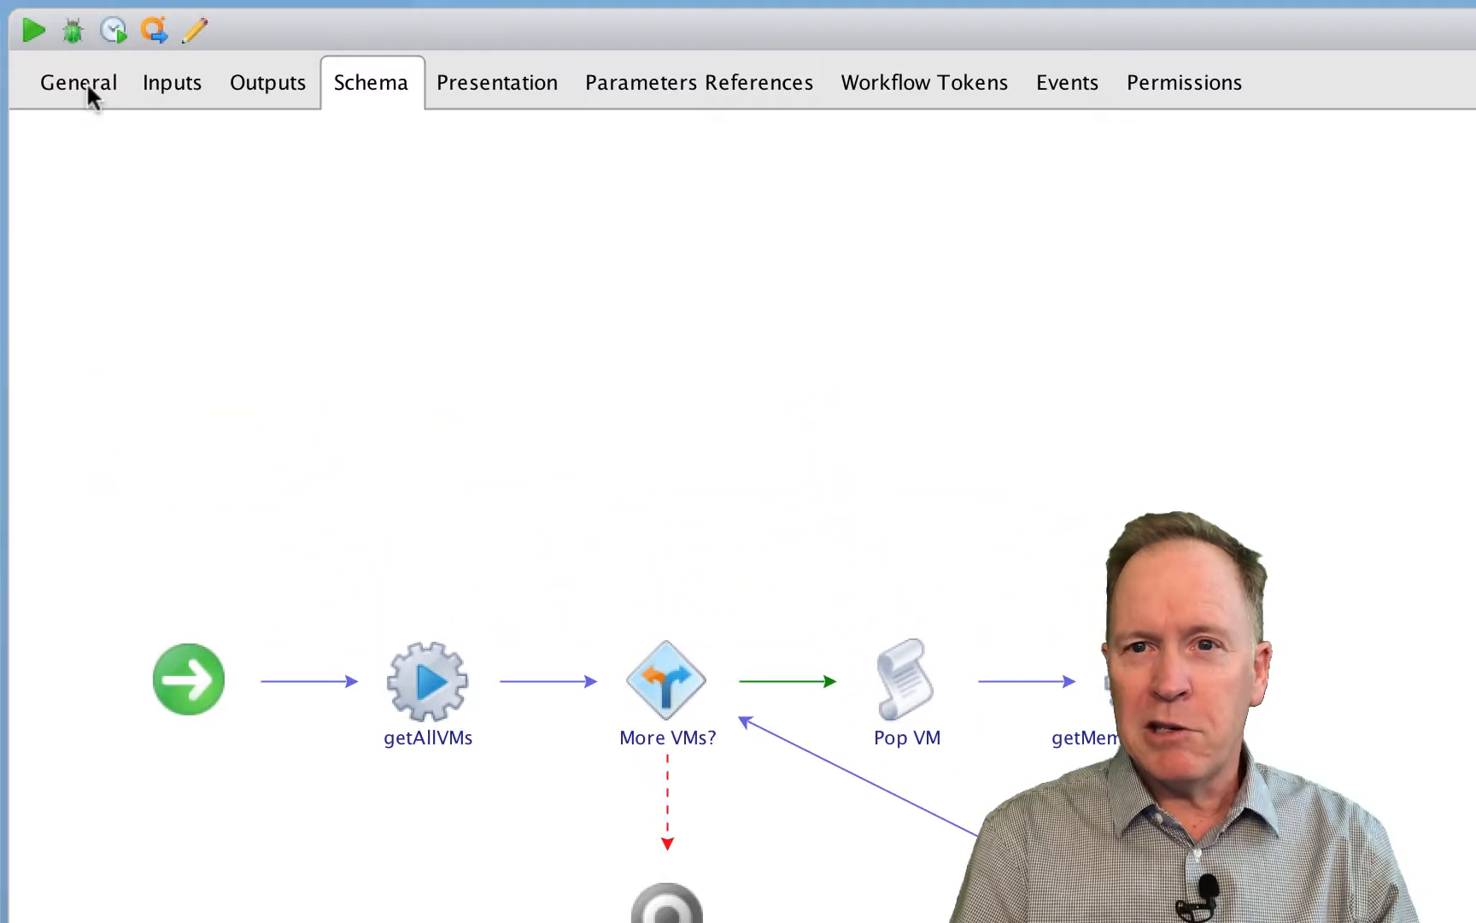
pyautogui.click(82, 82)
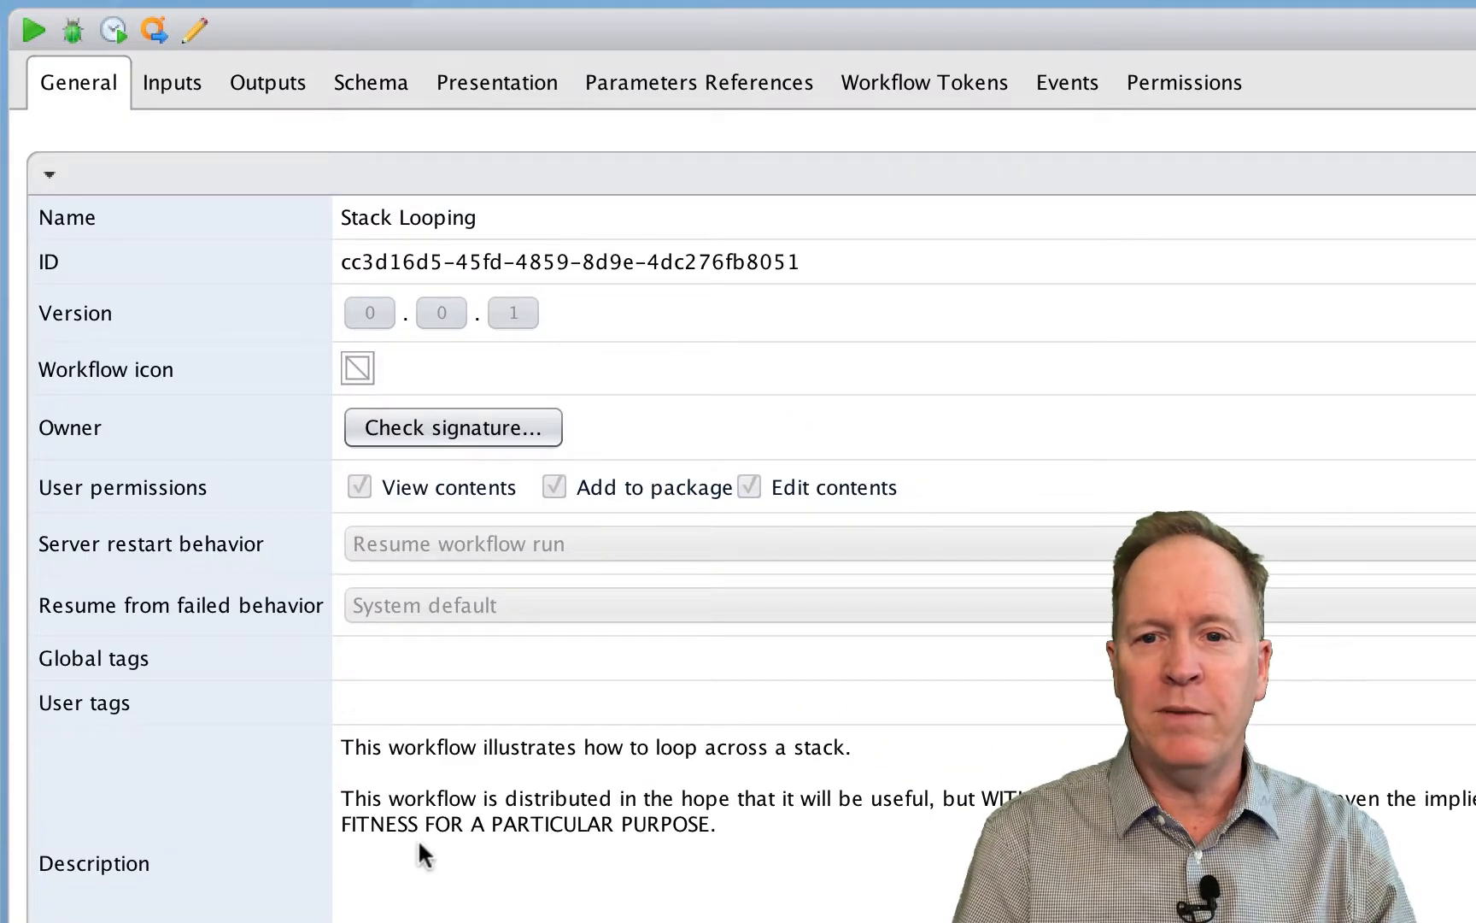
pyautogui.scroll(-3)
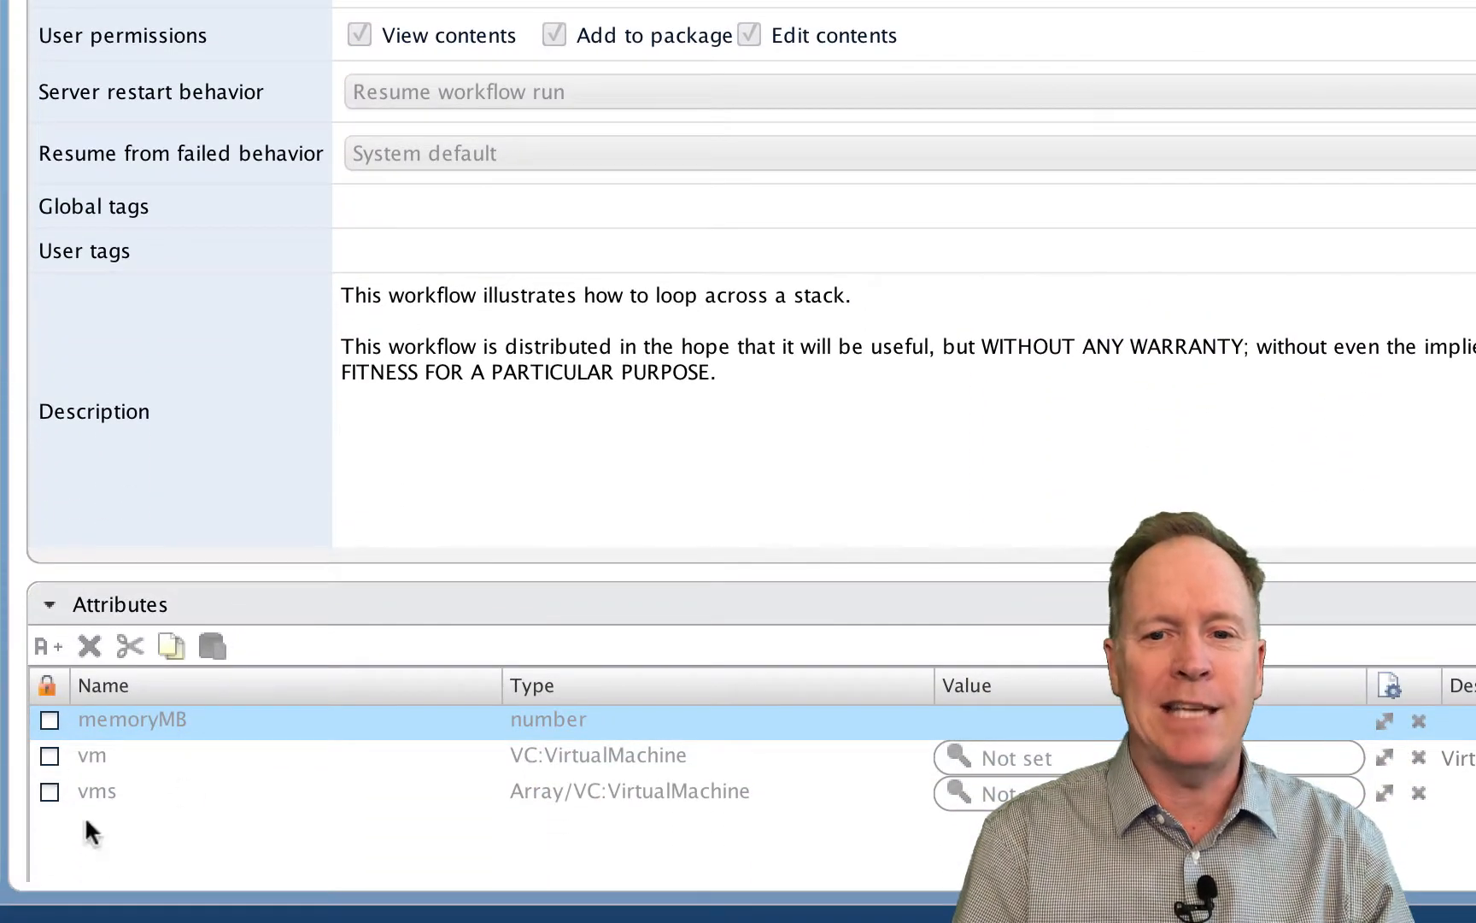
pyautogui.moveTo(161, 873)
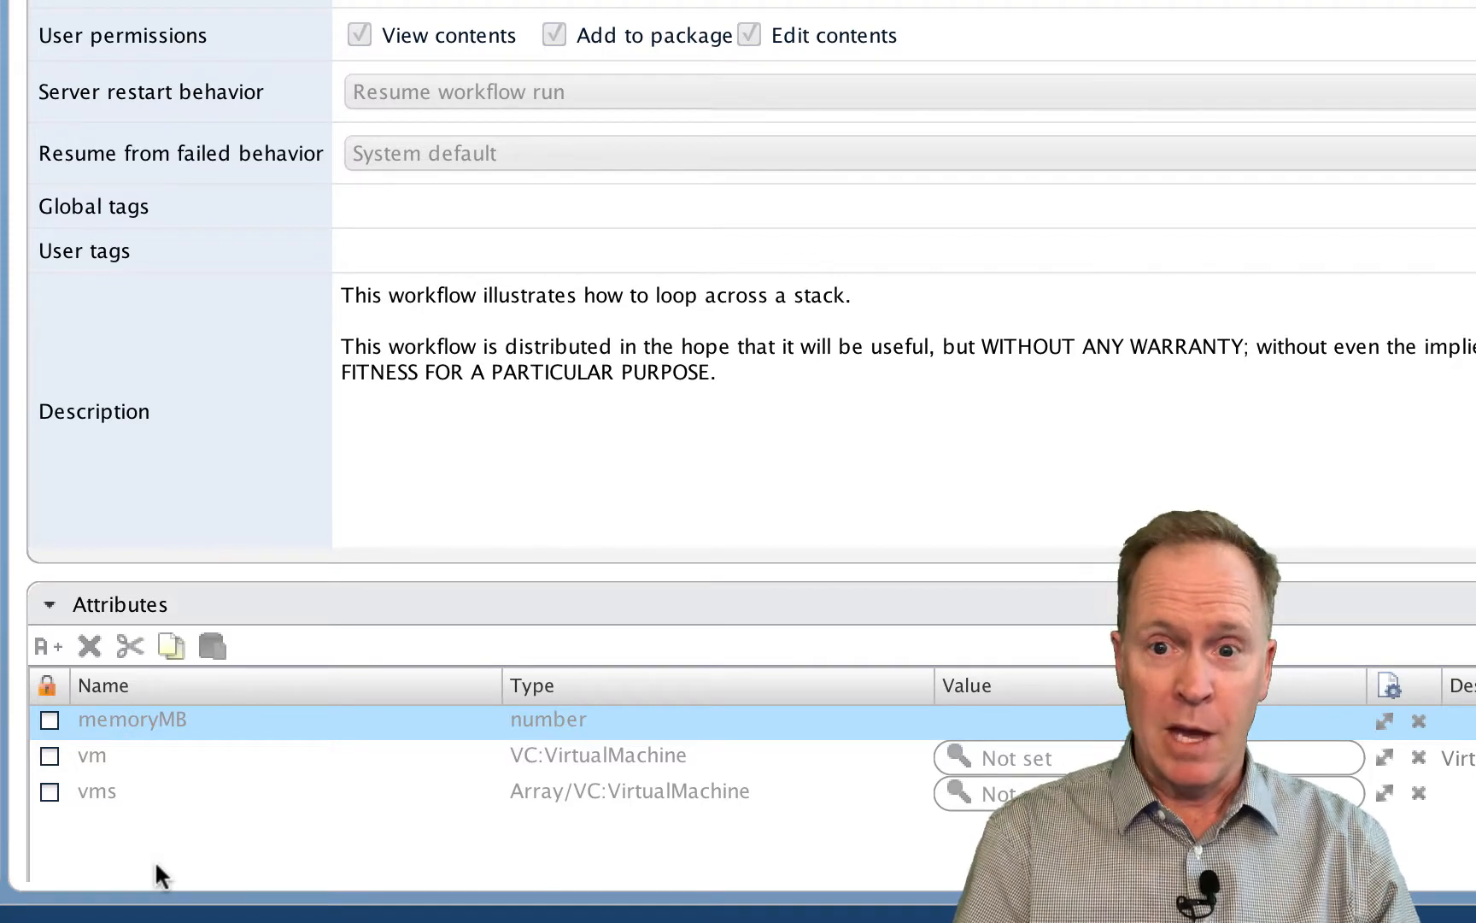
pyautogui.moveTo(157, 743)
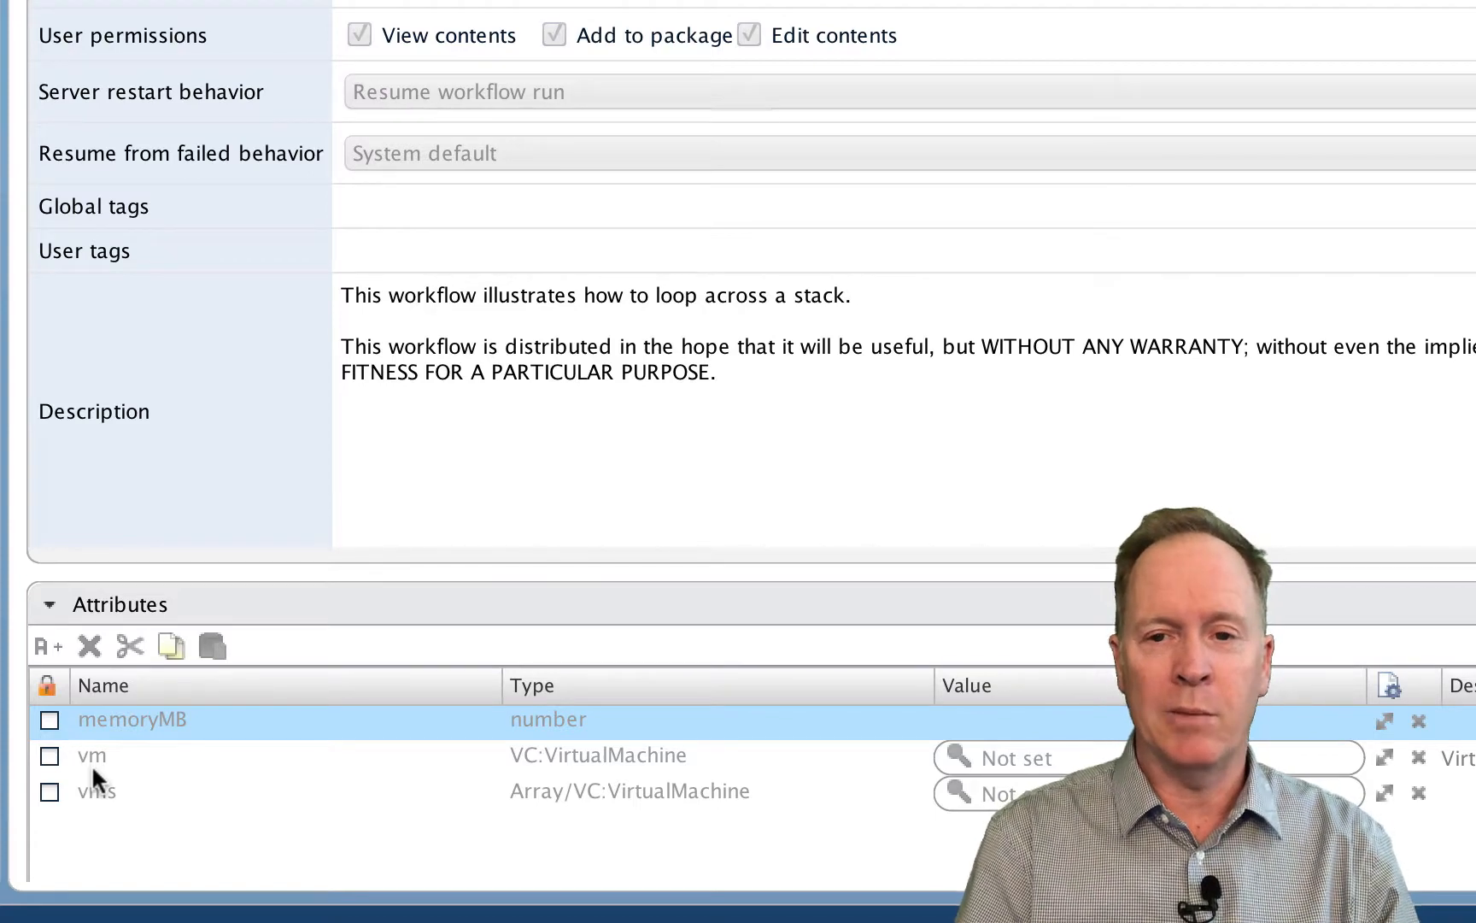
pyautogui.moveTo(149, 841)
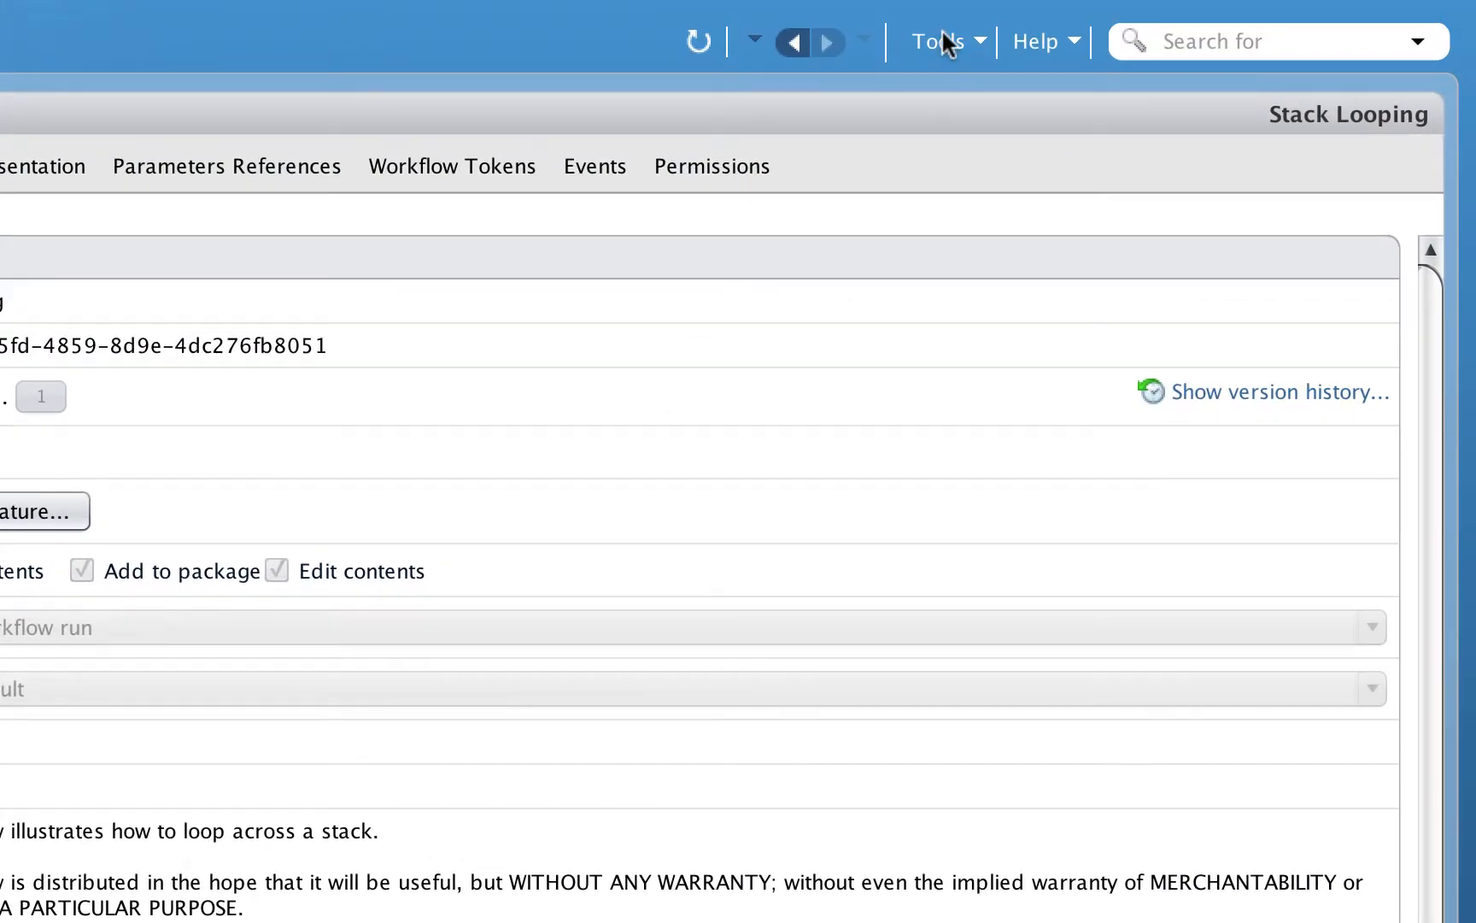
# Step: Read the Array pop() and push() documentation in the API Explorer
pyautogui.click(938, 41)
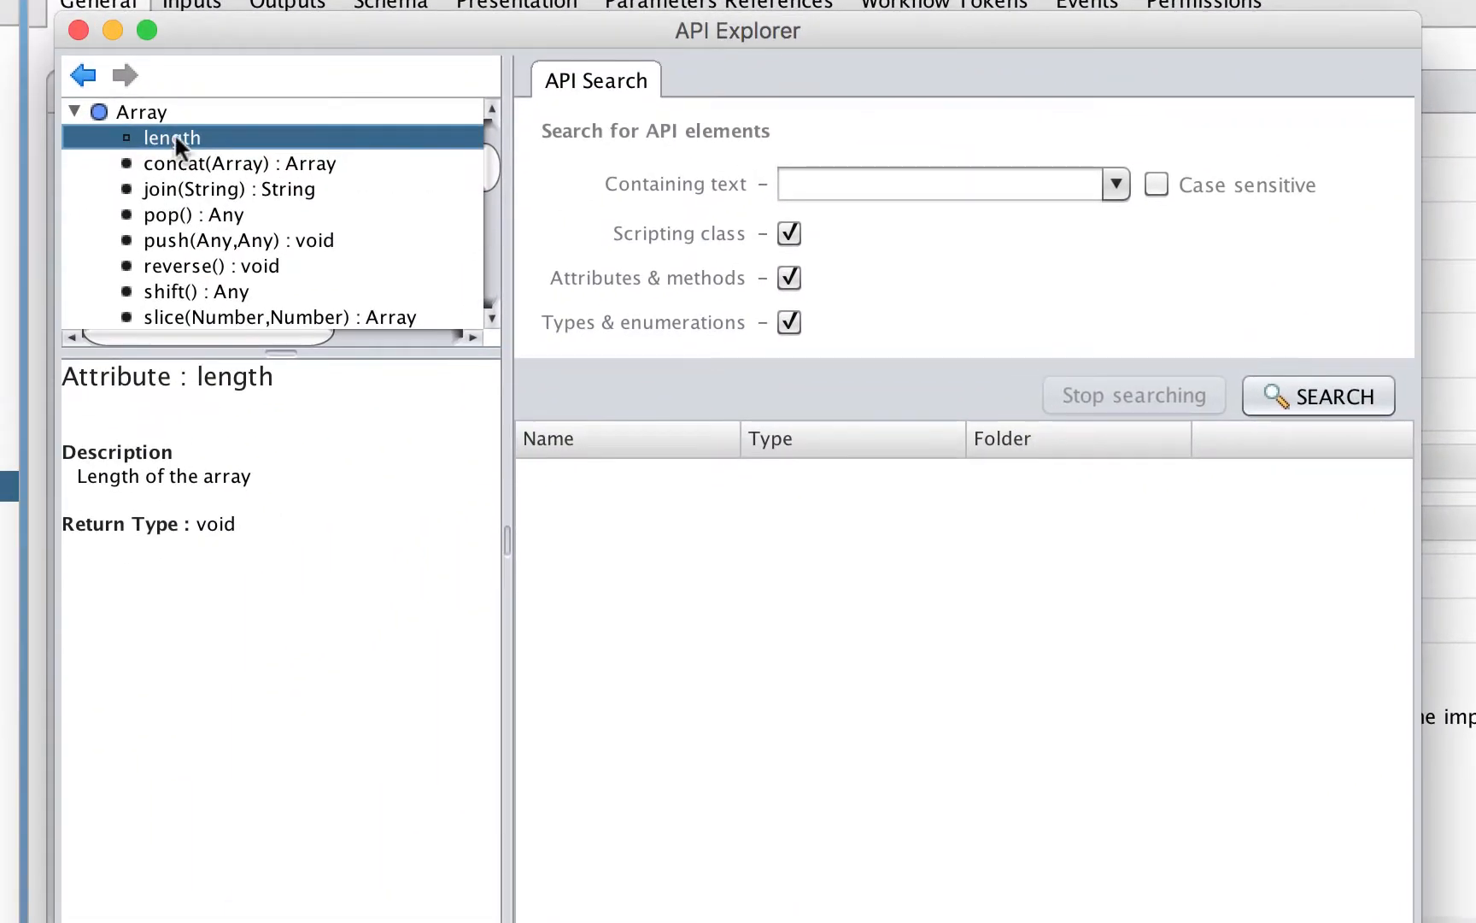
pyautogui.moveTo(109, 126)
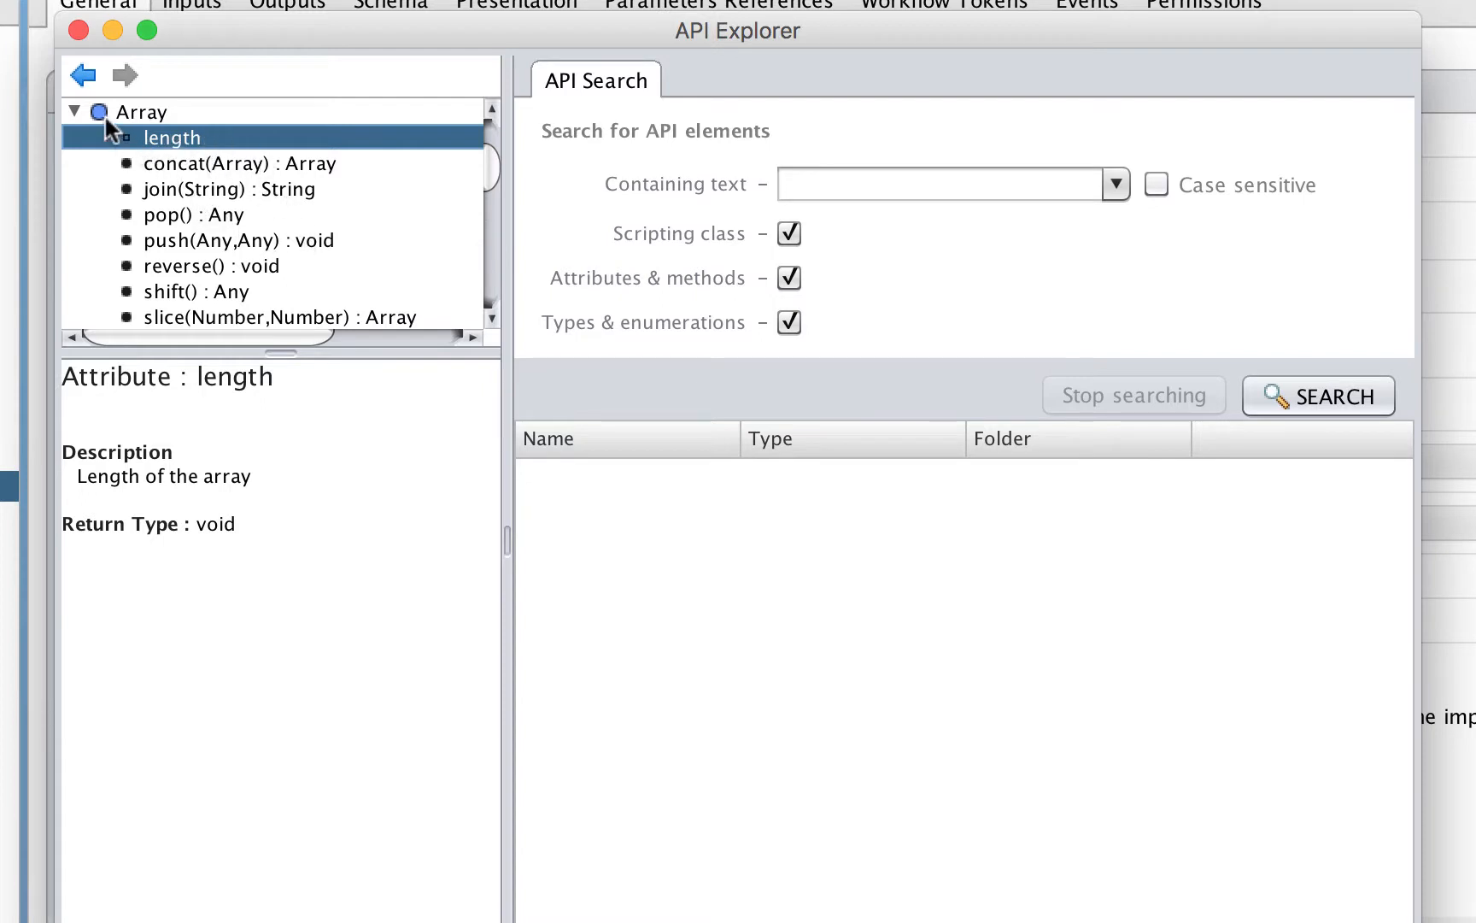
pyautogui.moveTo(186, 155)
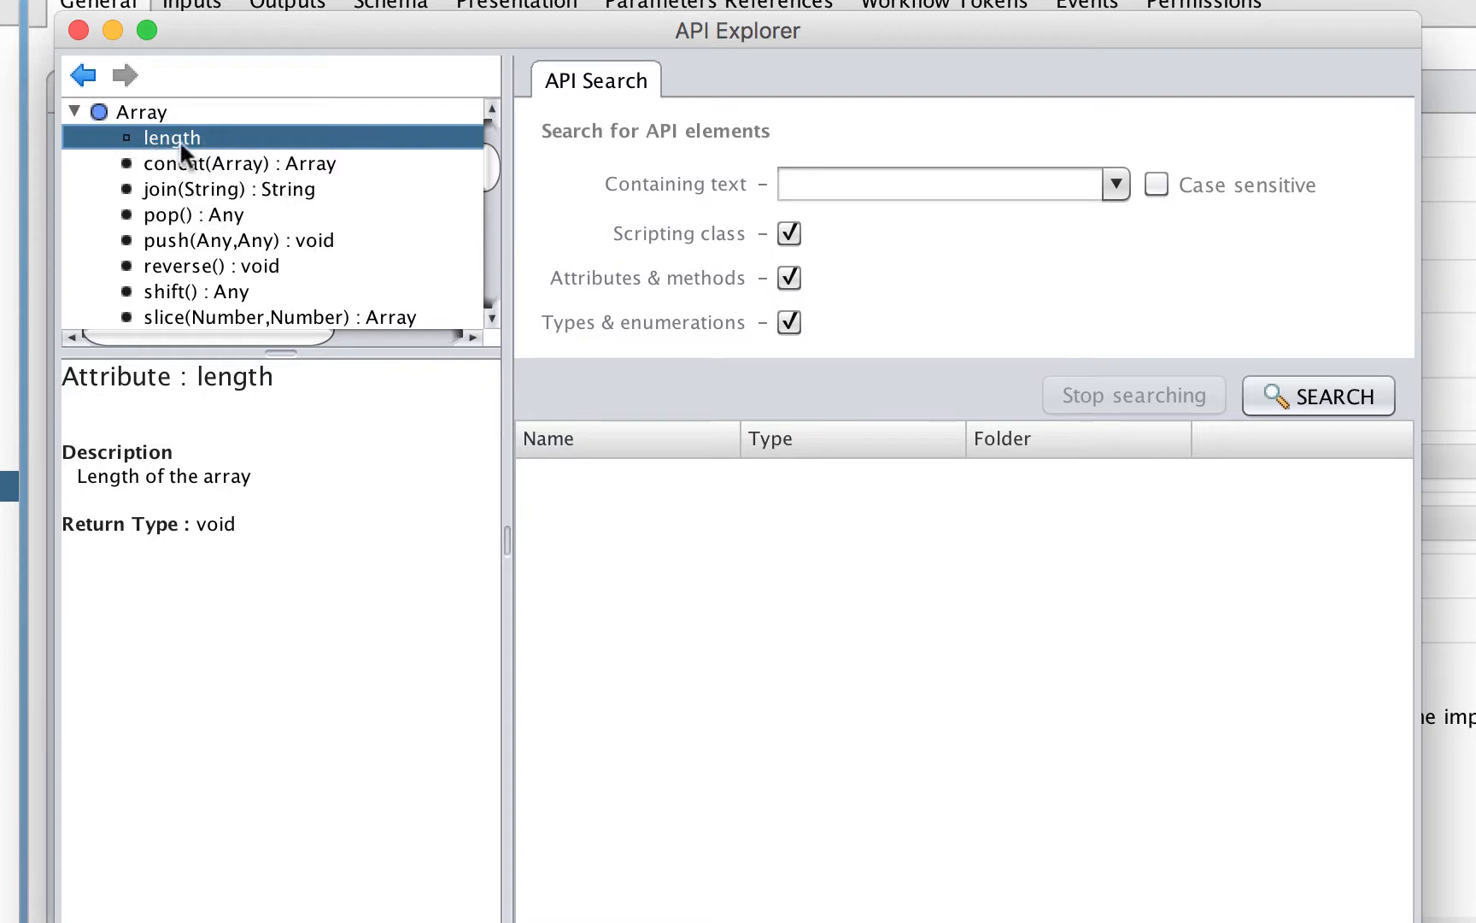
pyautogui.moveTo(193, 152)
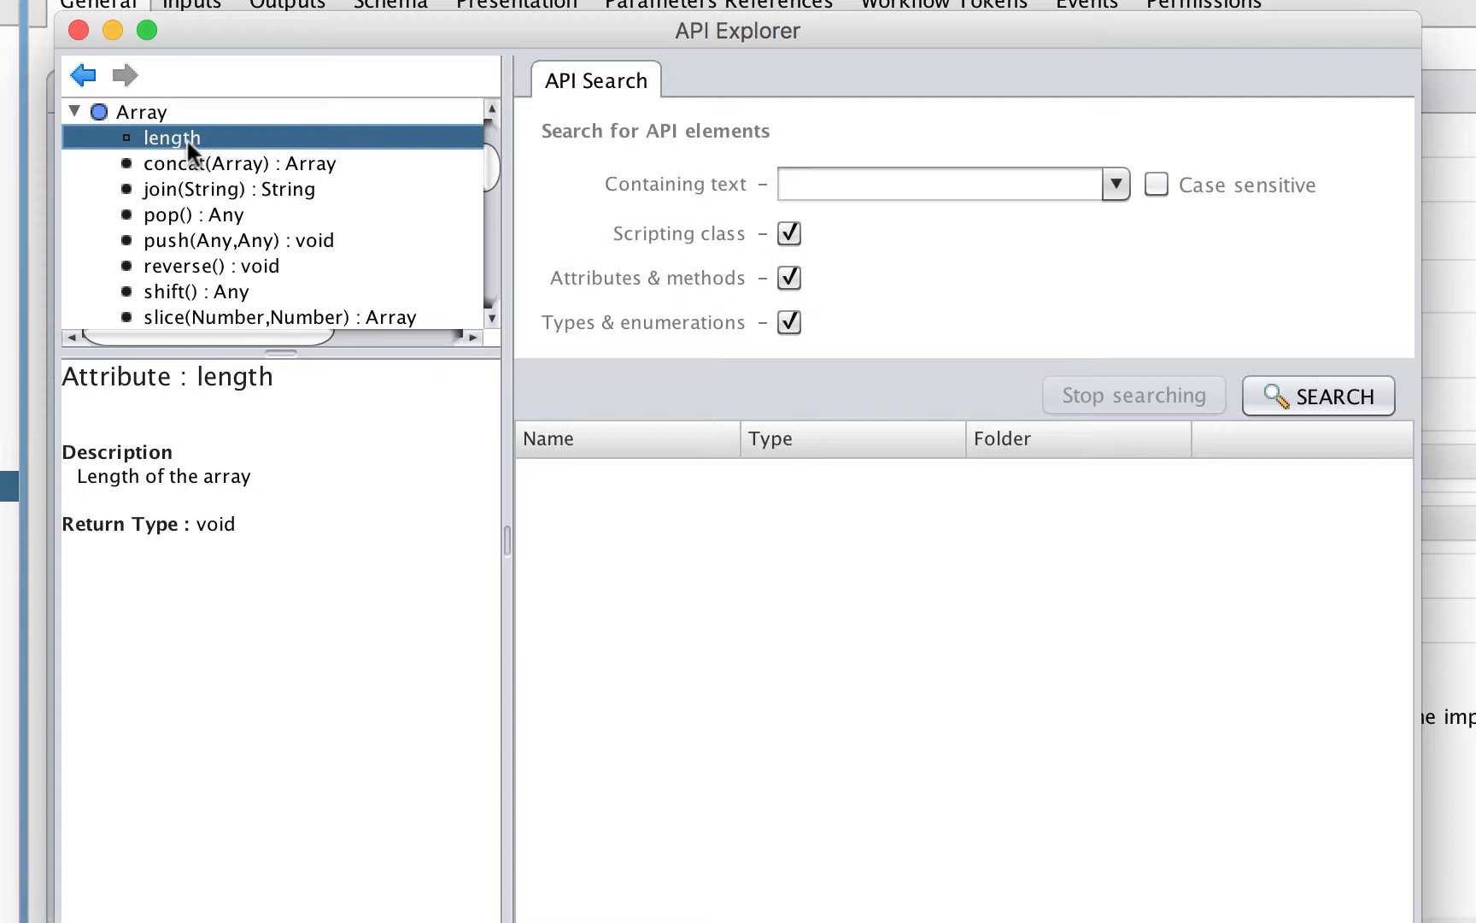
pyautogui.moveTo(200, 147)
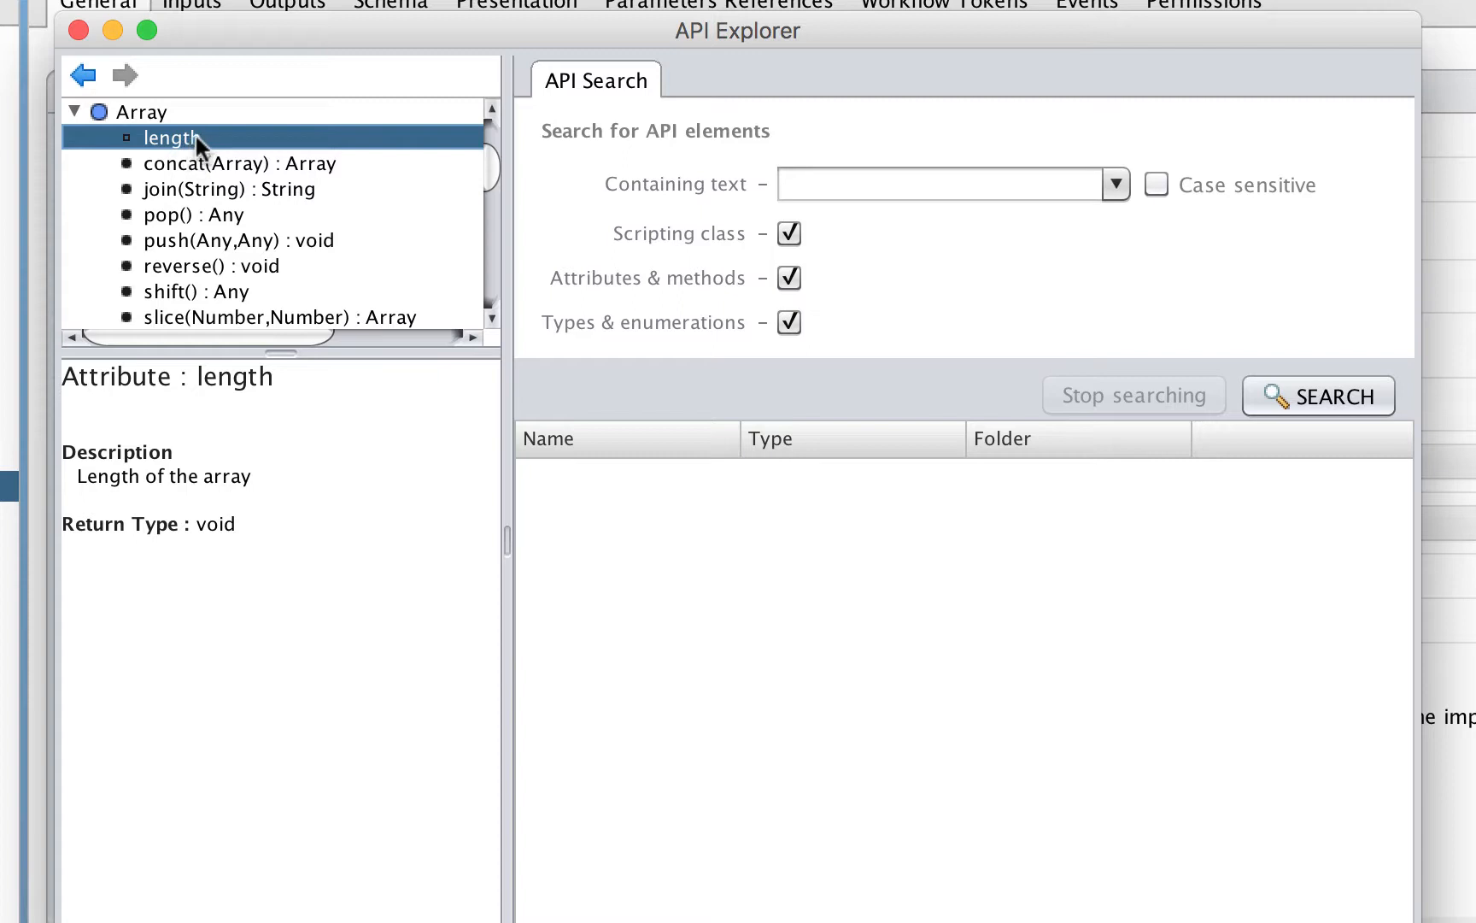
pyautogui.moveTo(209, 246)
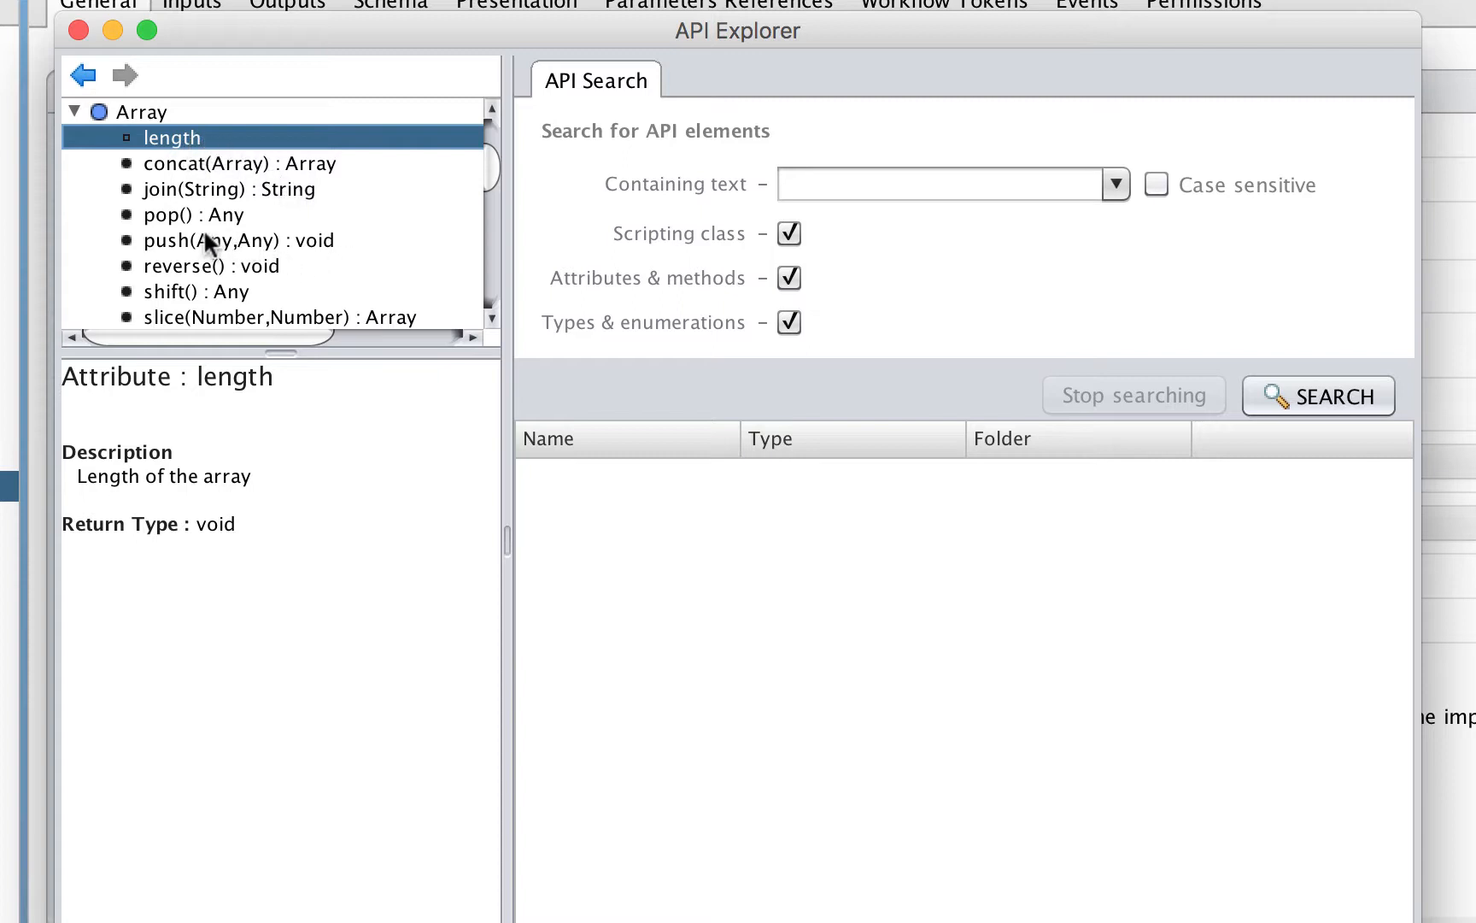
pyautogui.moveTo(158, 116)
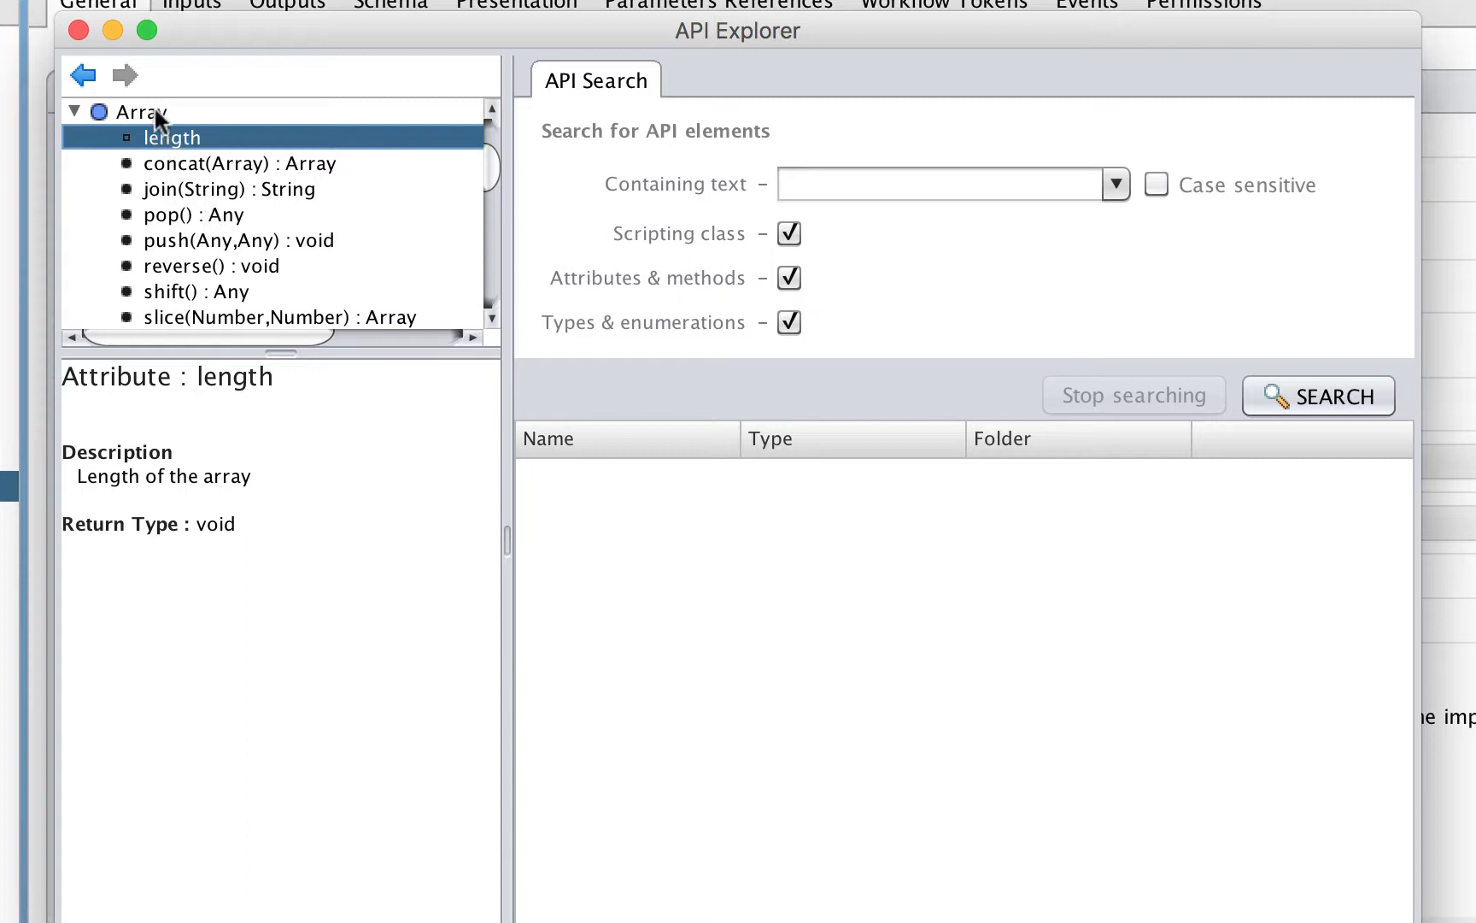
pyautogui.moveTo(193, 222)
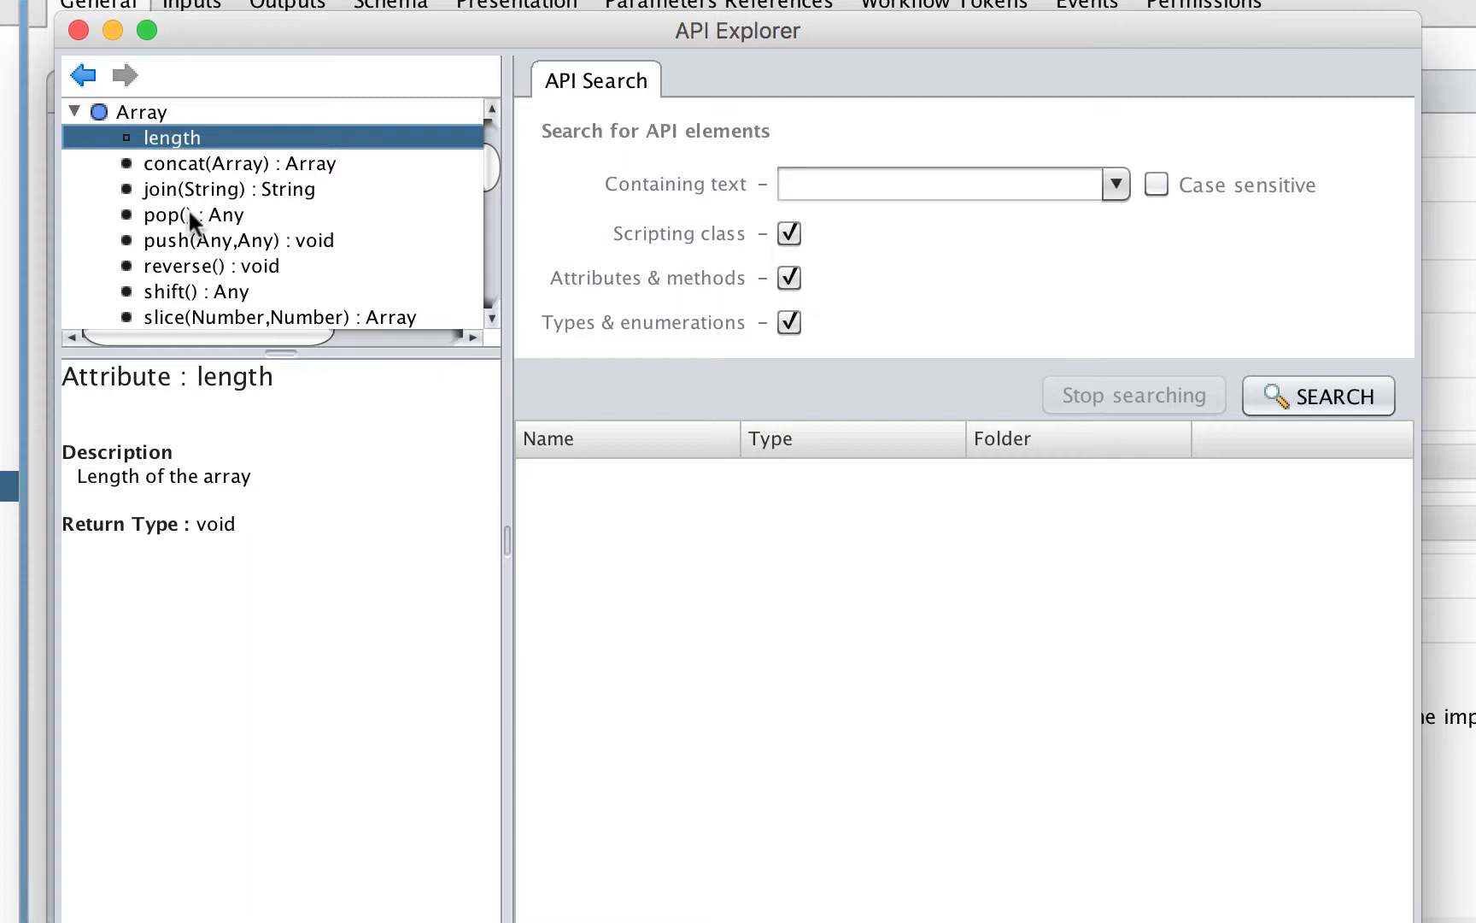
pyautogui.click(181, 215)
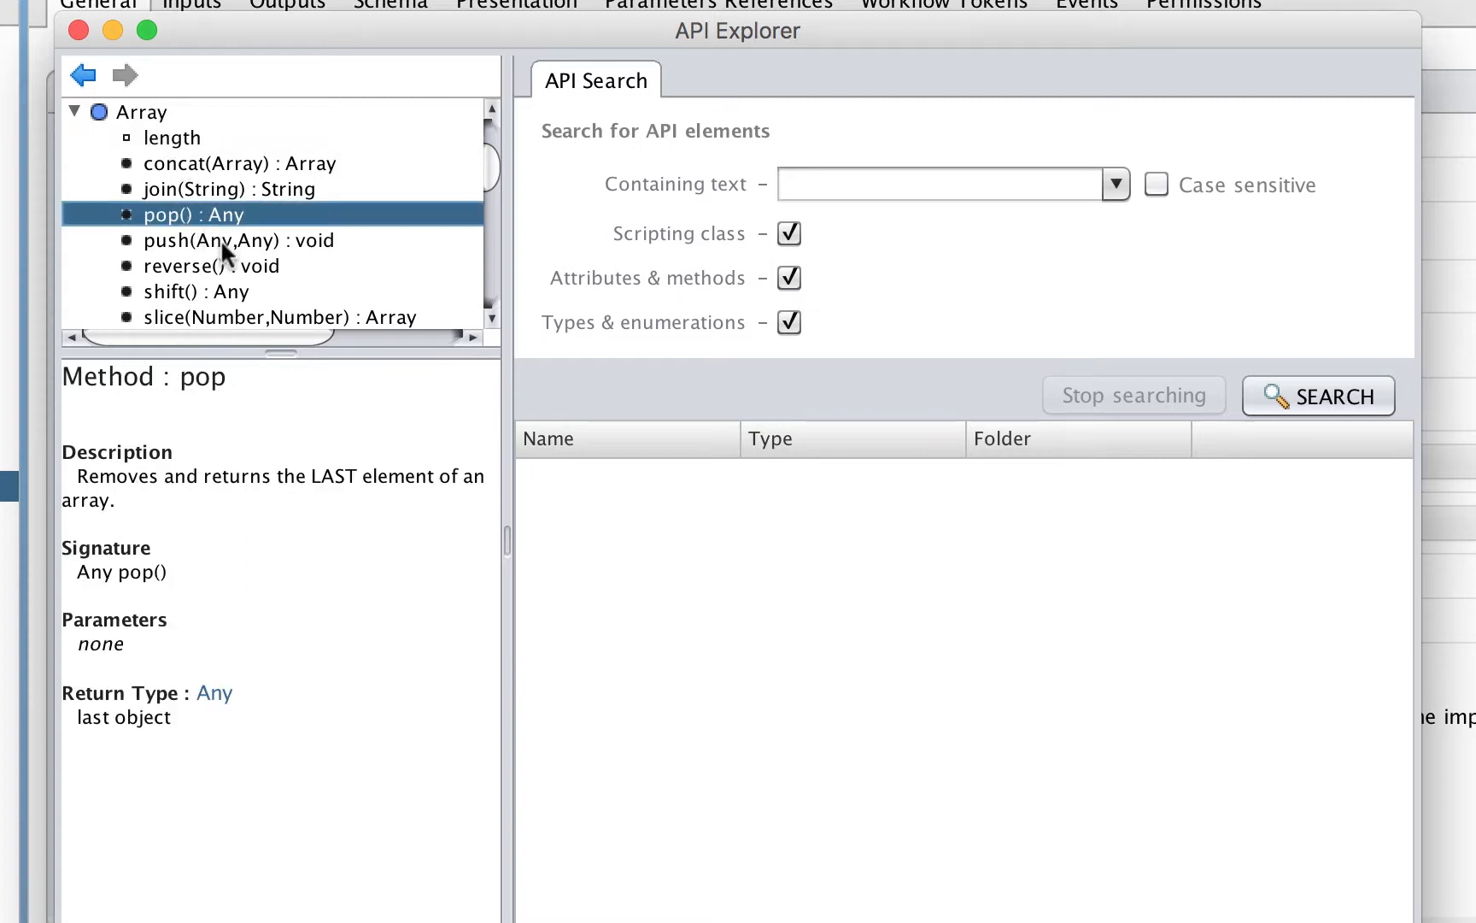
pyautogui.click(239, 239)
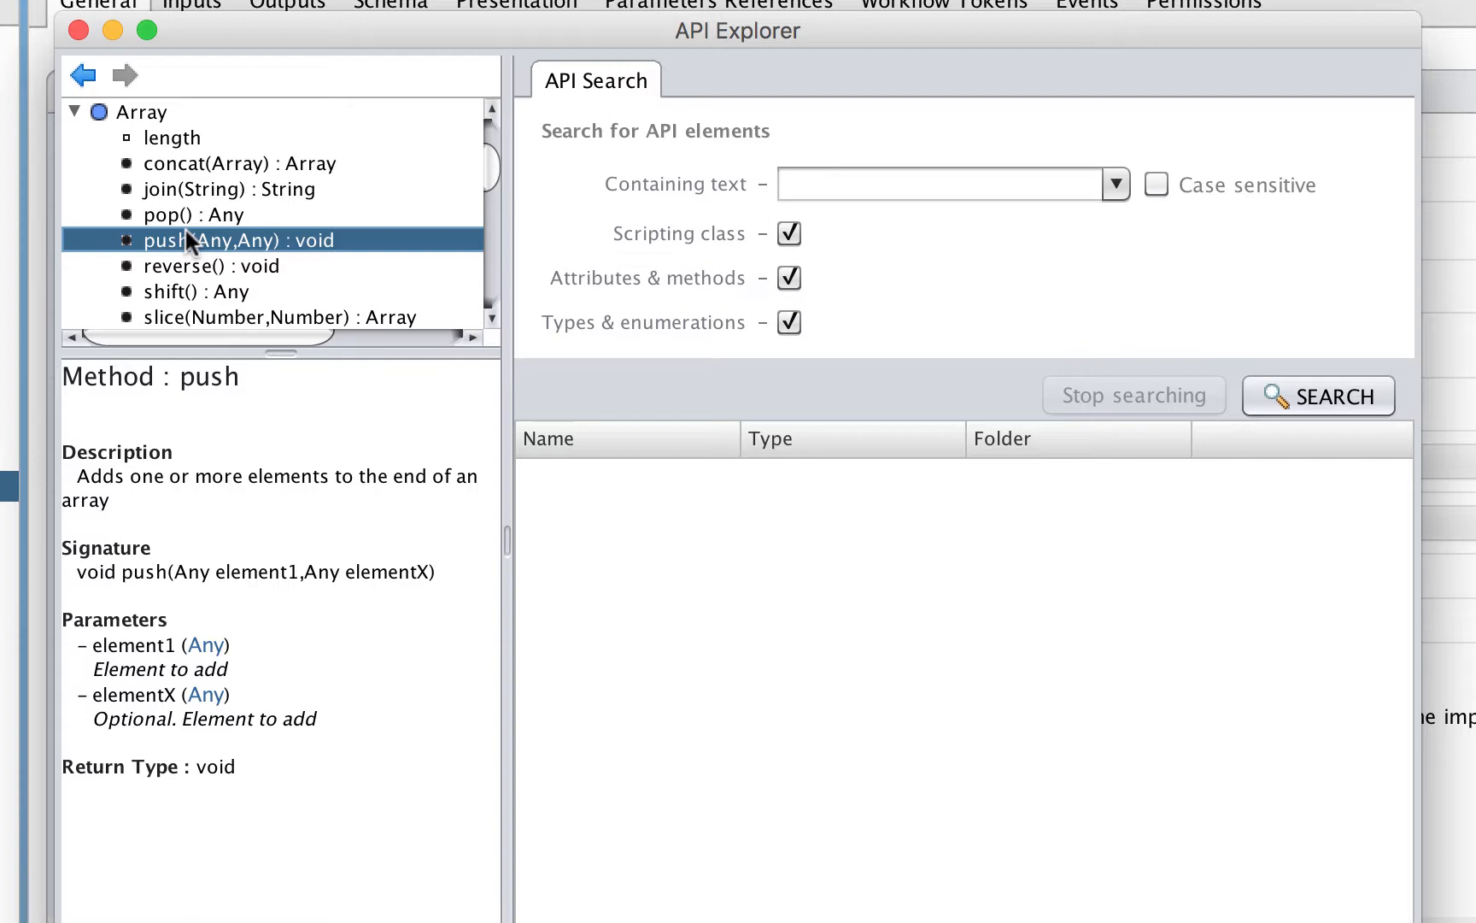
pyautogui.moveTo(86, 75)
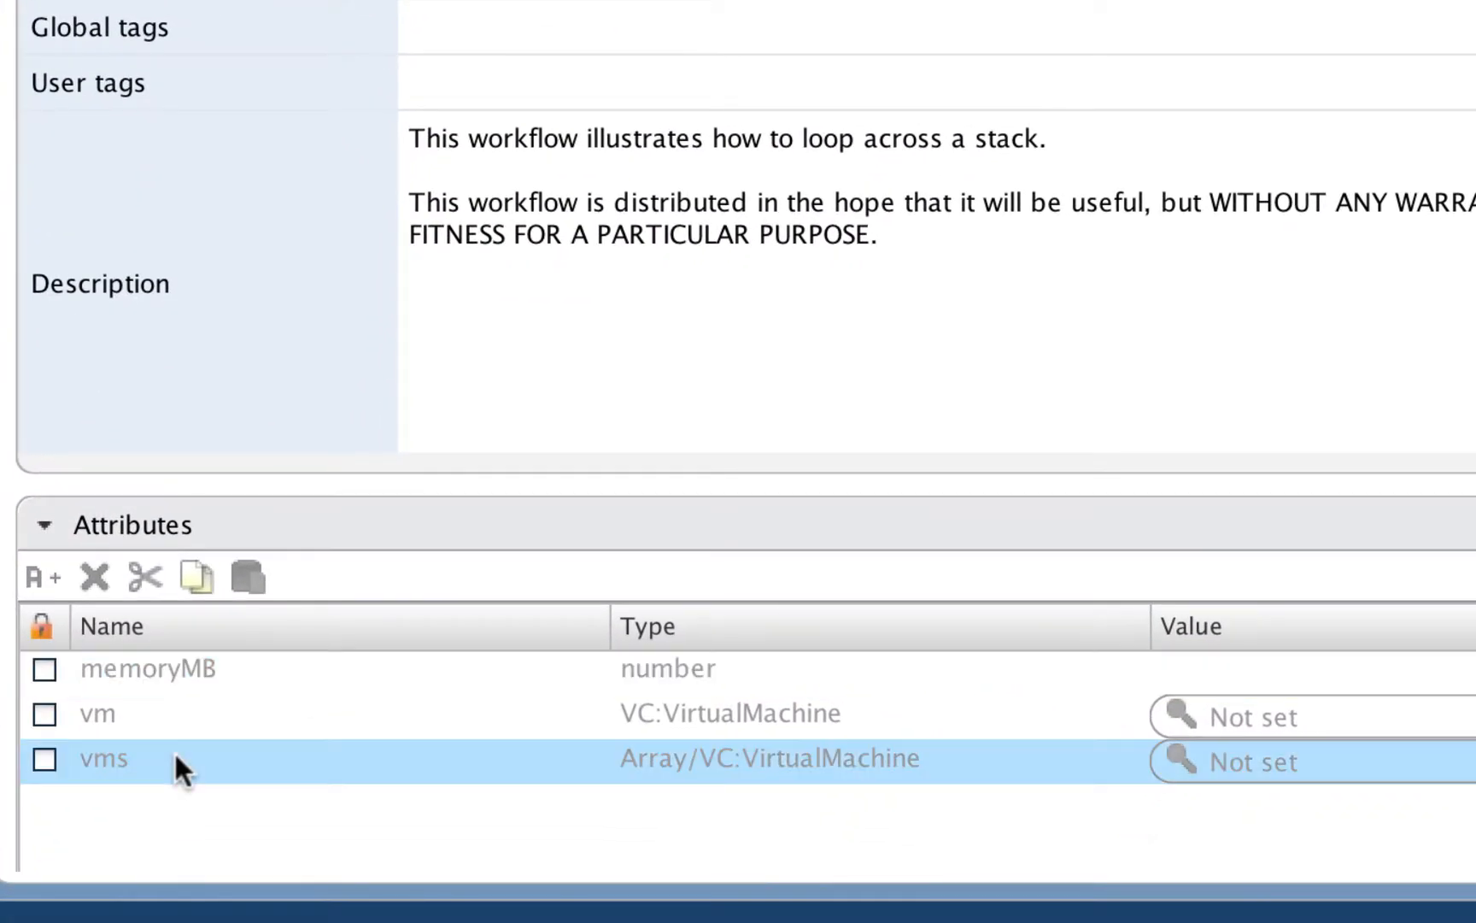
pyautogui.moveTo(721, 797)
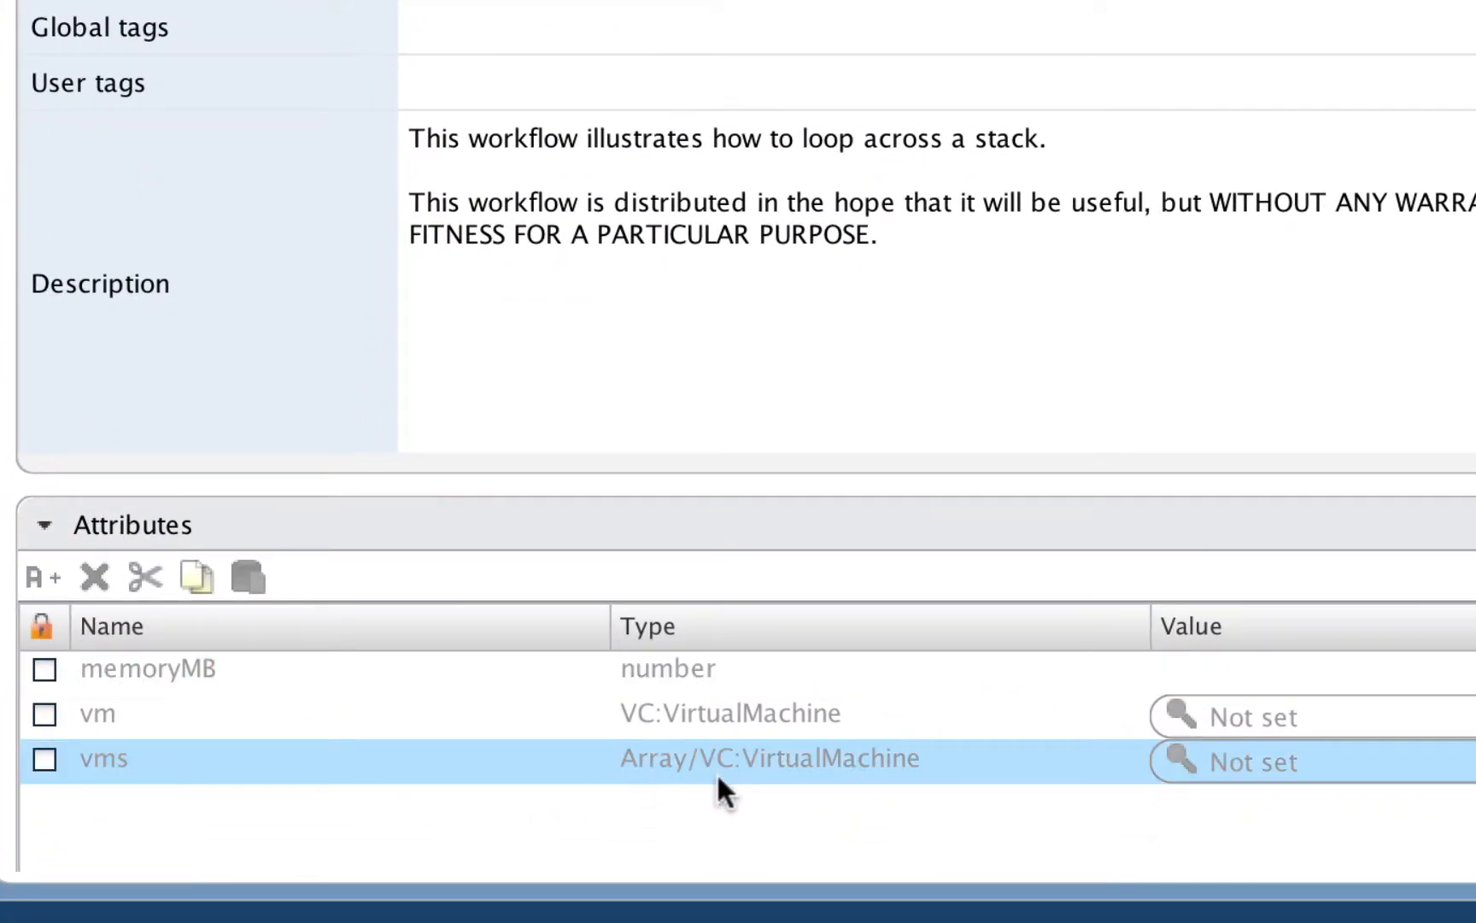
pyautogui.moveTo(466, 865)
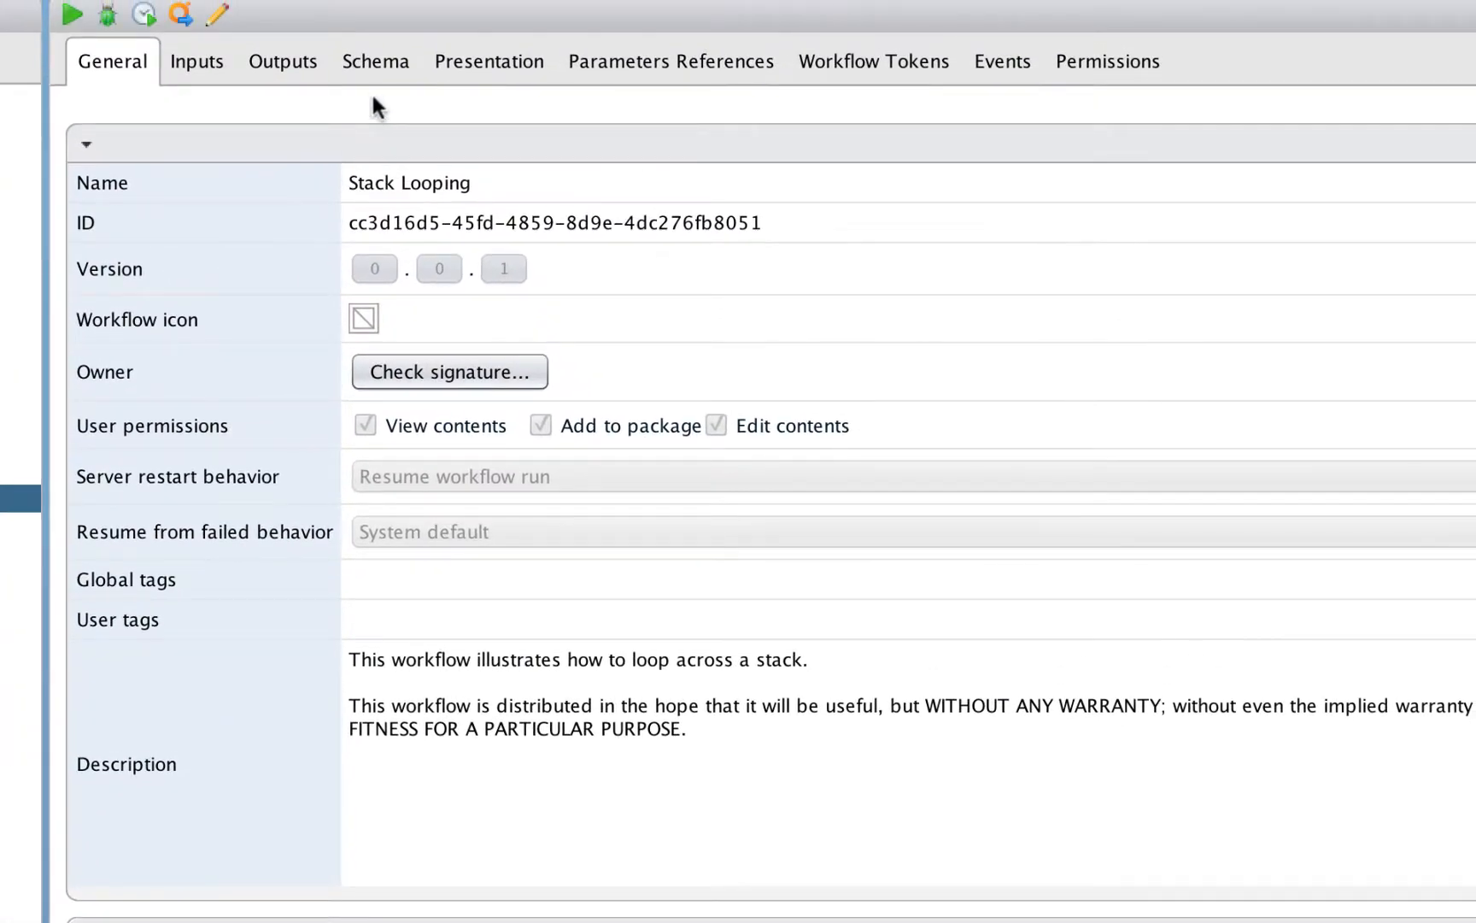
# Step: Show the Stack Looping schema diagram with its Pop VM and Print info loop
pyautogui.click(376, 62)
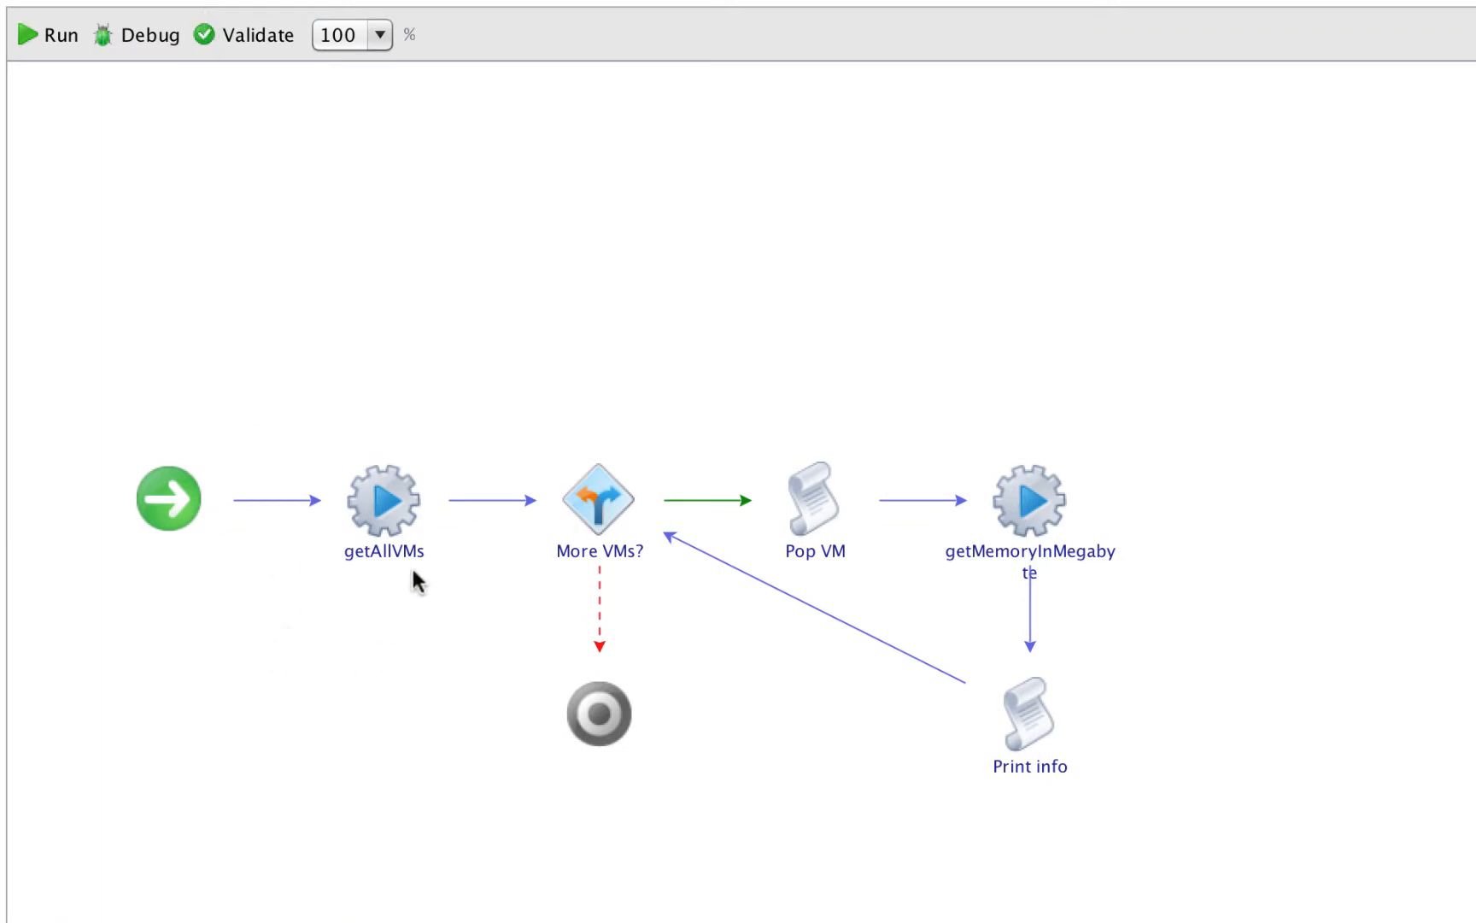
pyautogui.moveTo(367, 576)
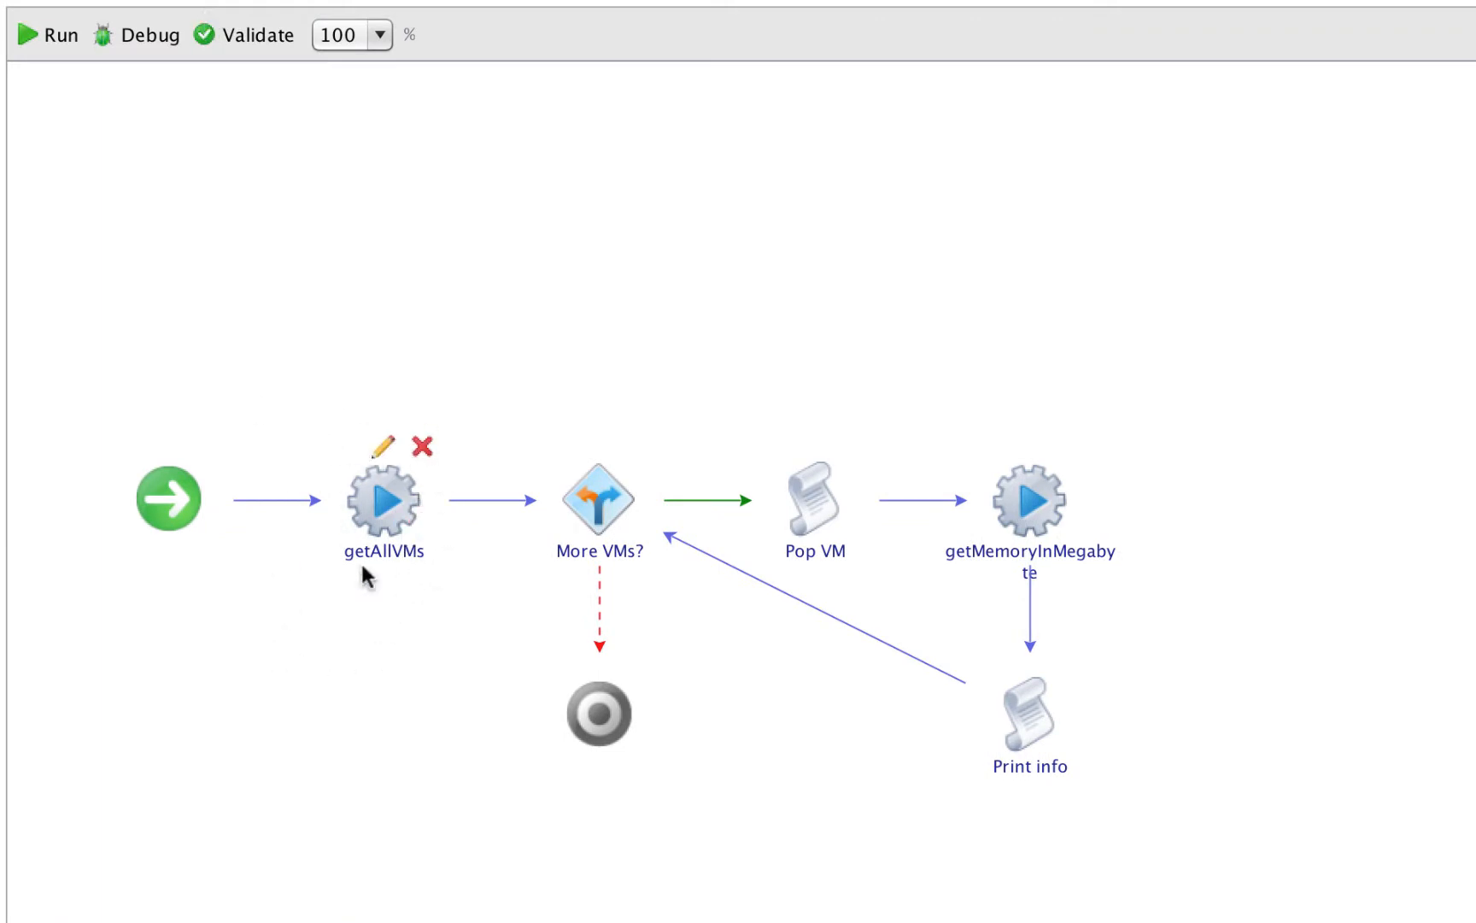
pyautogui.moveTo(415, 608)
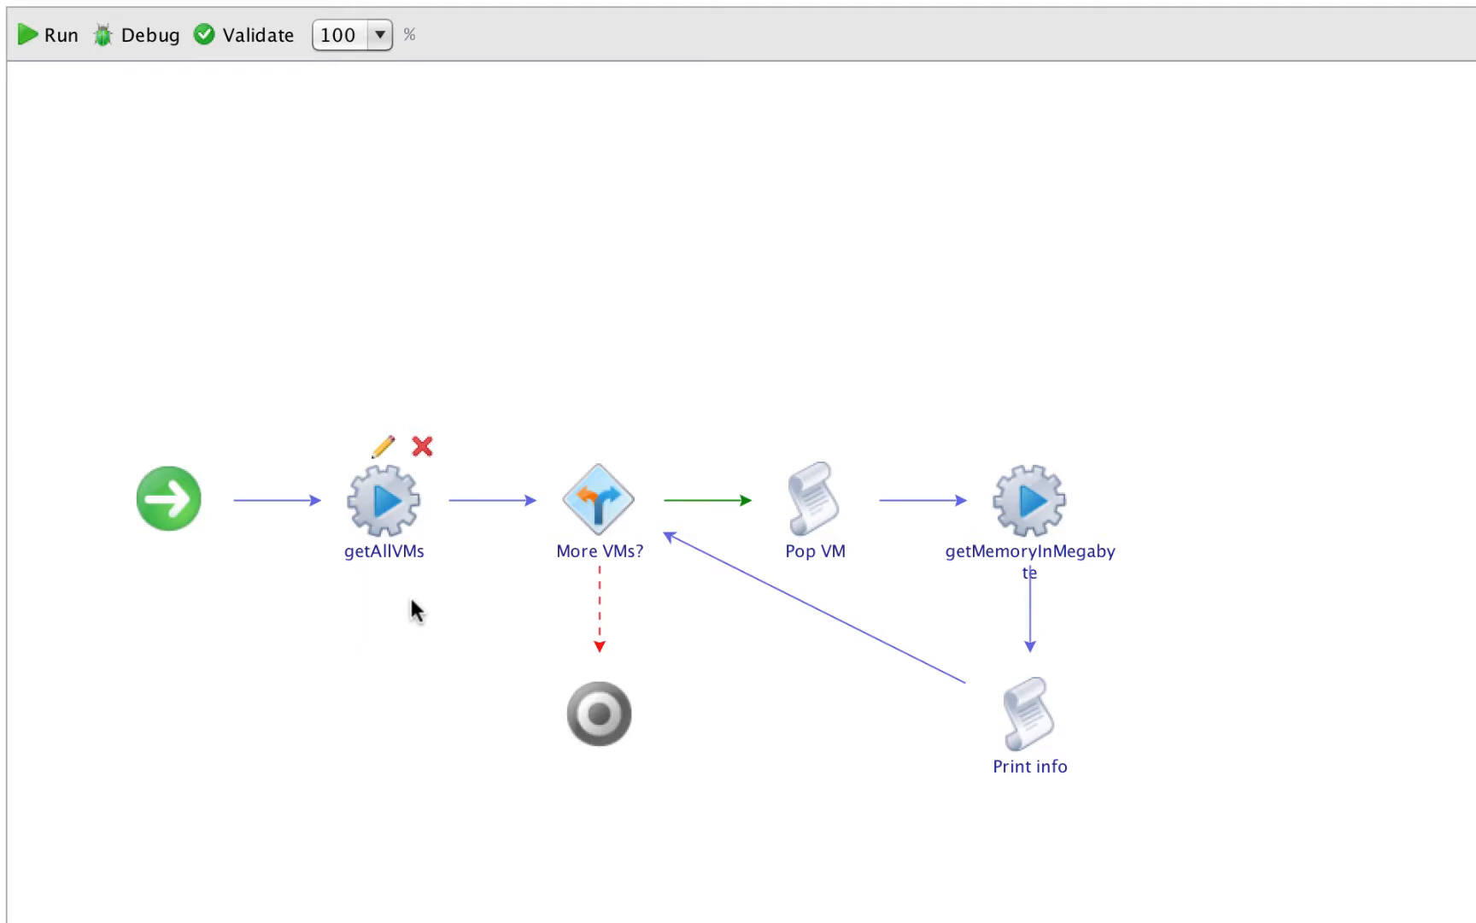
pyautogui.moveTo(424, 607)
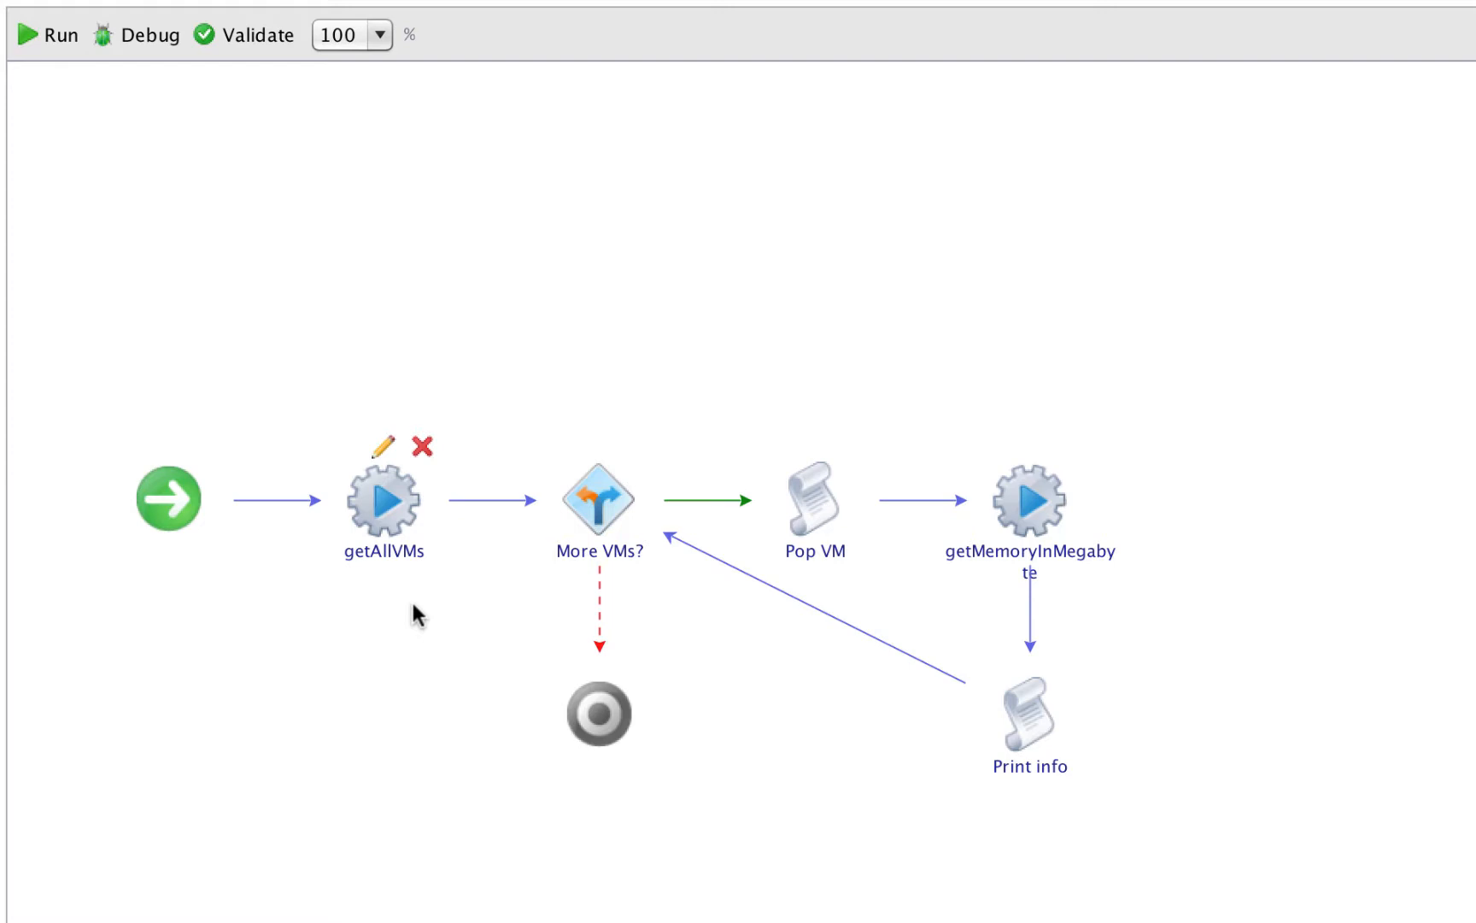
pyautogui.moveTo(393, 615)
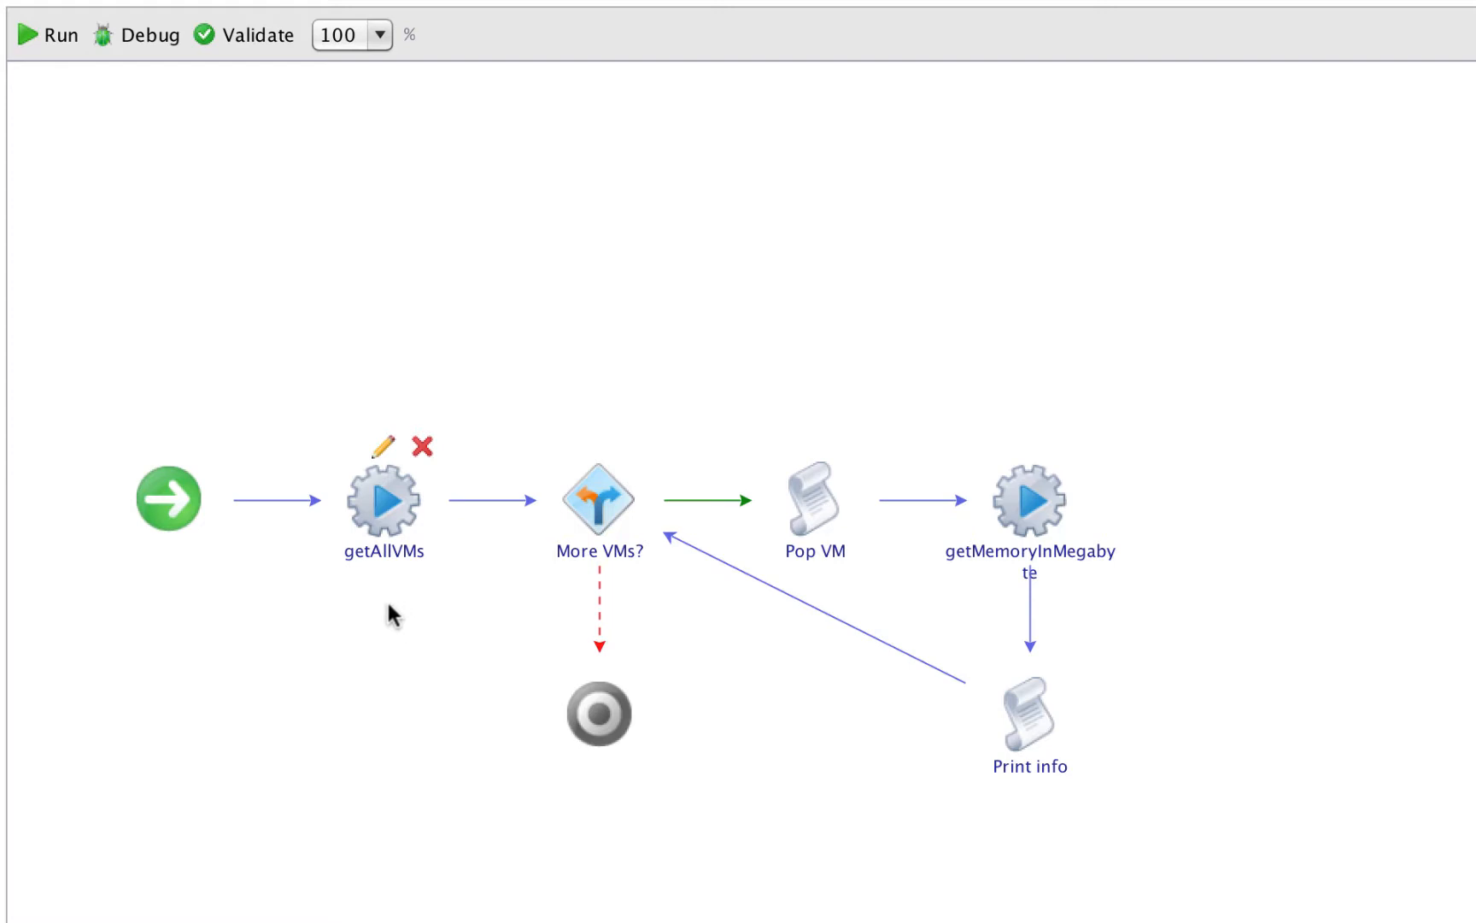
pyautogui.moveTo(471, 612)
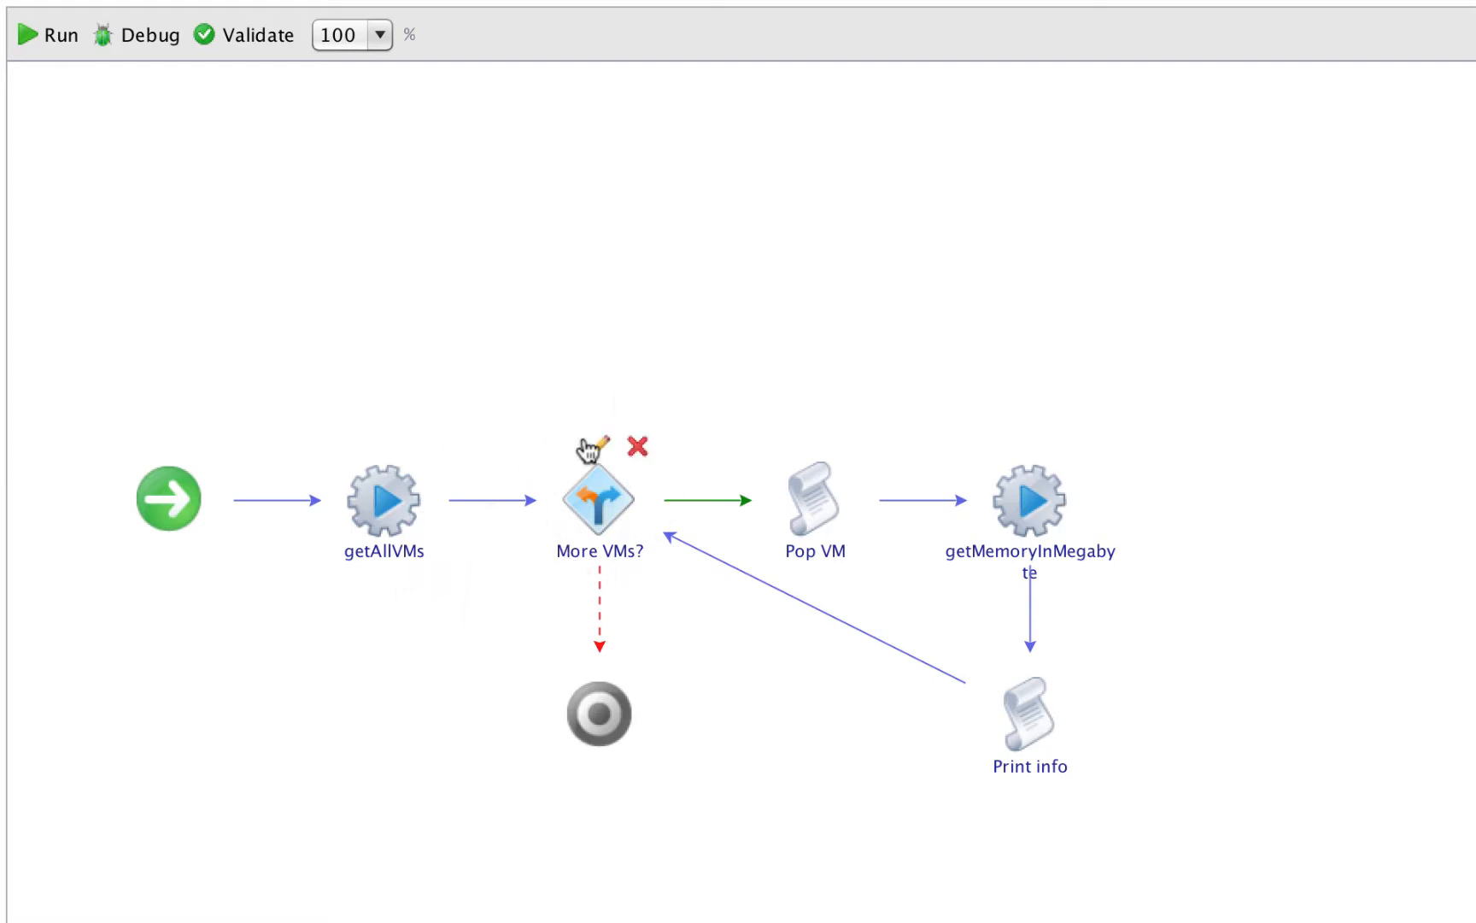
pyautogui.moveTo(624, 561)
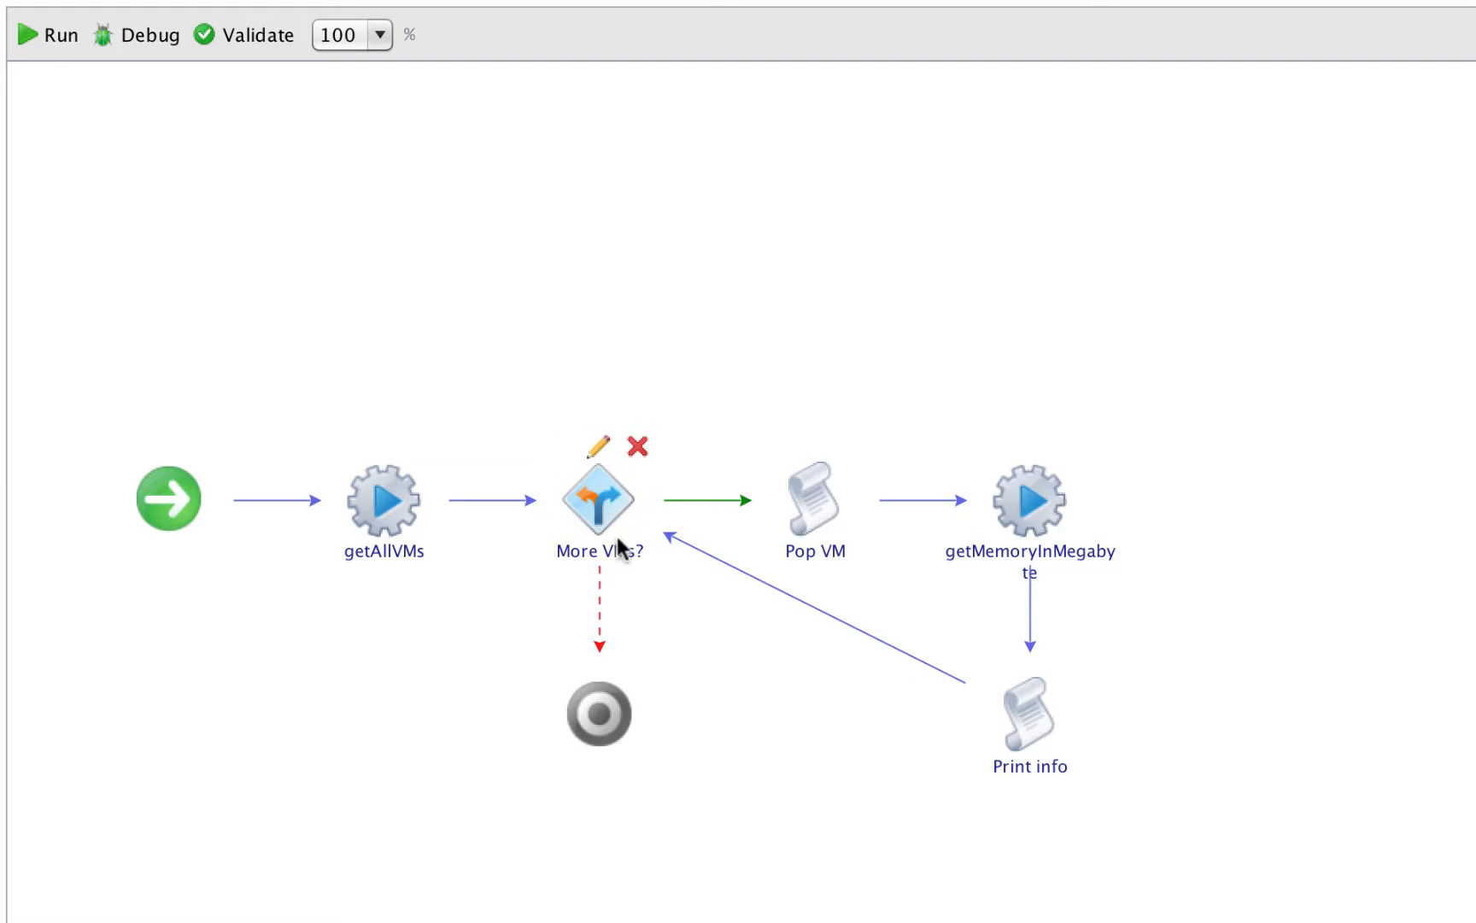
pyautogui.moveTo(598, 472)
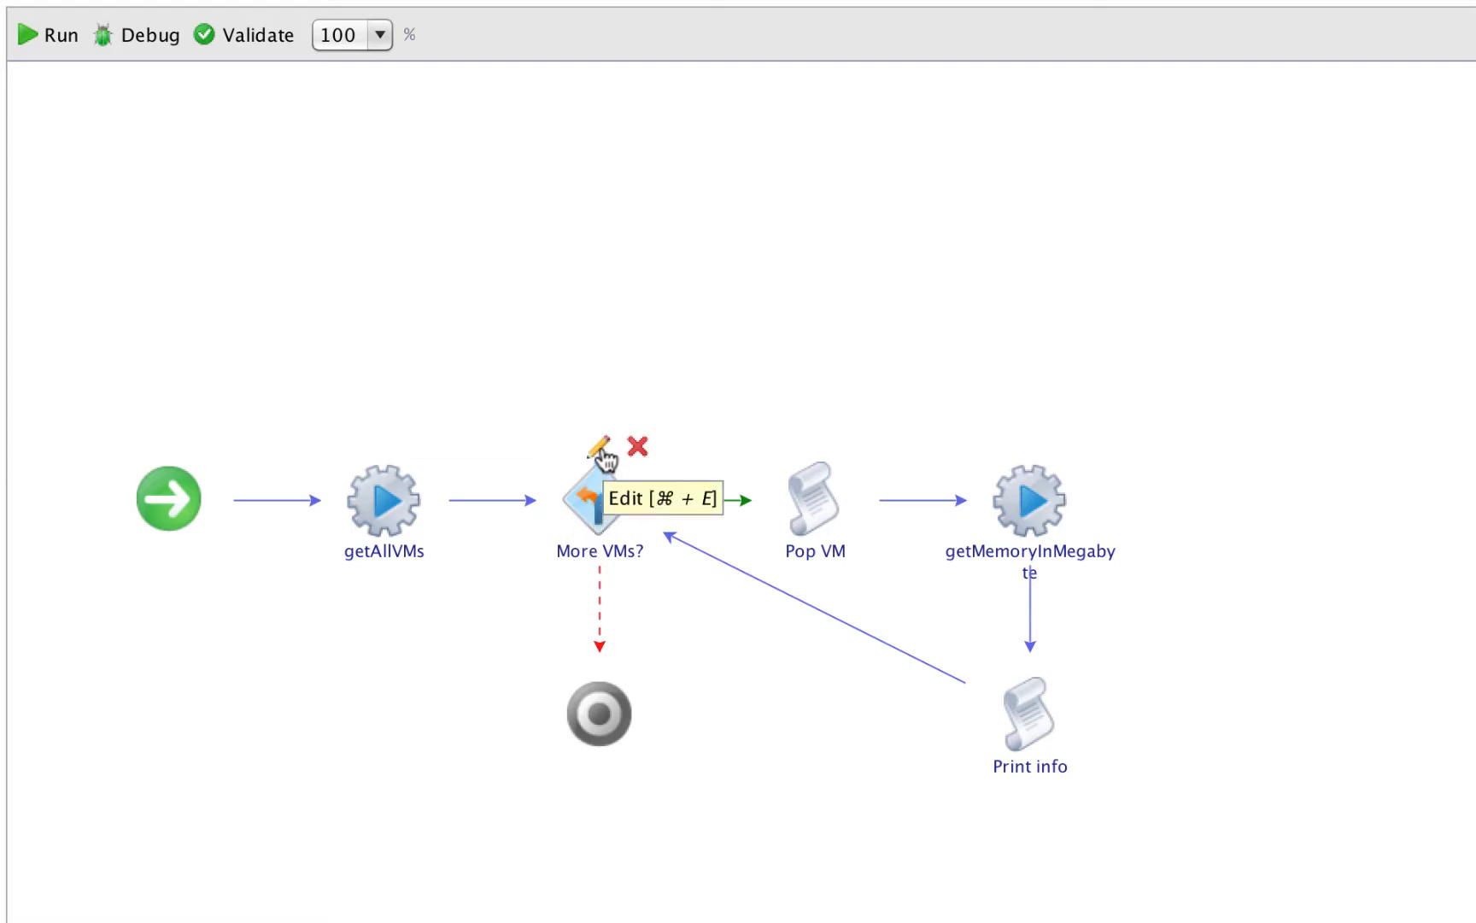
pyautogui.moveTo(574, 539)
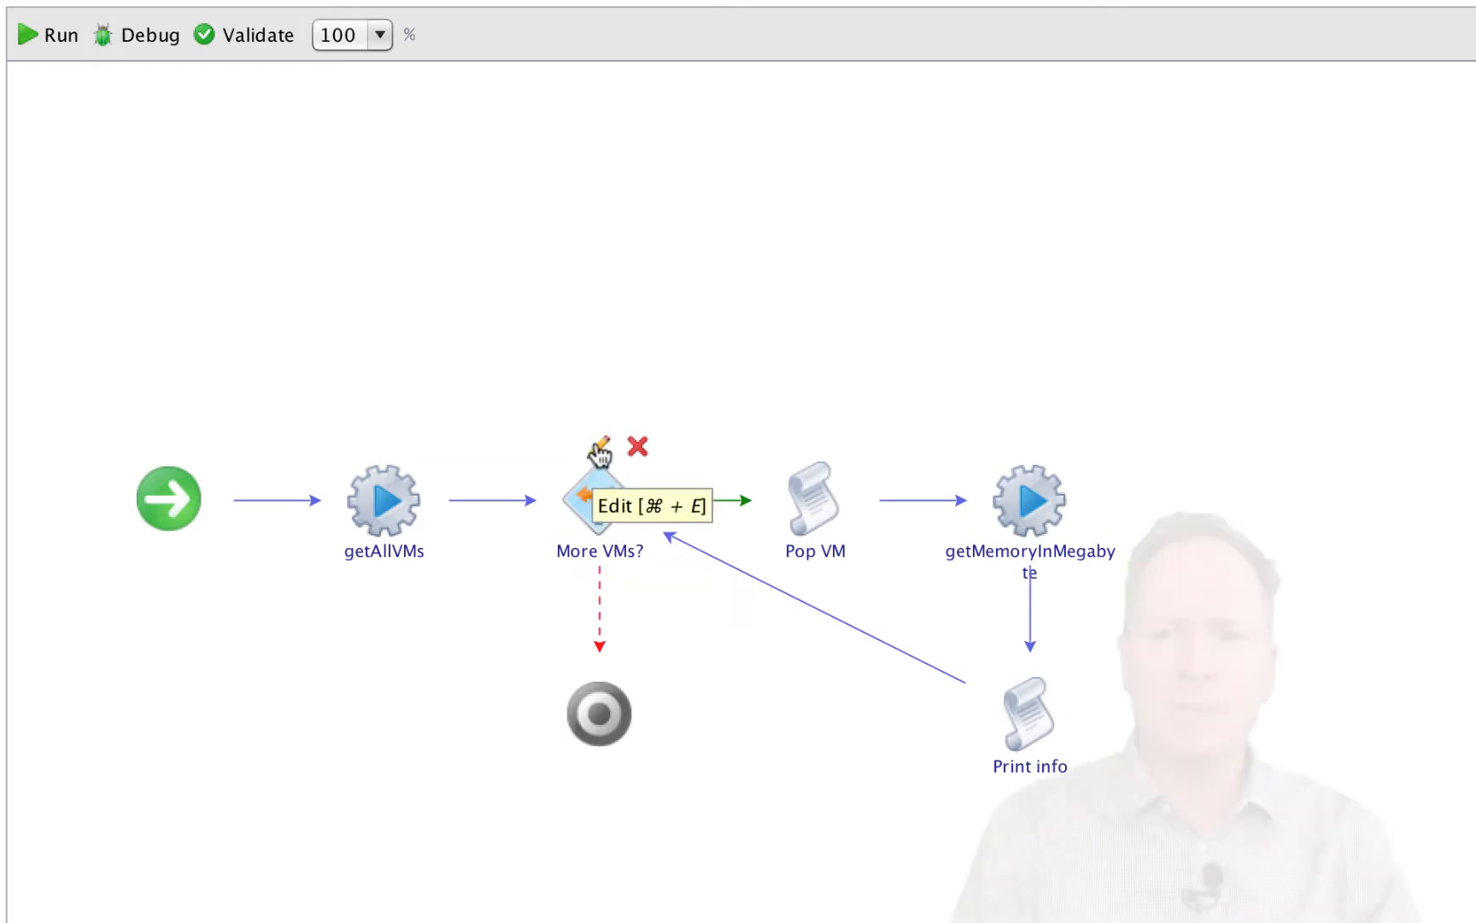
pyautogui.click(595, 449)
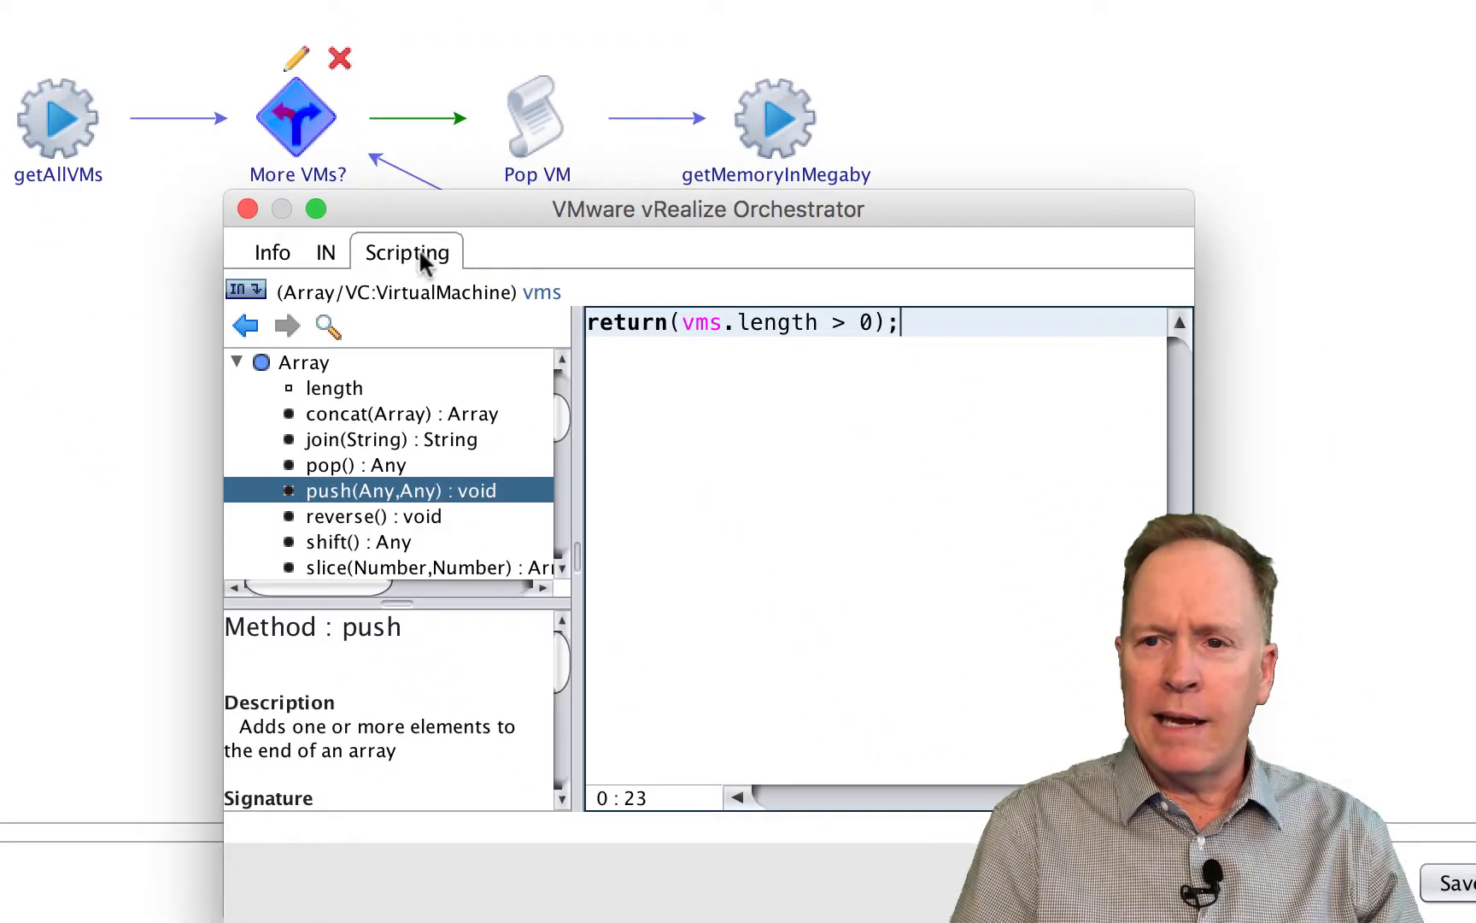
pyautogui.moveTo(637, 313)
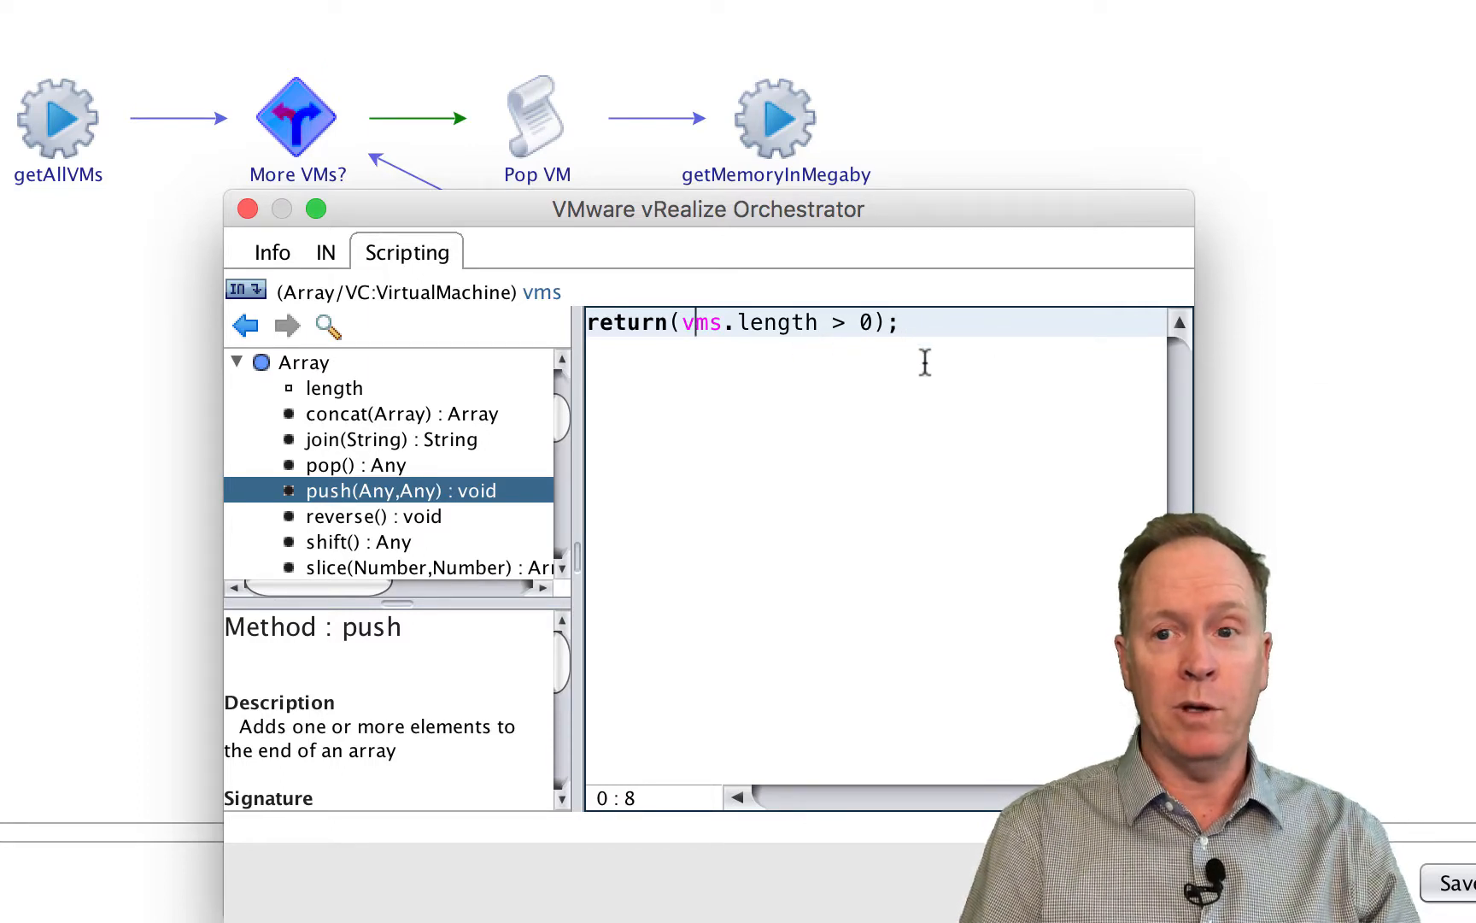
pyautogui.moveTo(796, 347)
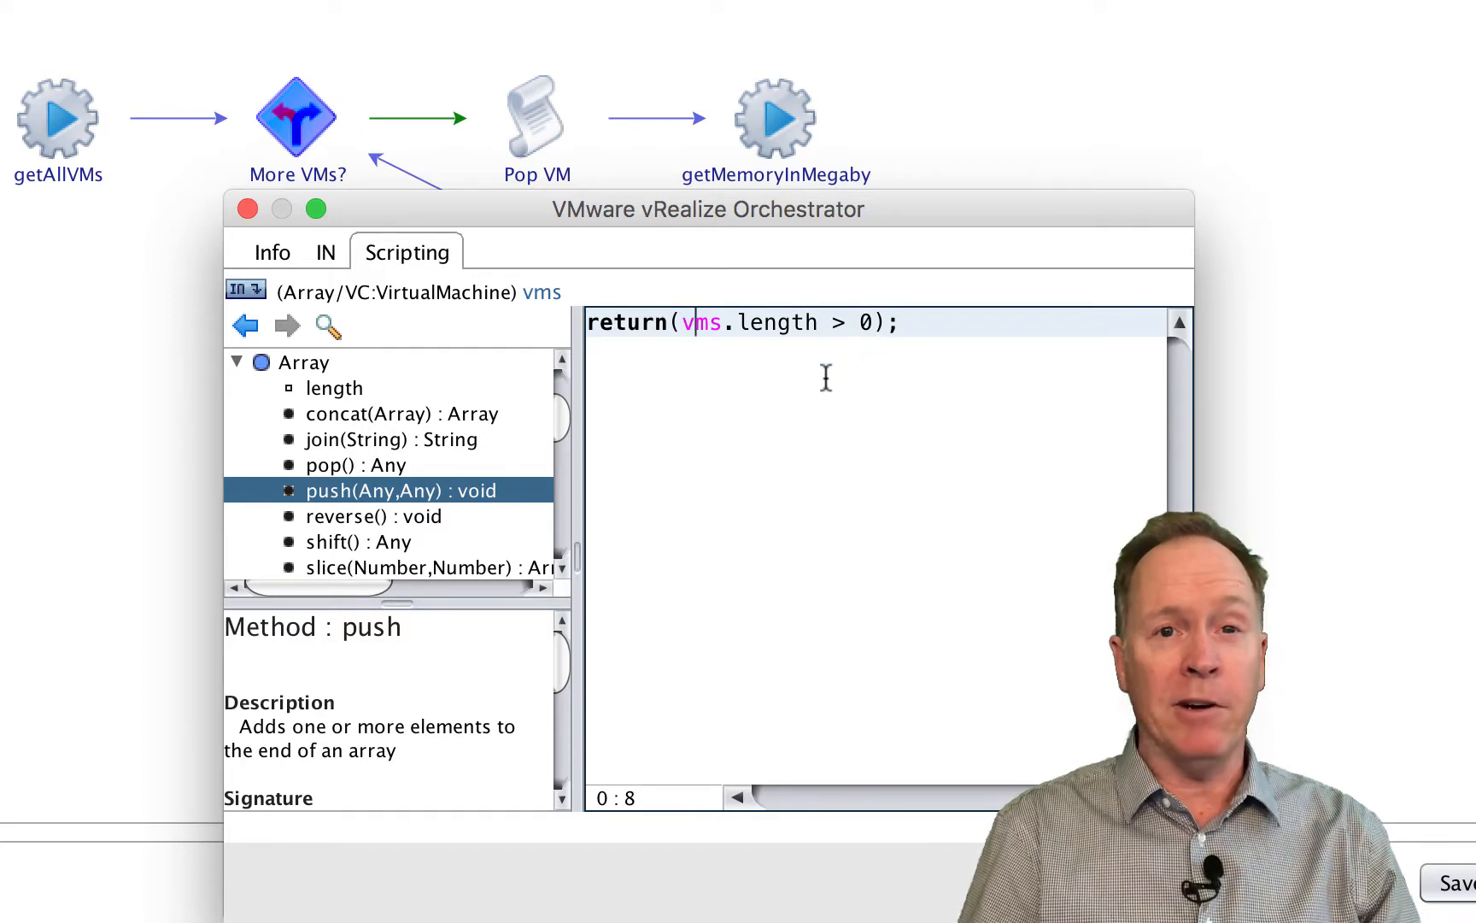
pyautogui.moveTo(821, 359)
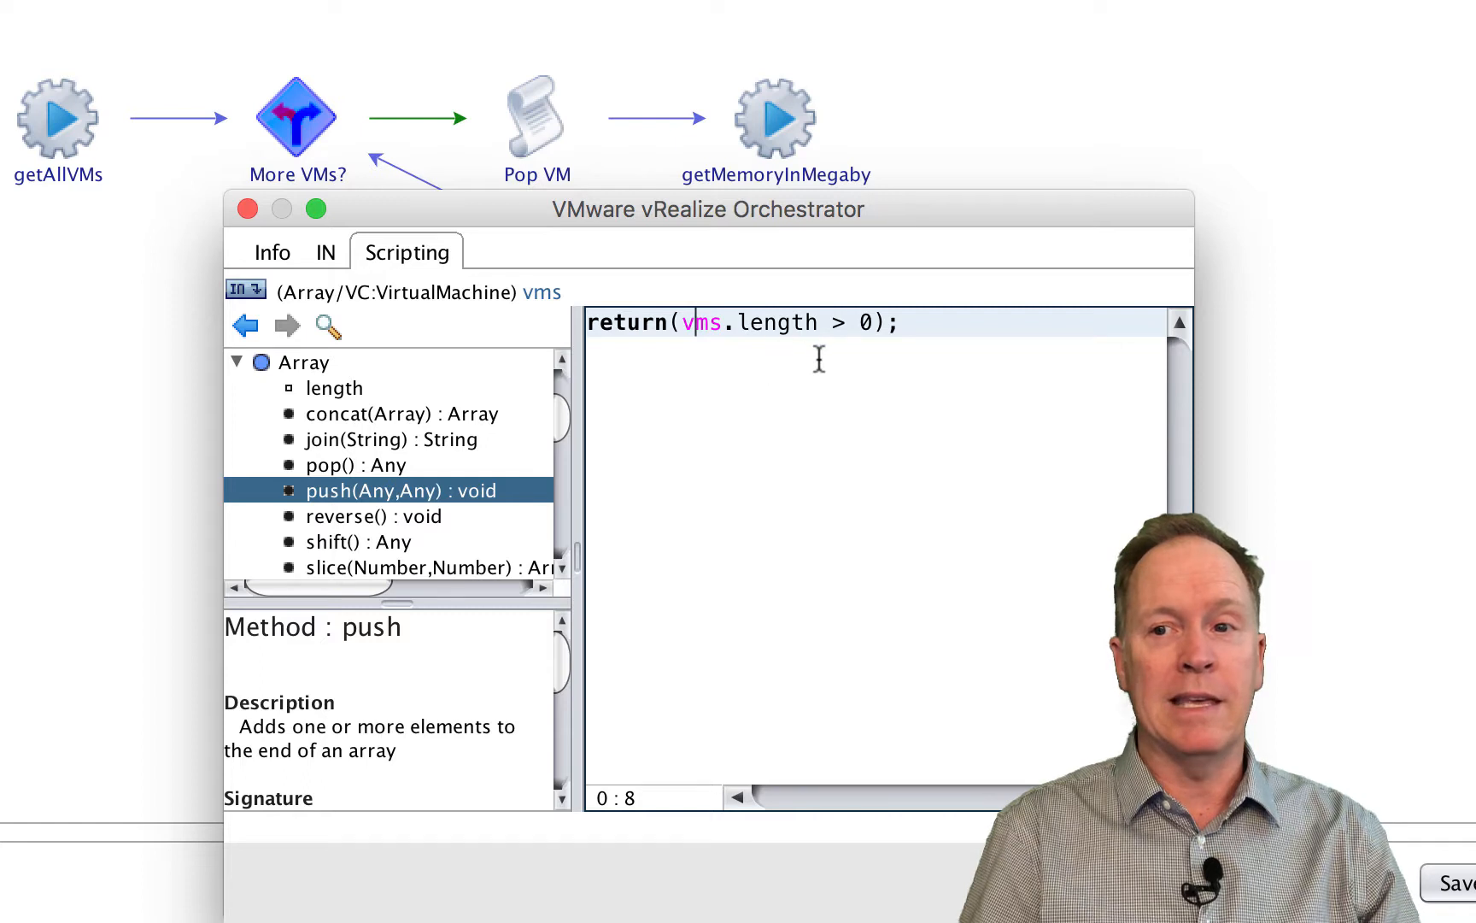
pyautogui.moveTo(882, 352)
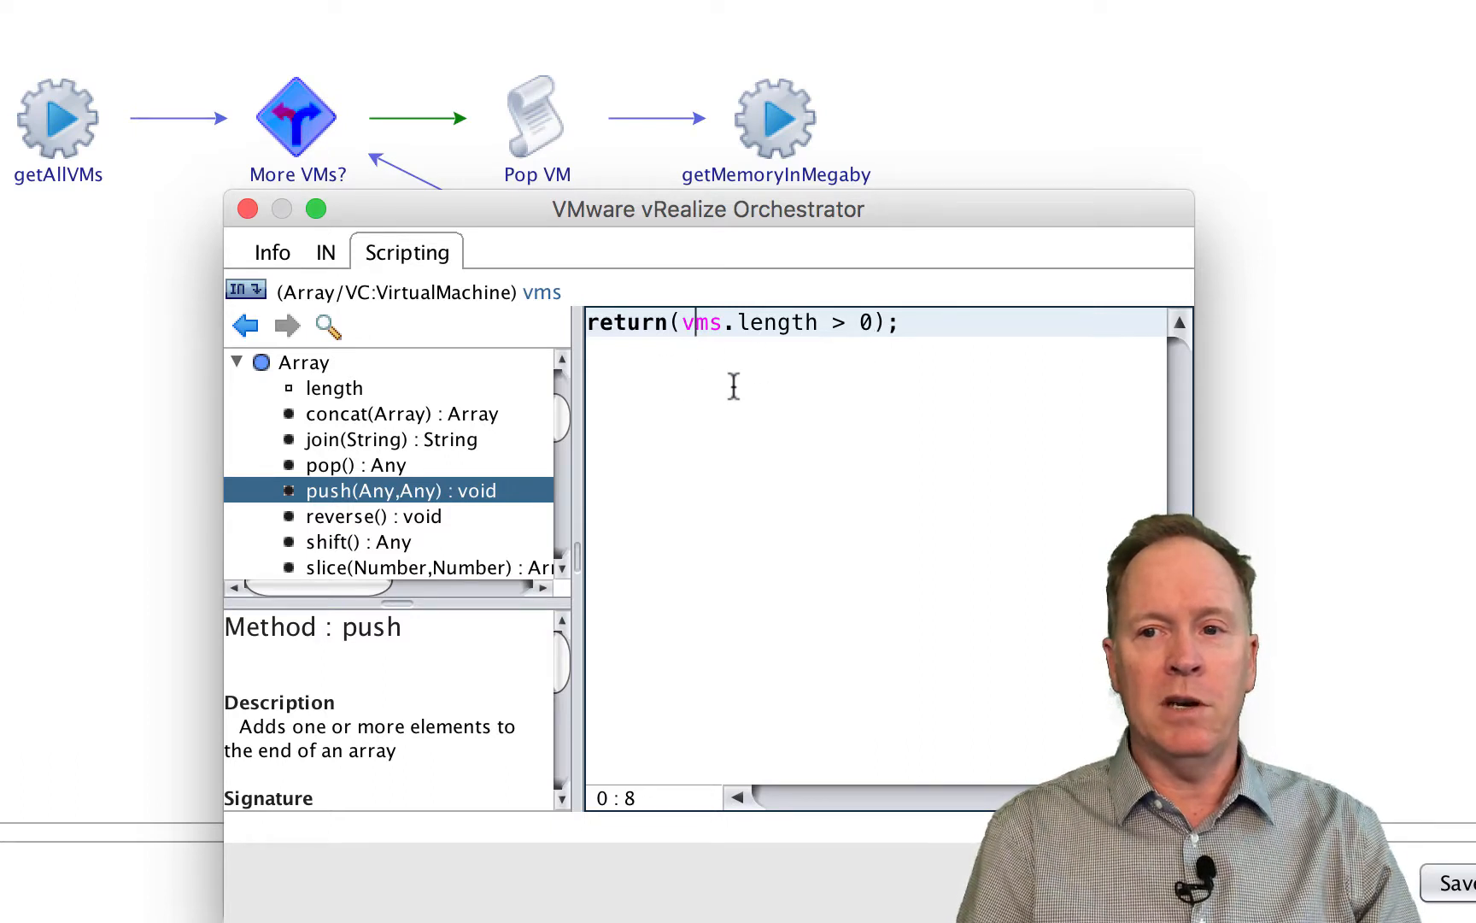
pyautogui.moveTo(779, 381)
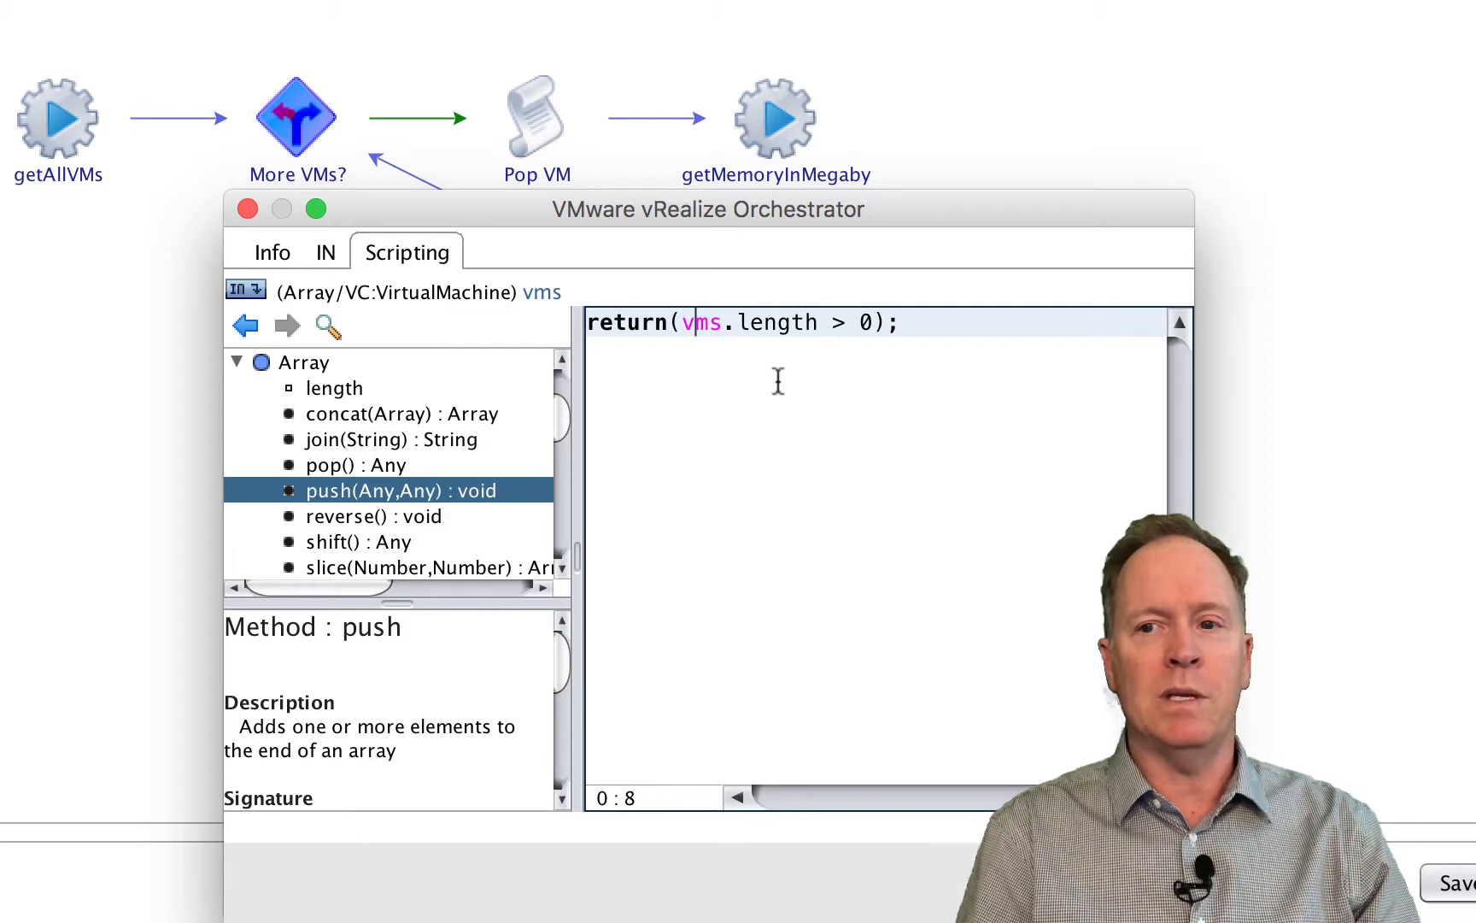
pyautogui.moveTo(922, 372)
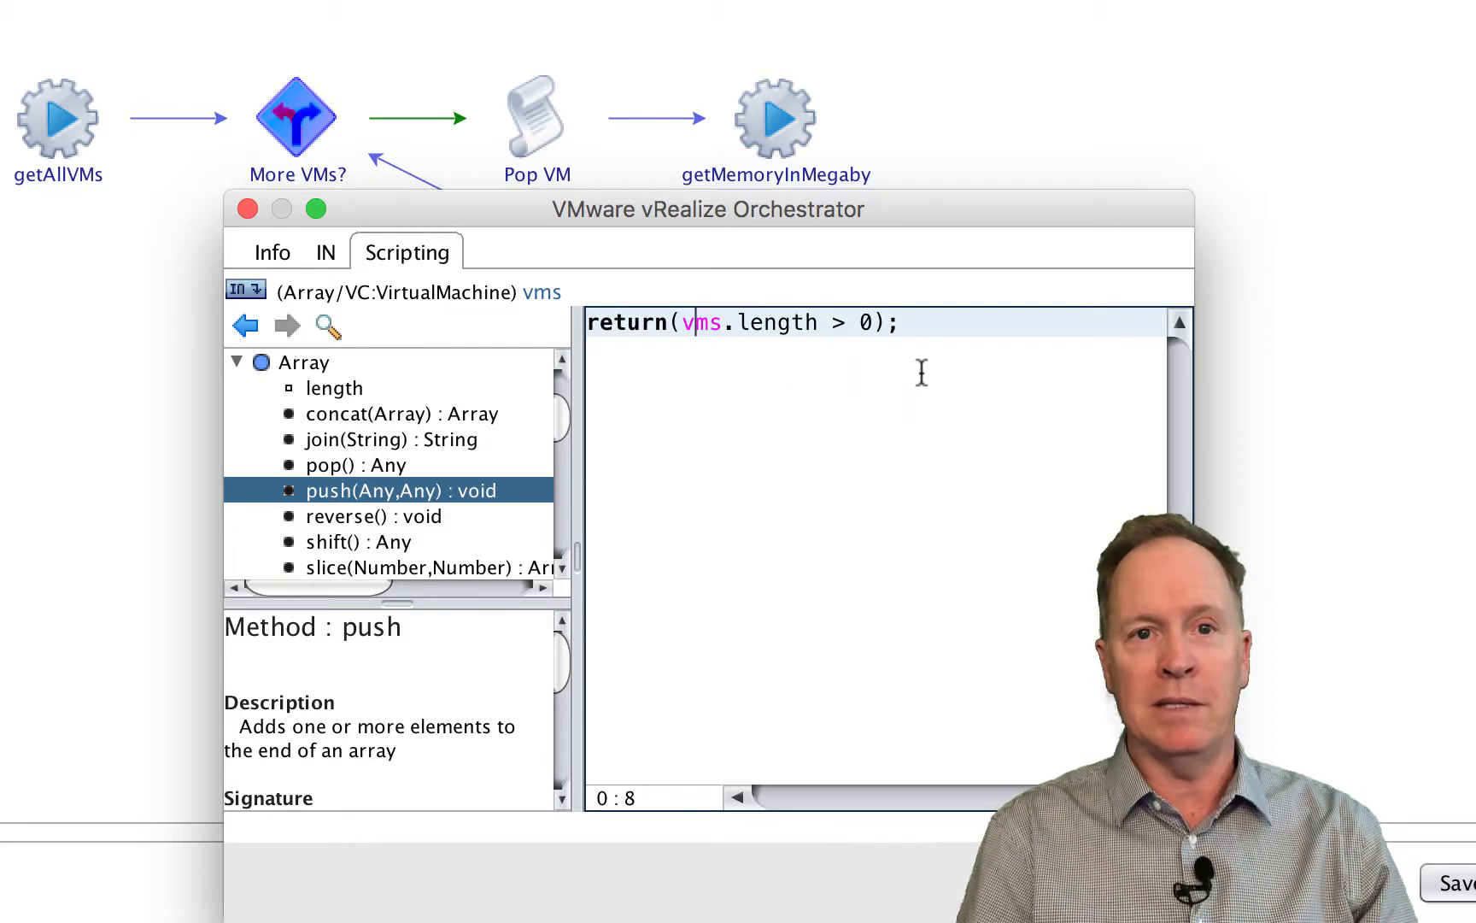
pyautogui.moveTo(820, 369)
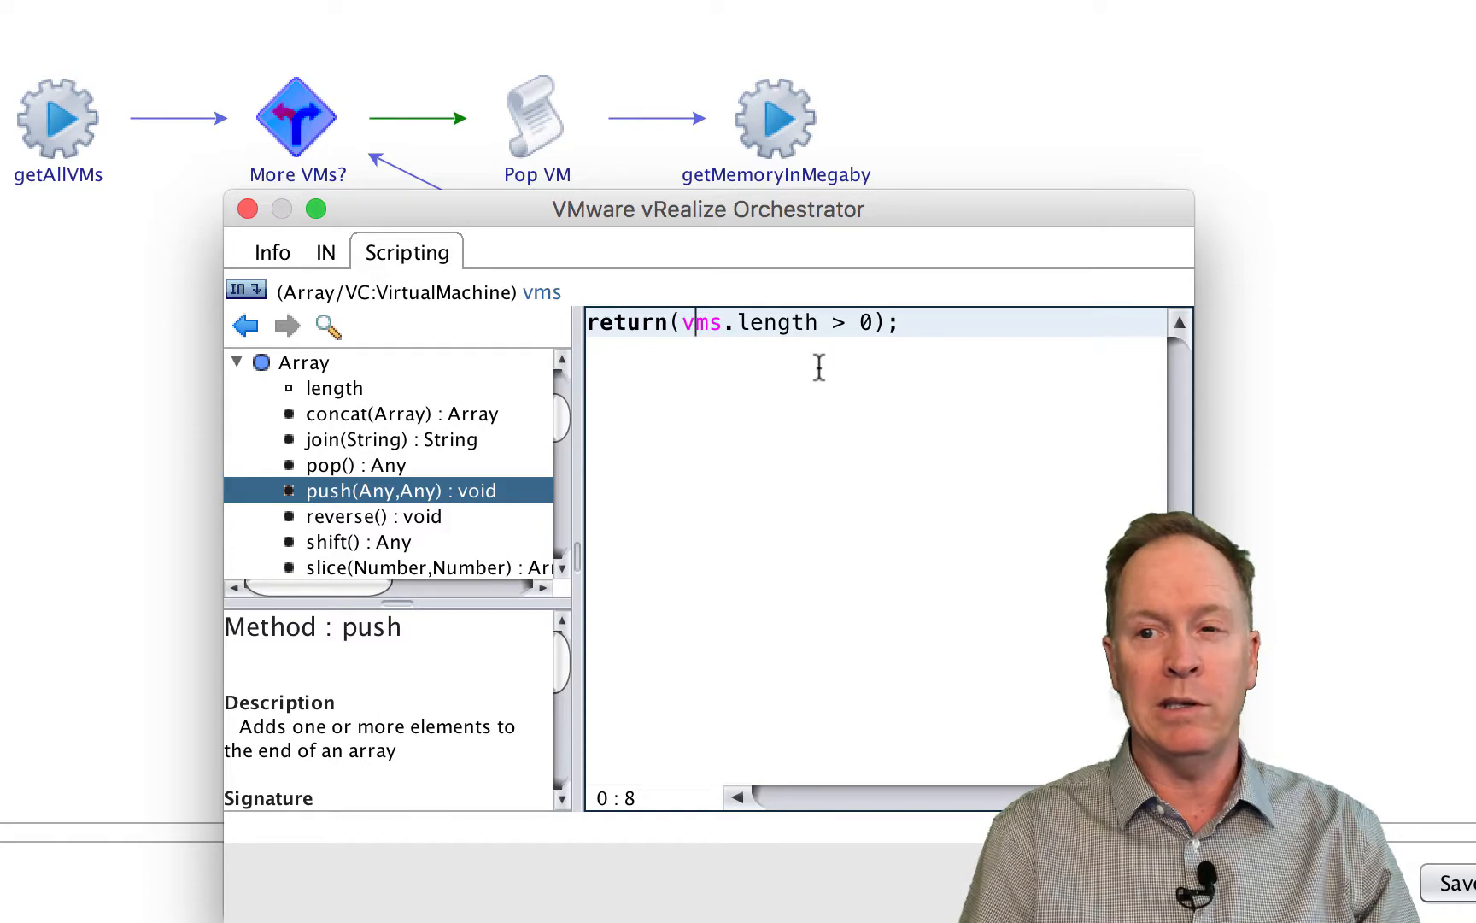
pyautogui.moveTo(435, 136)
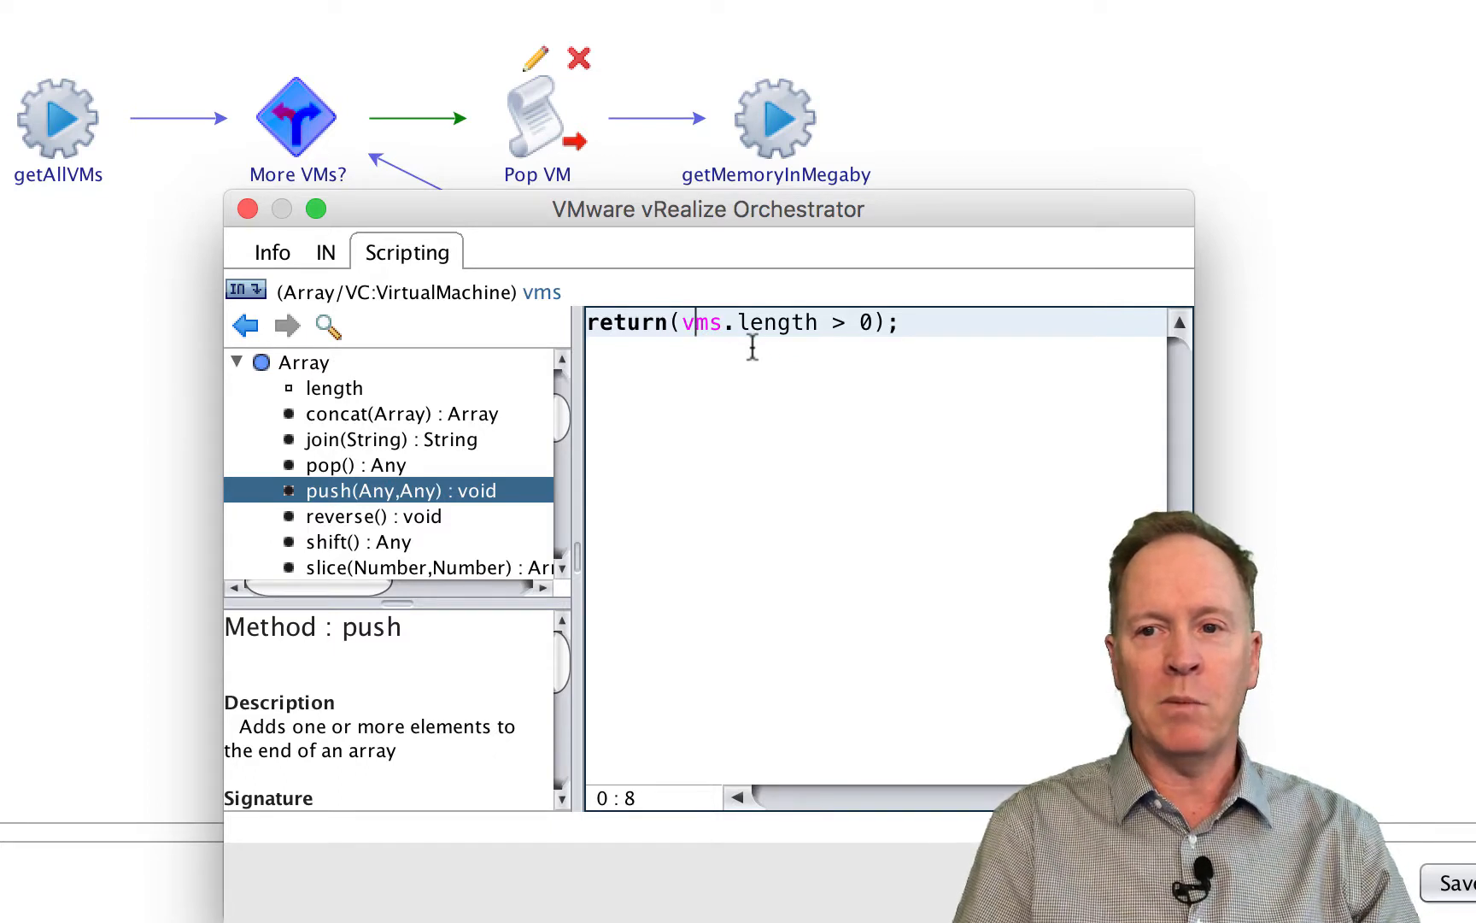
# Step: Show the More VMs? decision's IN binding of vms to the vms attribute
pyautogui.click(323, 253)
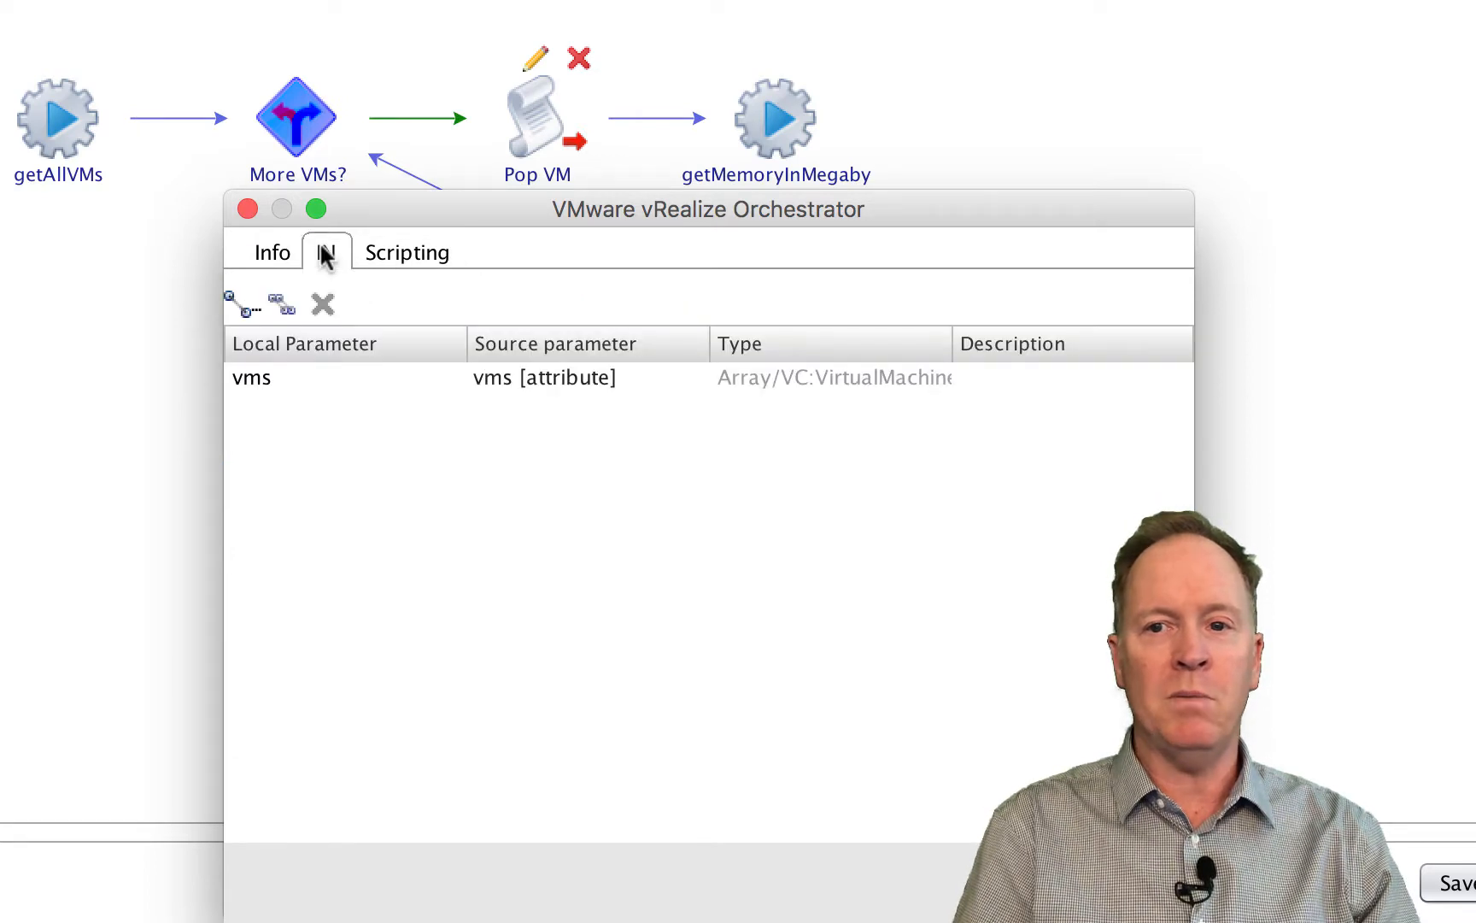
pyautogui.moveTo(277, 419)
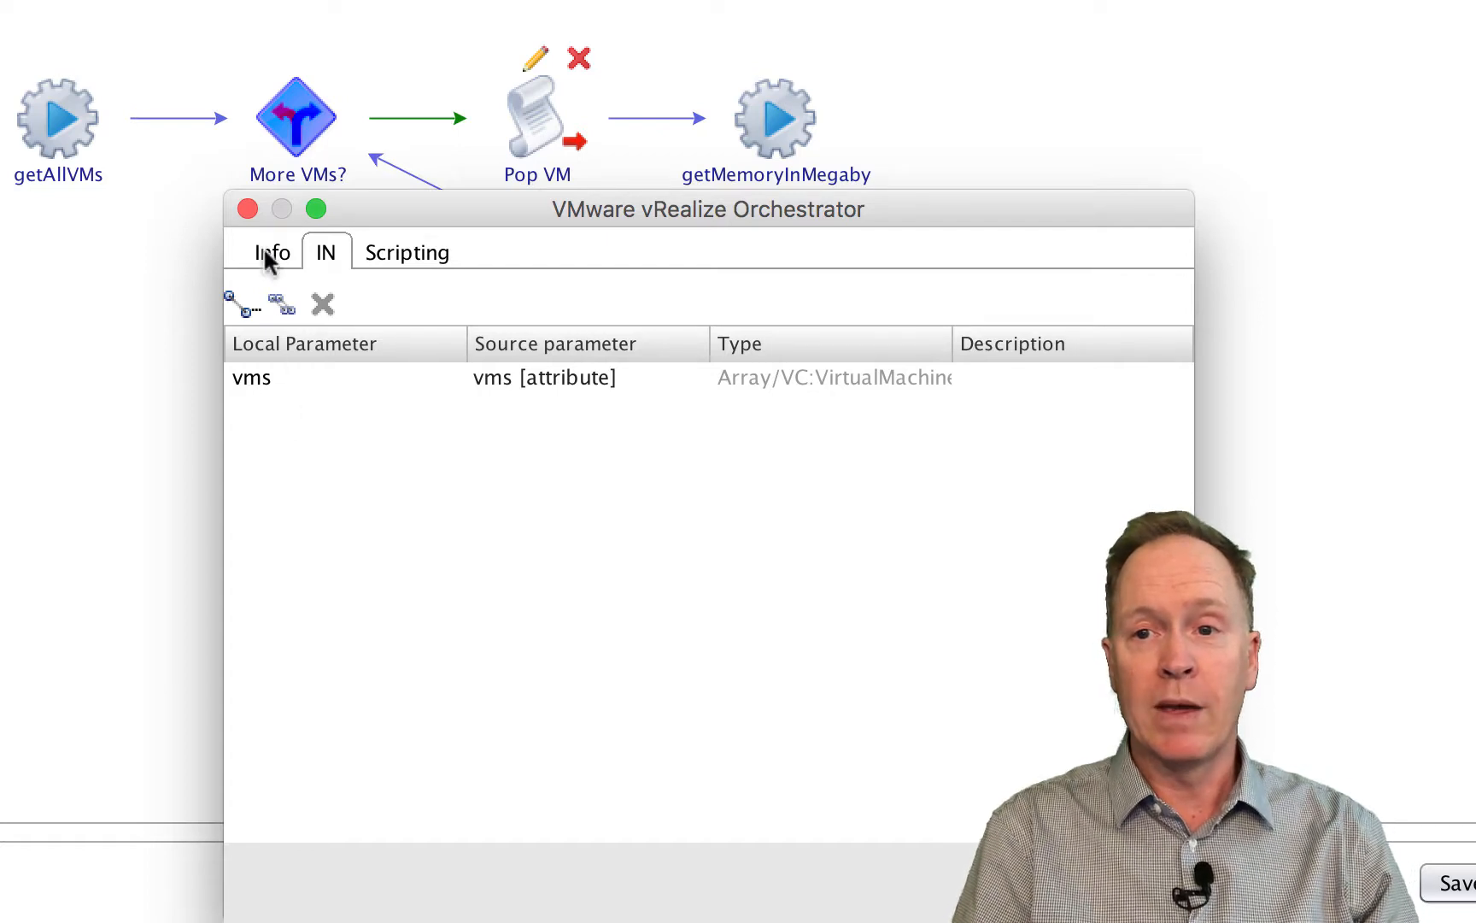
# Step: Close the More VMs? decision editor to return to the full schema
pyautogui.click(246, 209)
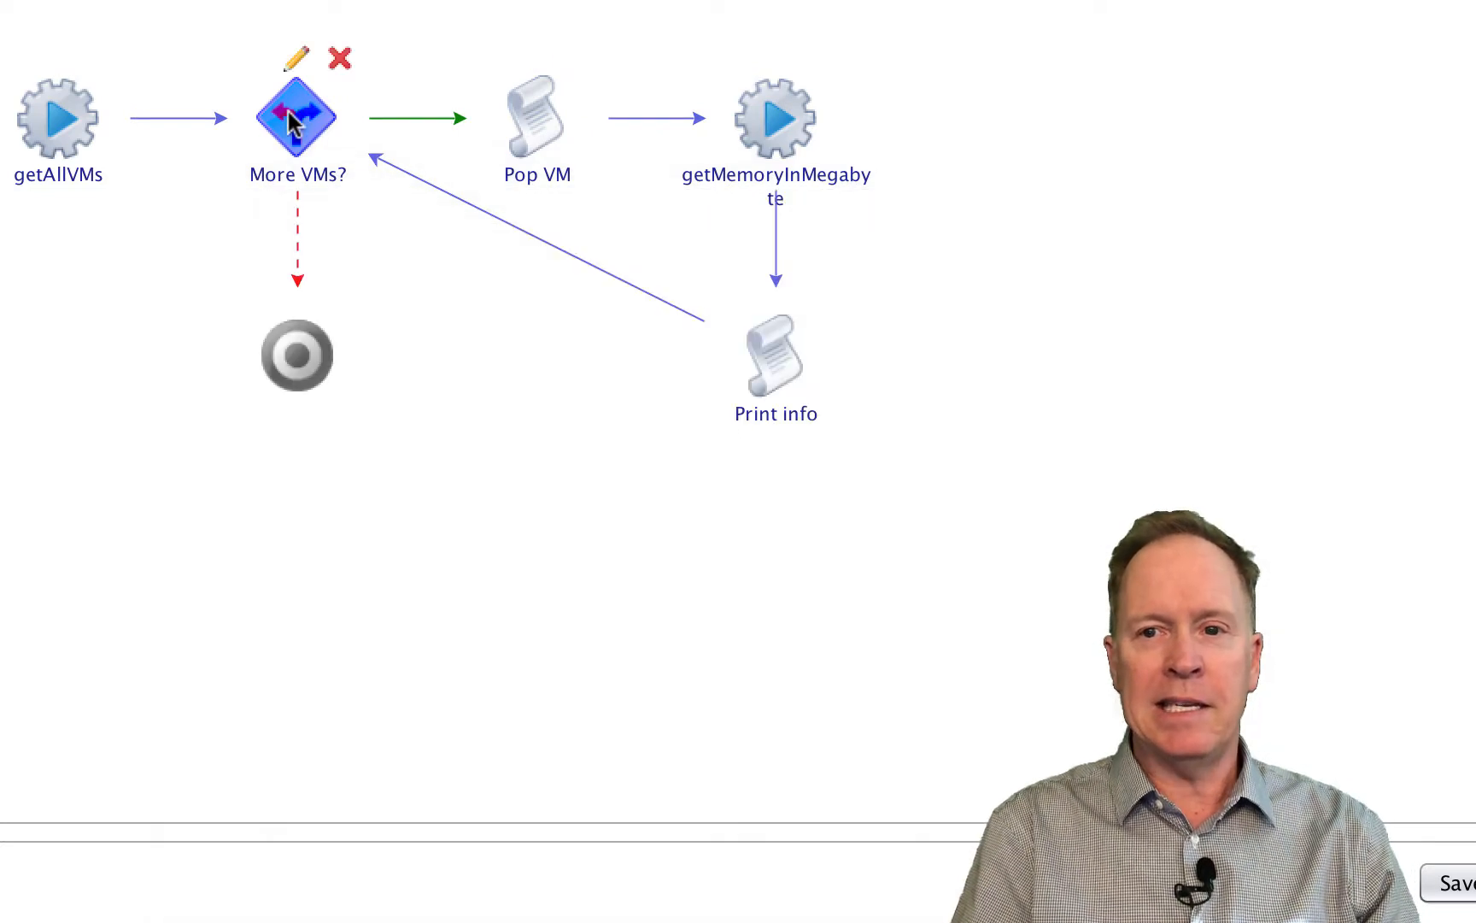
pyautogui.moveTo(559, 133)
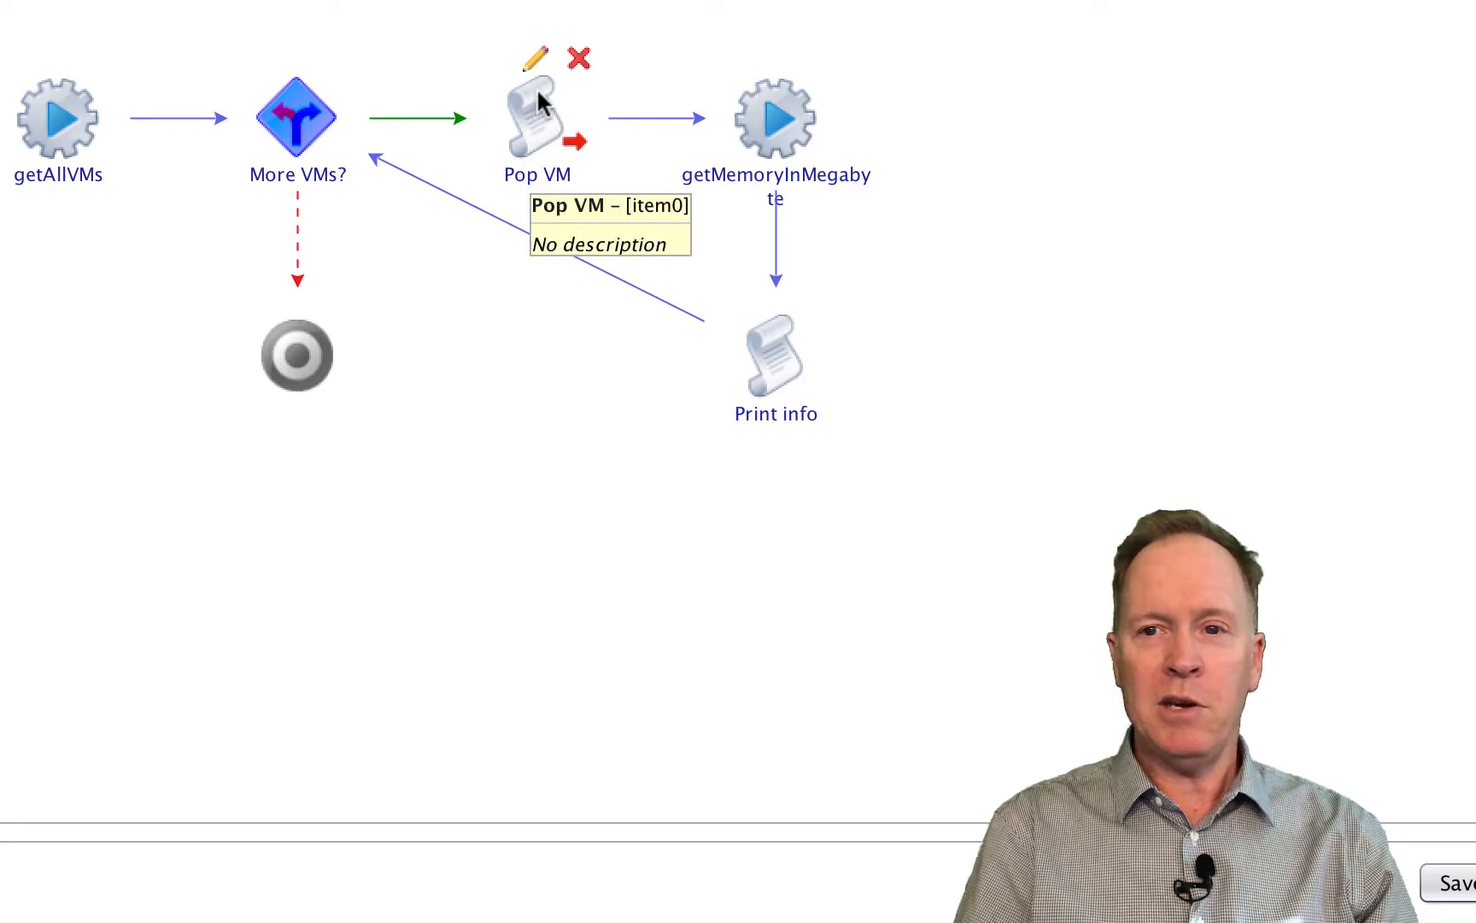
pyautogui.moveTo(537, 65)
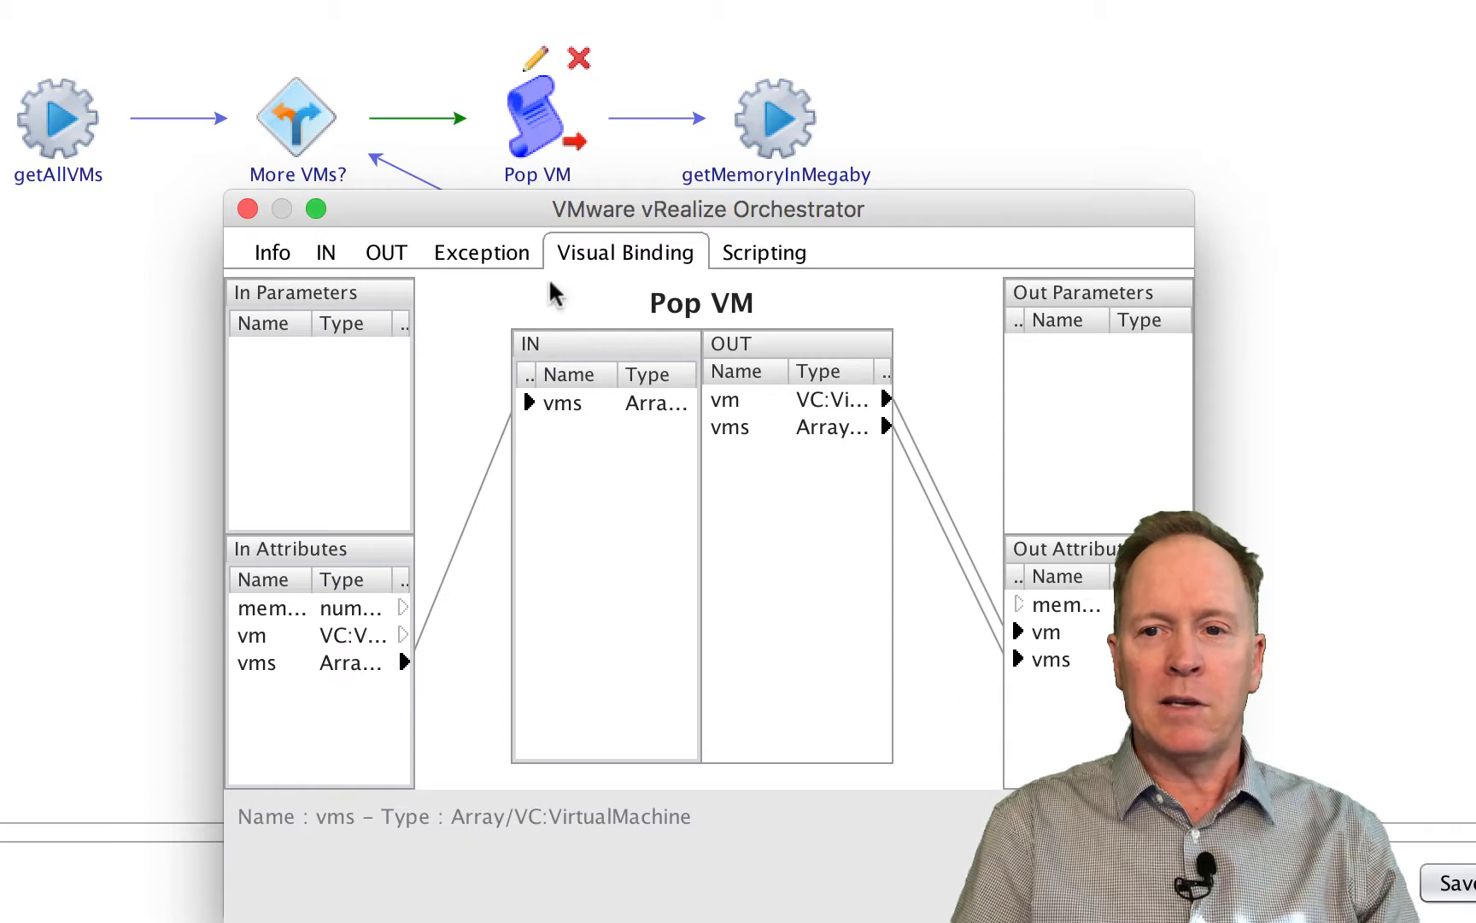
pyautogui.moveTo(455, 649)
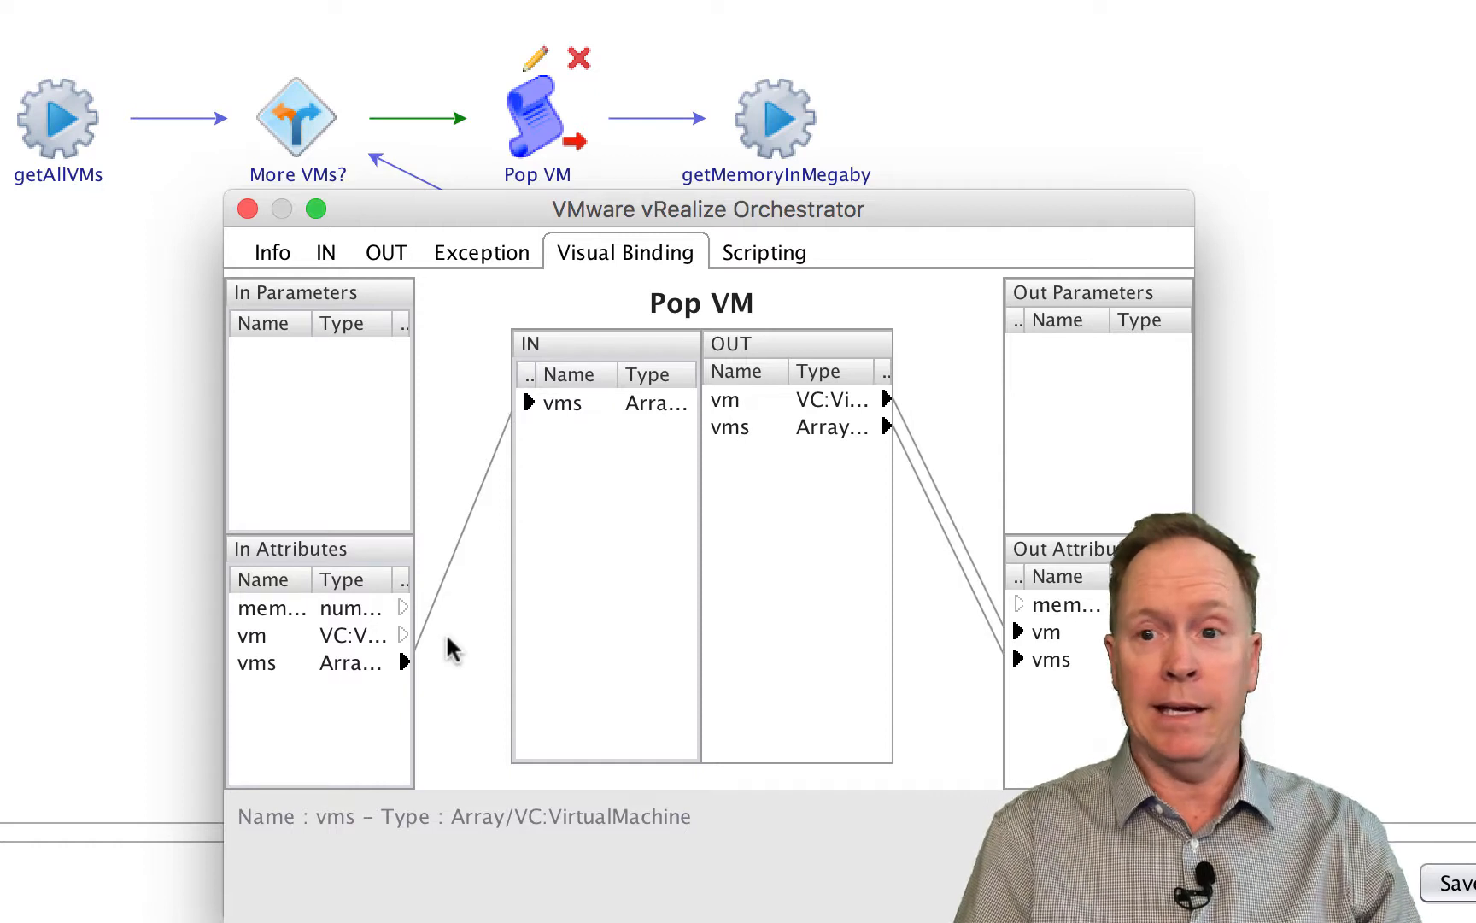
pyautogui.moveTo(522, 444)
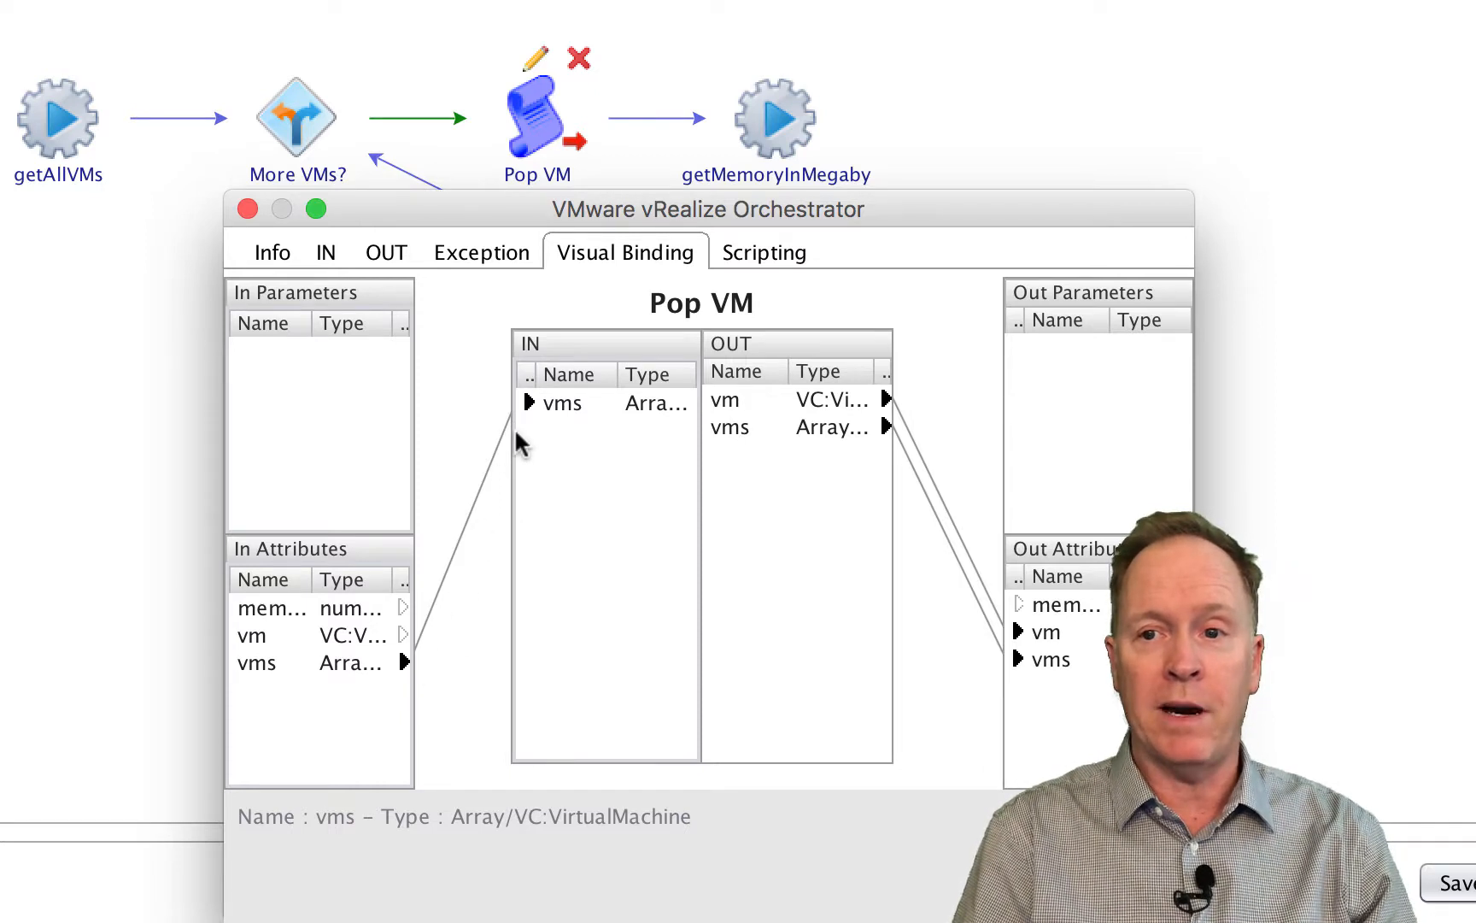
# Step: View the Pop VM scripting code vm = vms.pop();
pyautogui.click(764, 251)
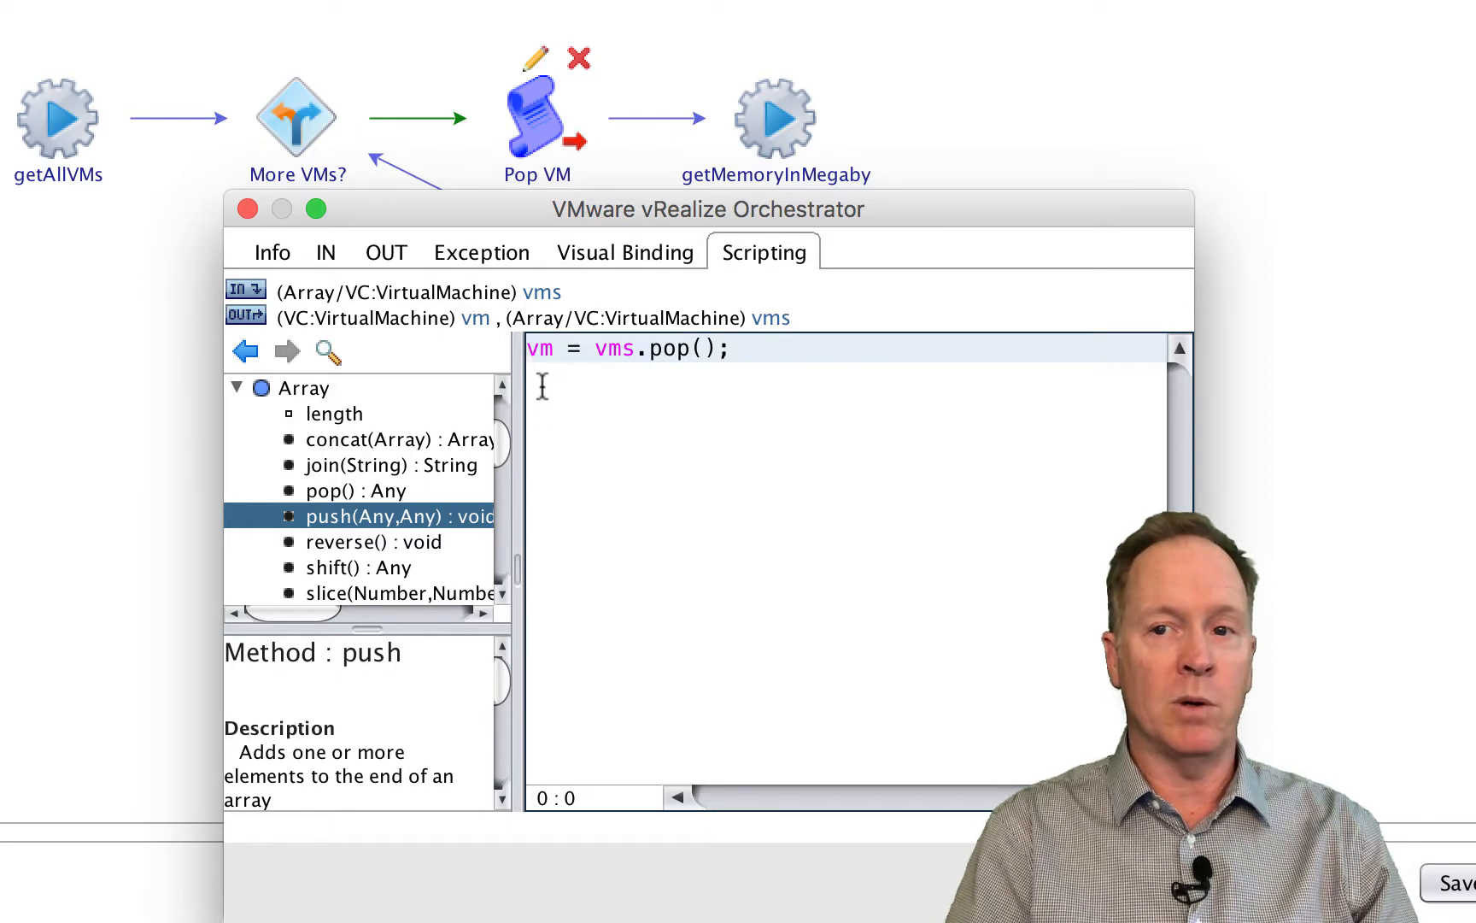
pyautogui.moveTo(665, 390)
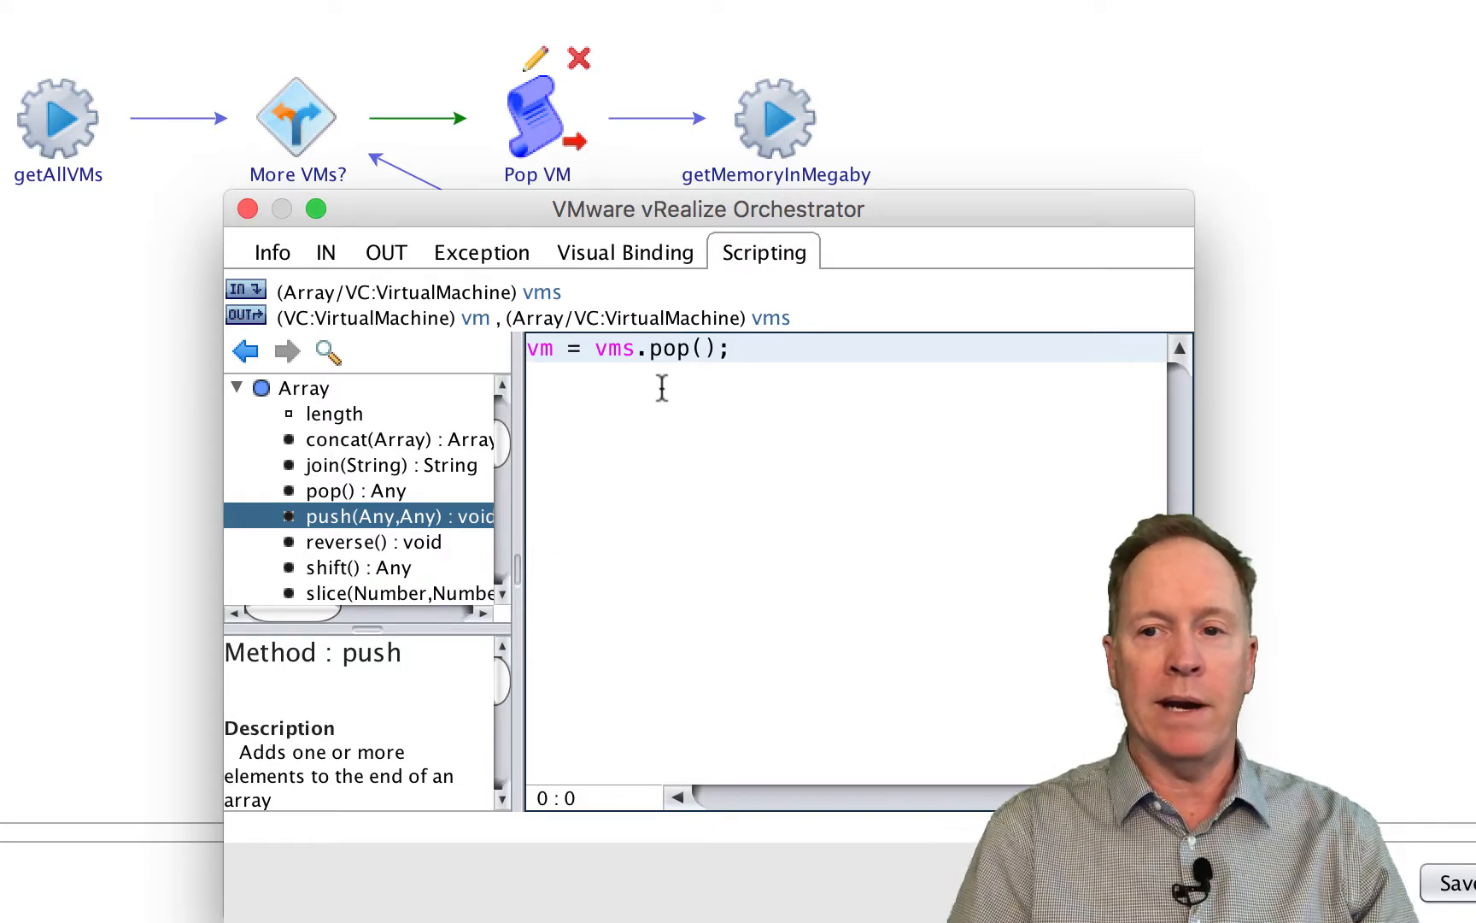
pyautogui.moveTo(653, 390)
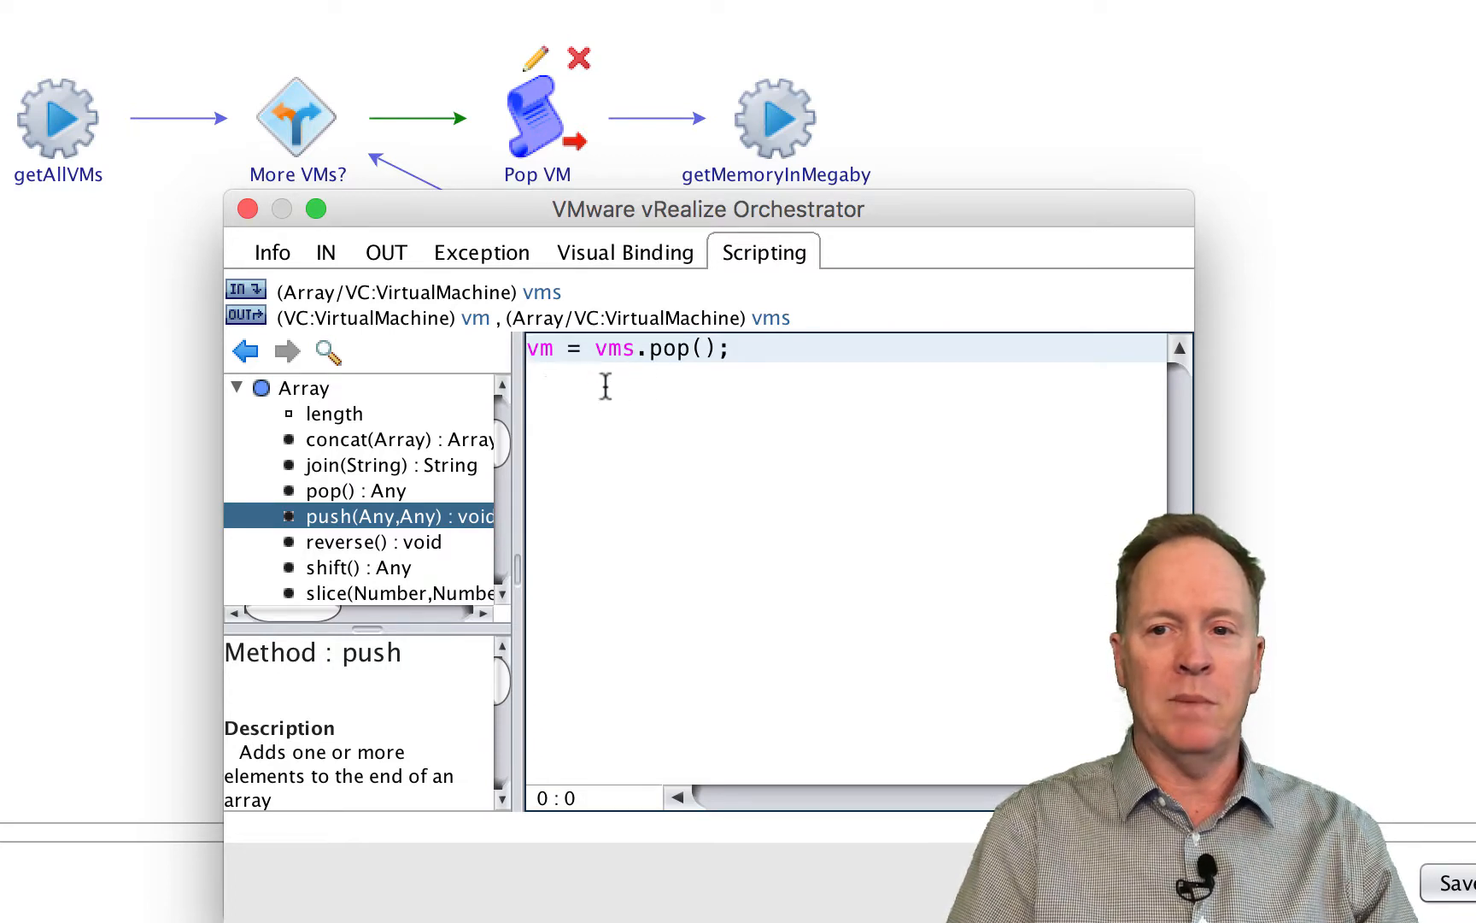
# Step: Return to Pop VM's visual binding: vms in, vm and vms out
pyautogui.click(625, 252)
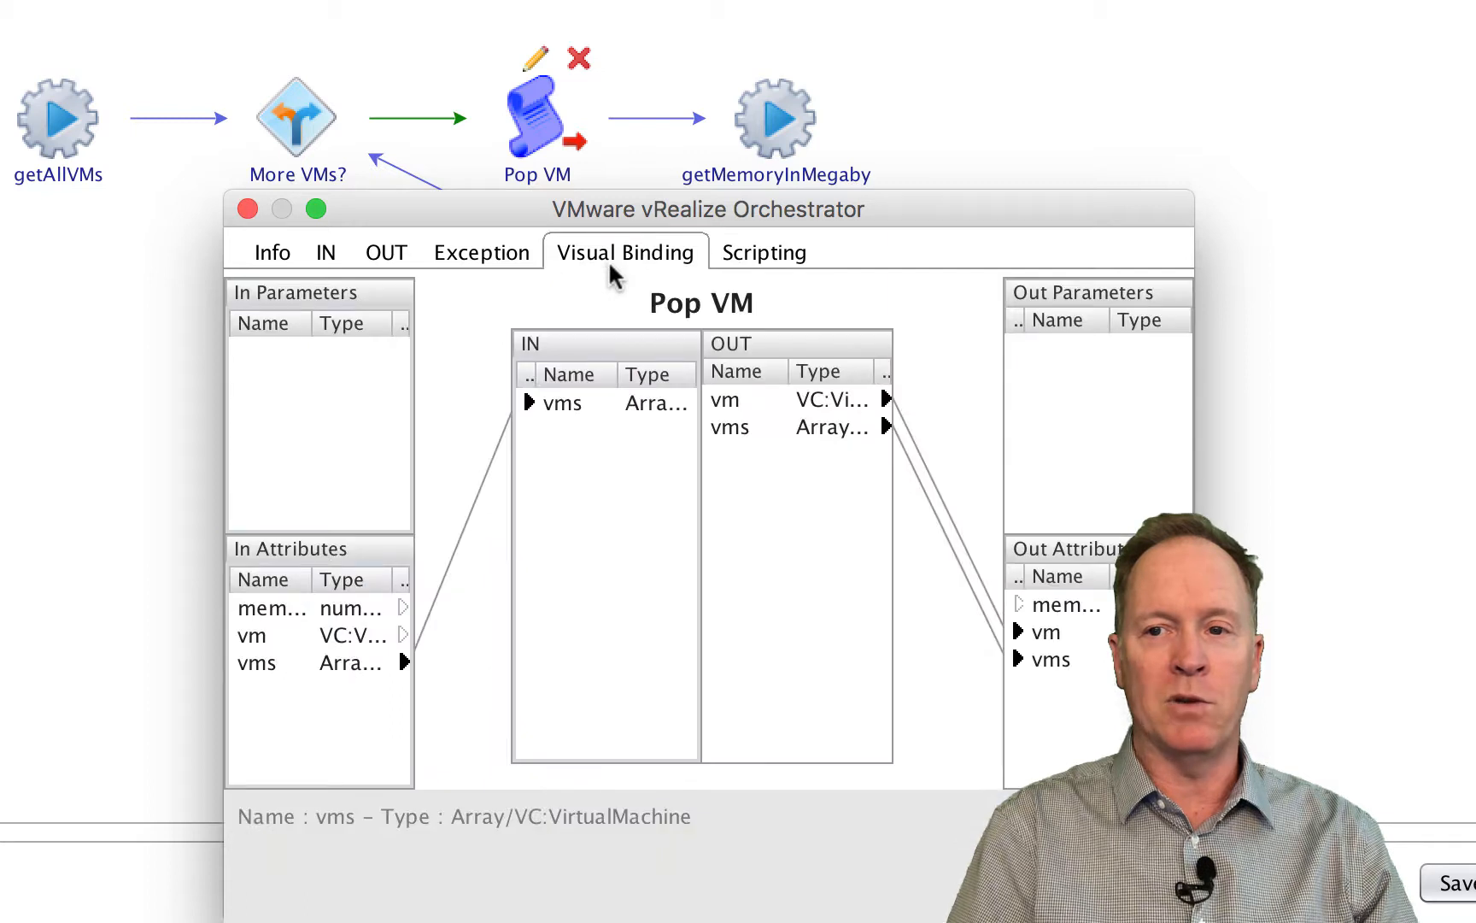
pyautogui.moveTo(499, 547)
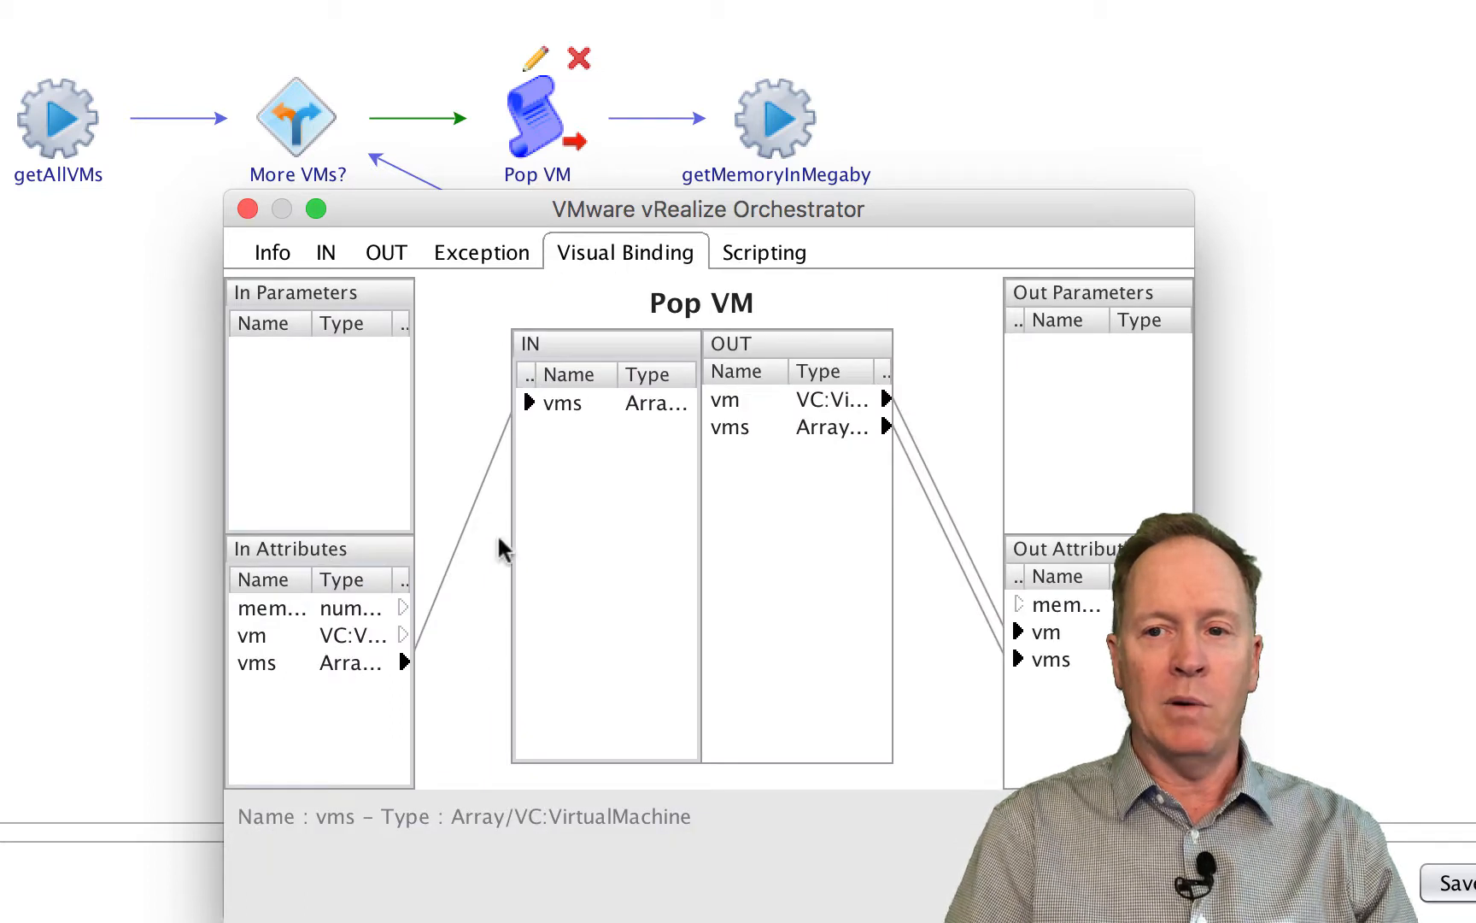
pyautogui.moveTo(536, 460)
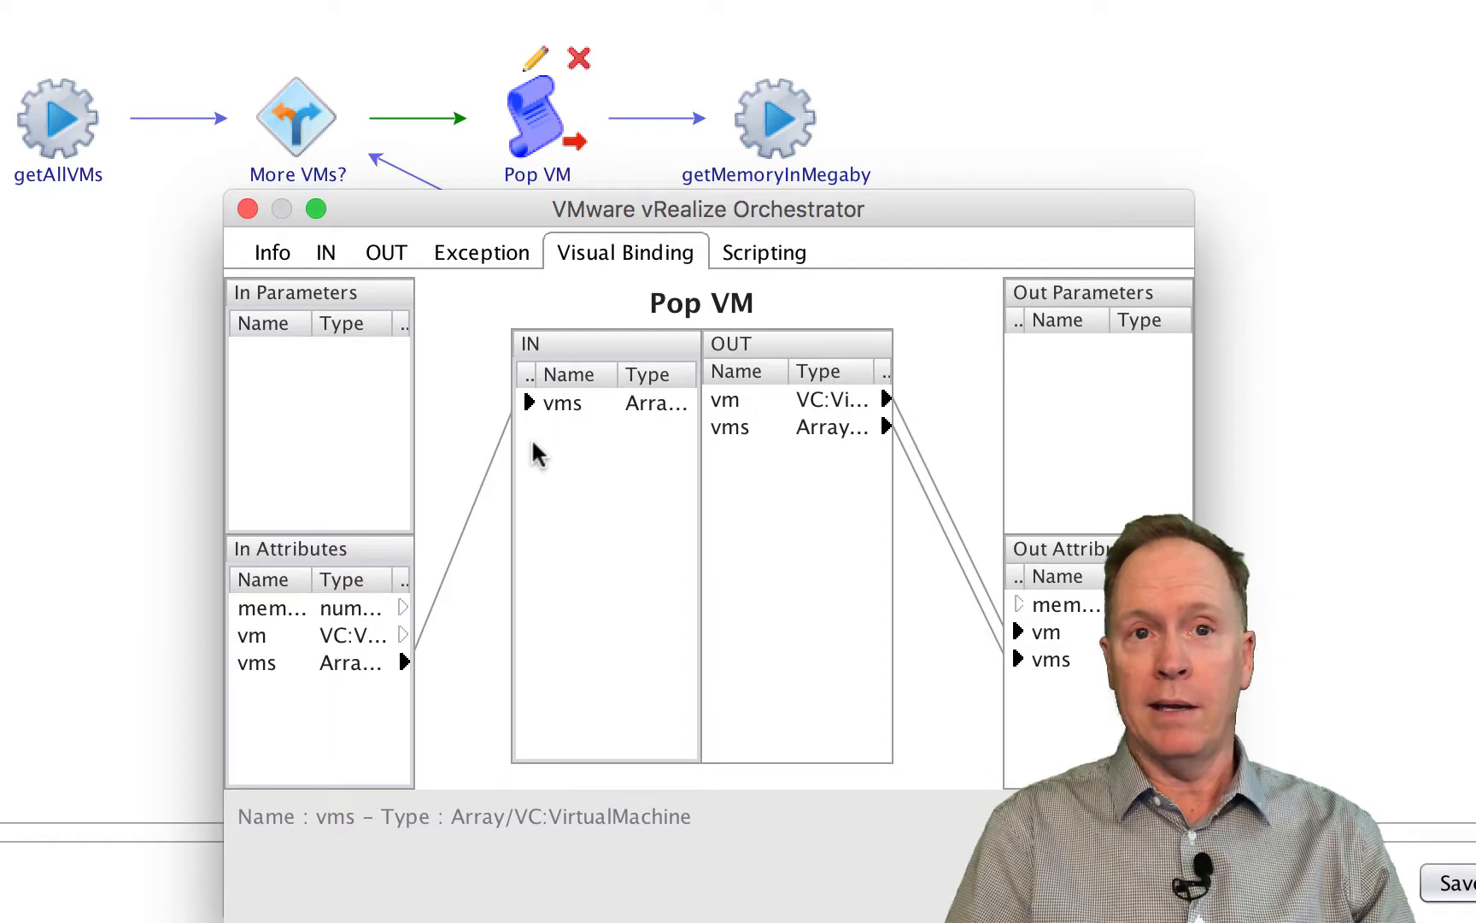
pyautogui.moveTo(789, 458)
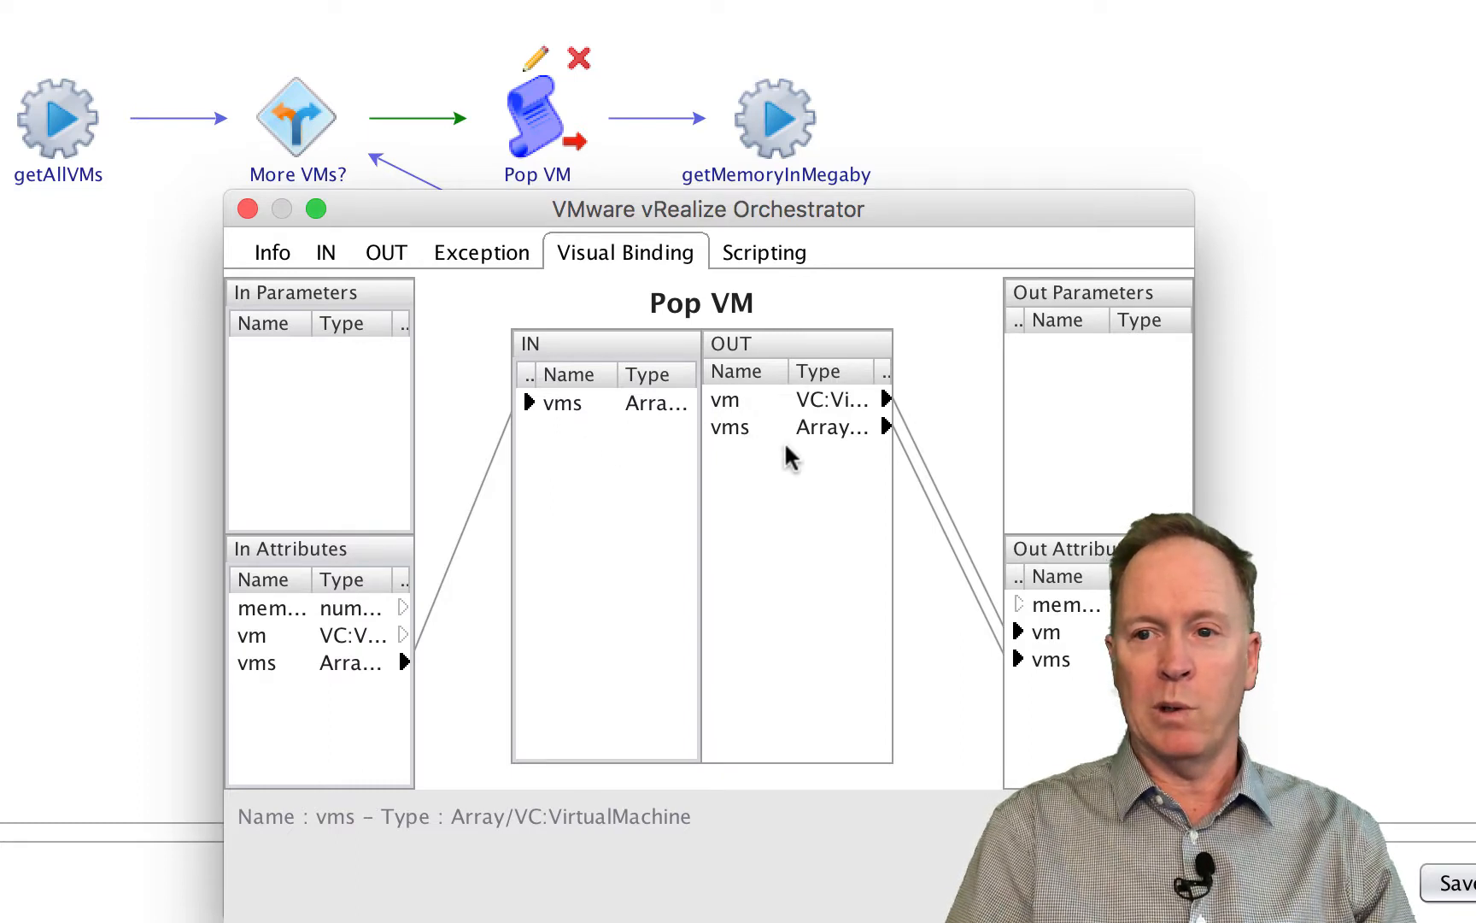
pyautogui.moveTo(863, 456)
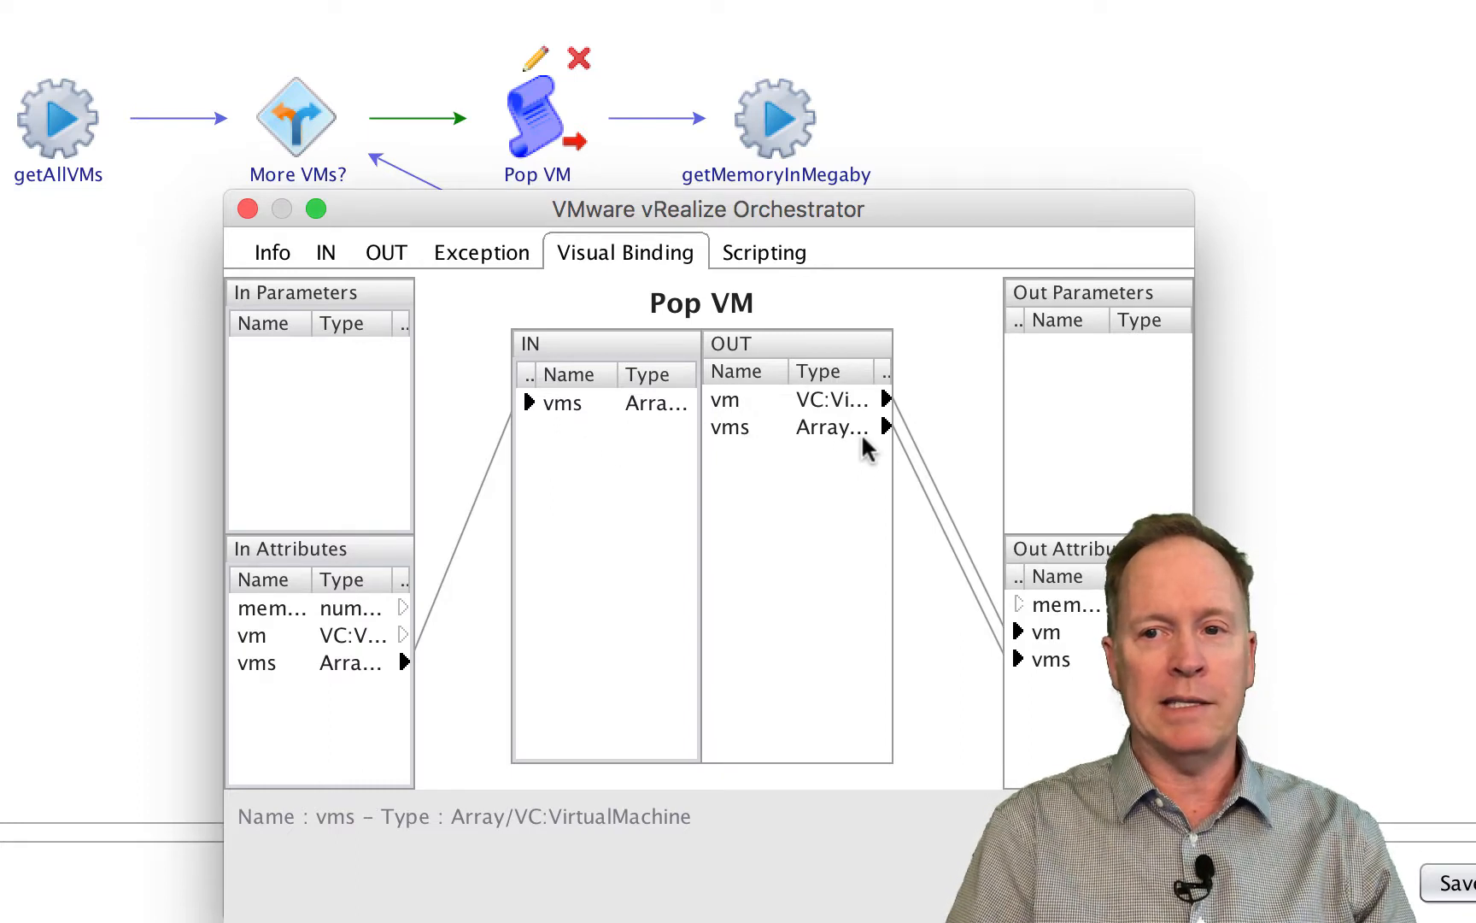
pyautogui.moveTo(738, 455)
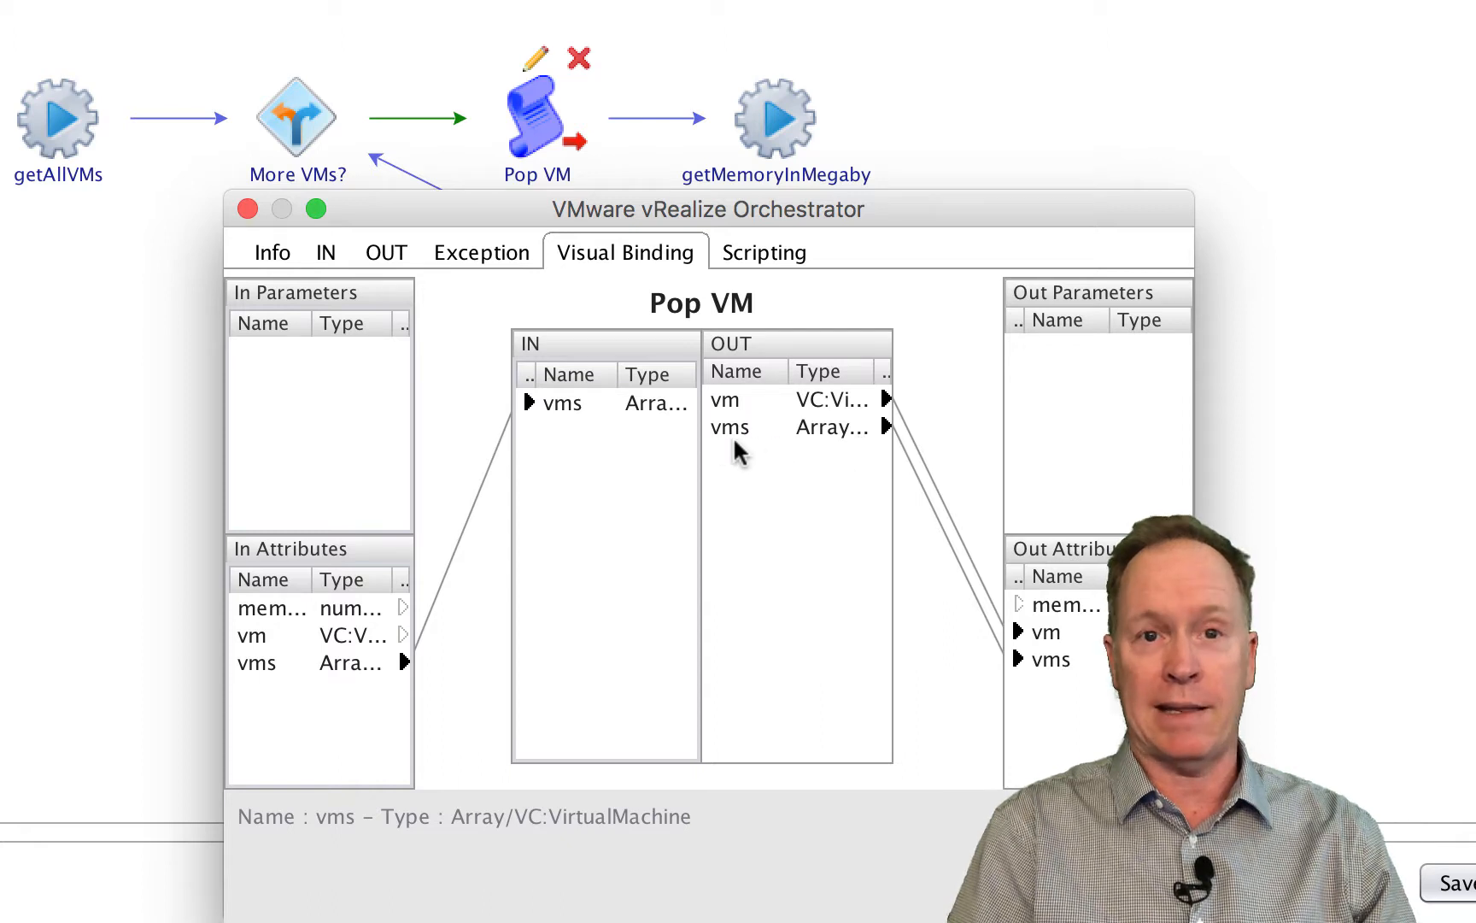
pyautogui.moveTo(917, 501)
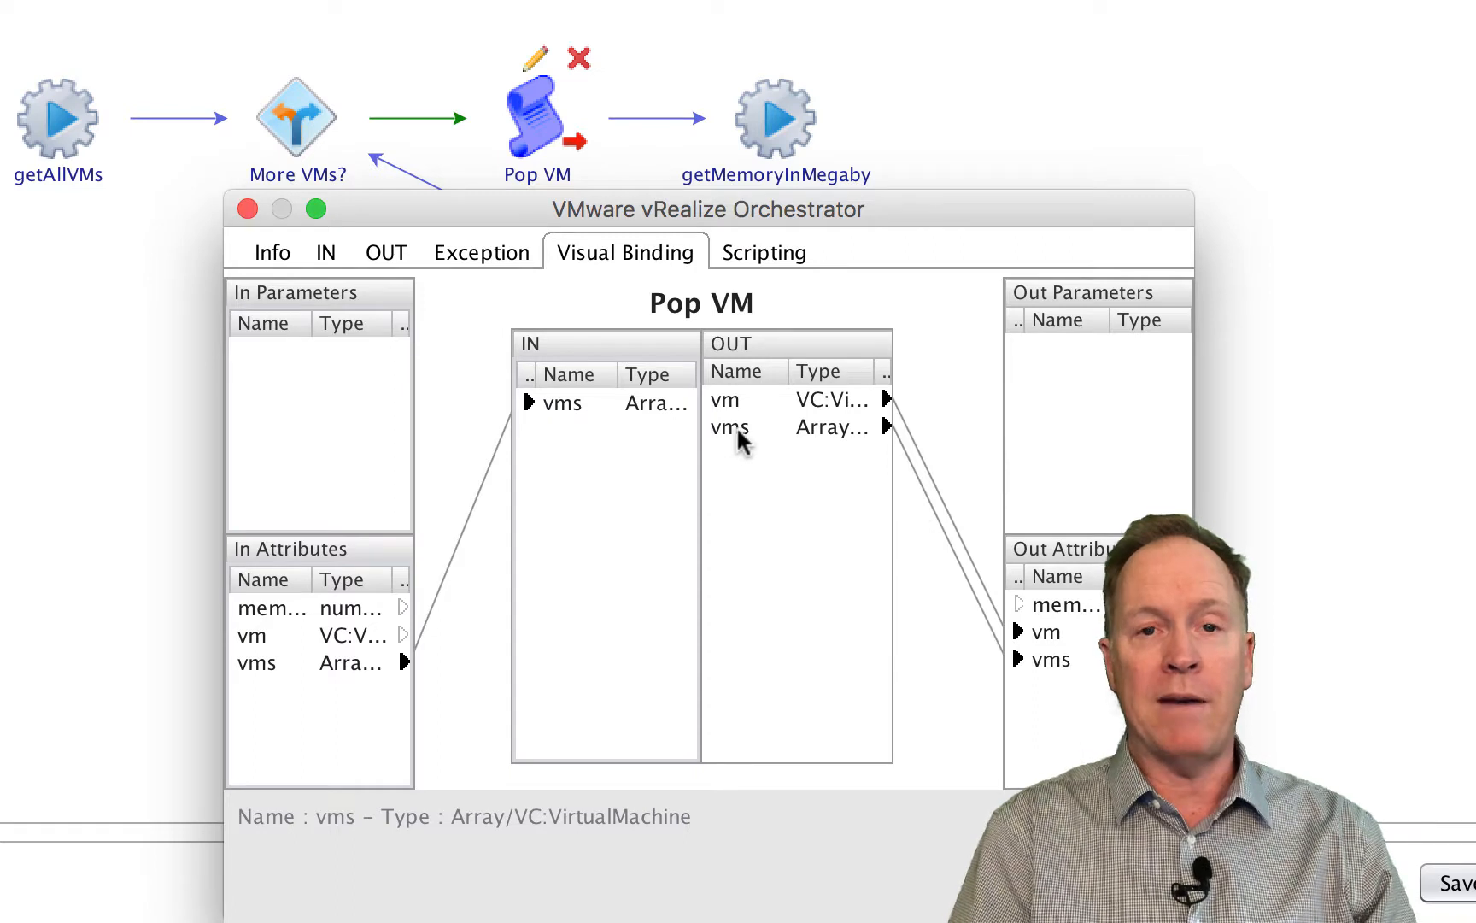
pyautogui.moveTo(768, 457)
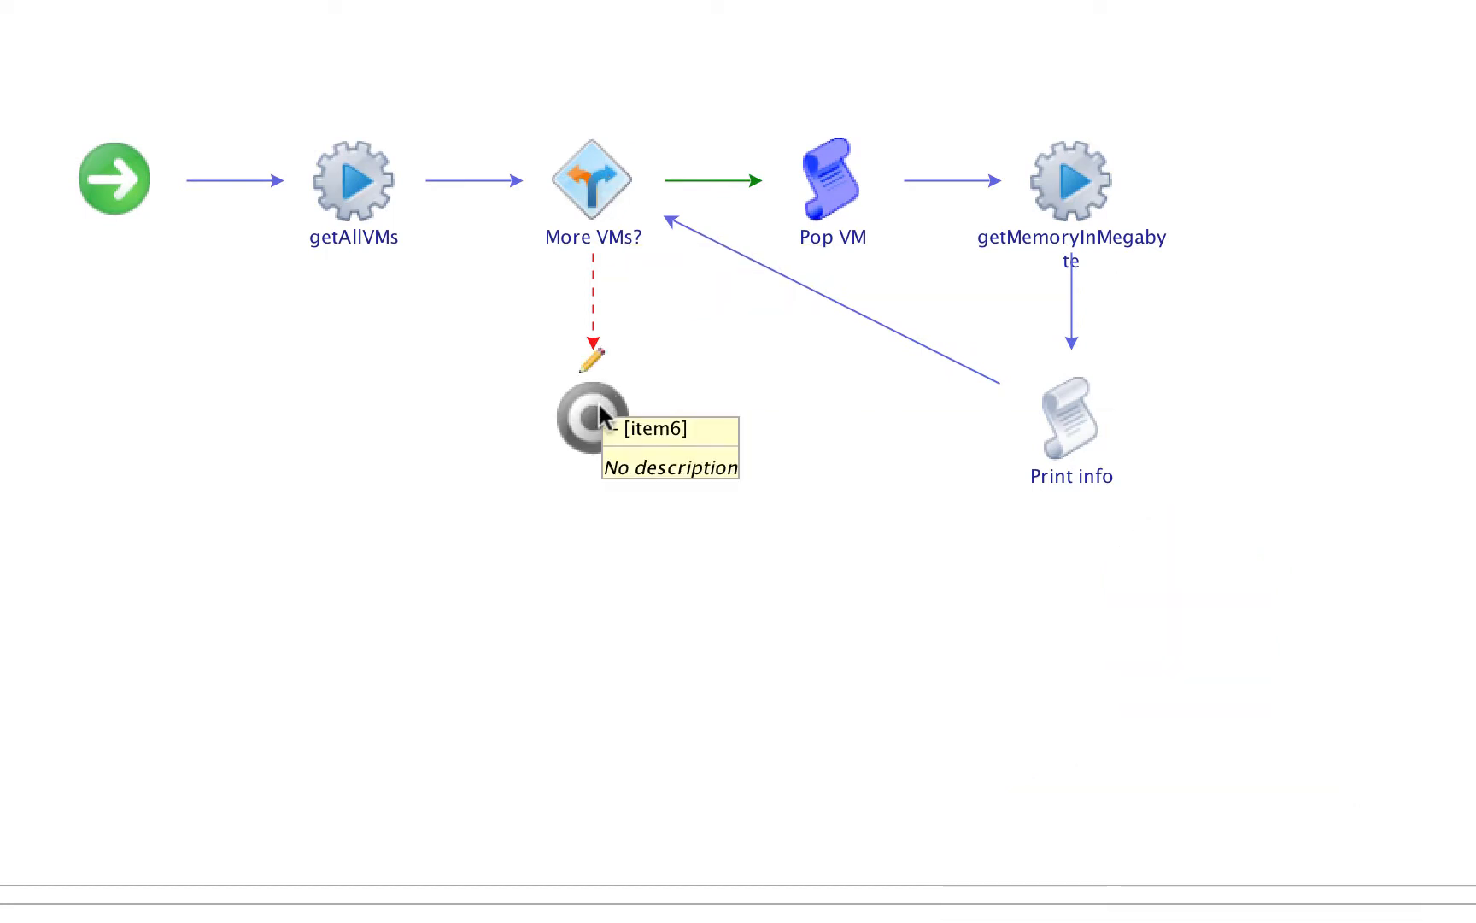
pyautogui.moveTo(1078, 431)
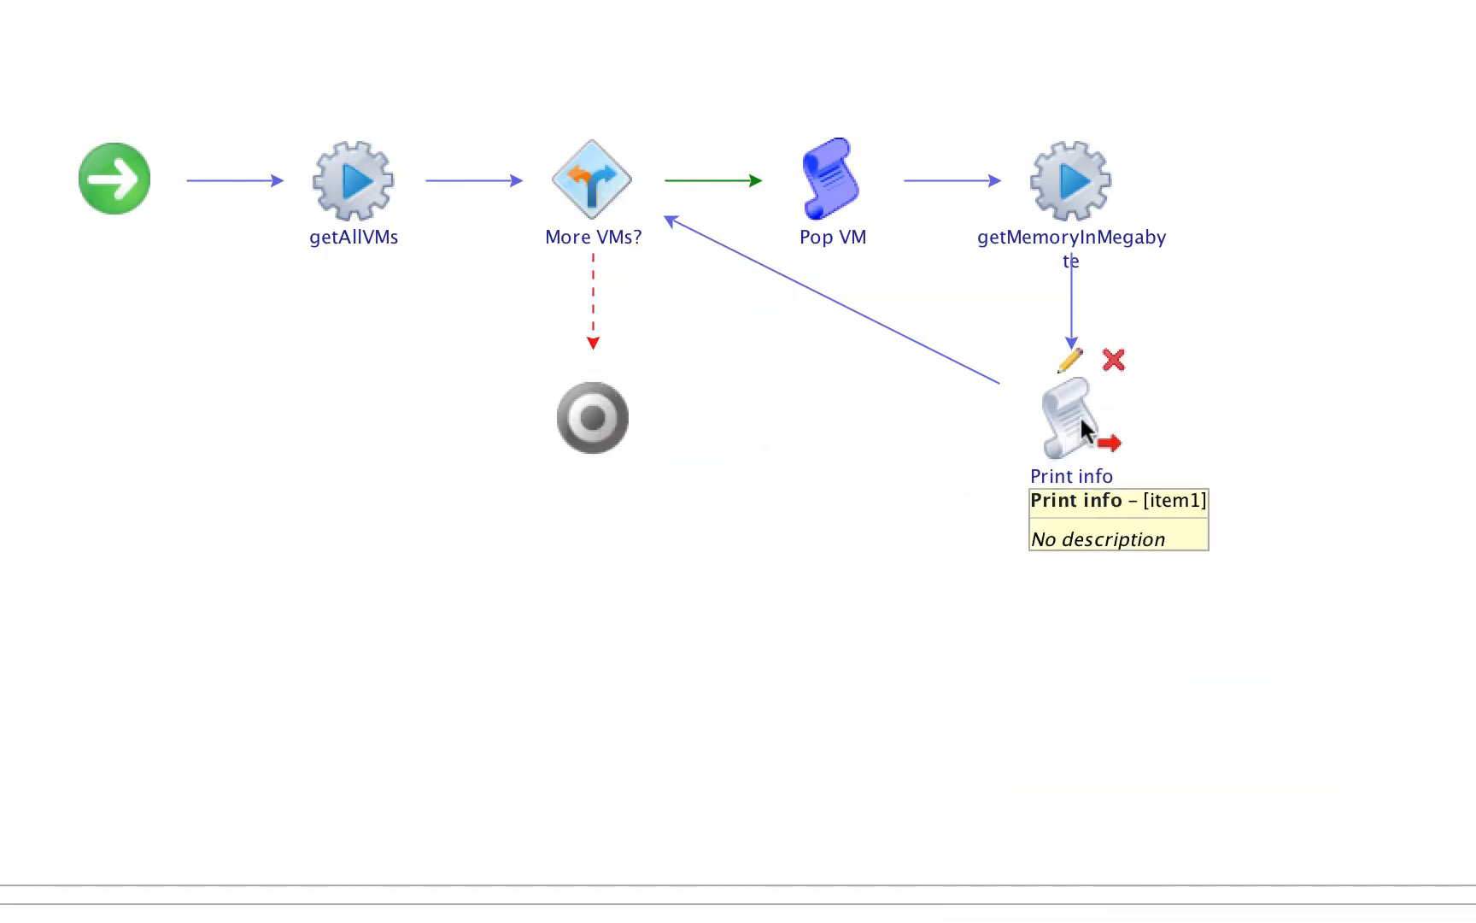
pyautogui.doubleClick(1070, 415)
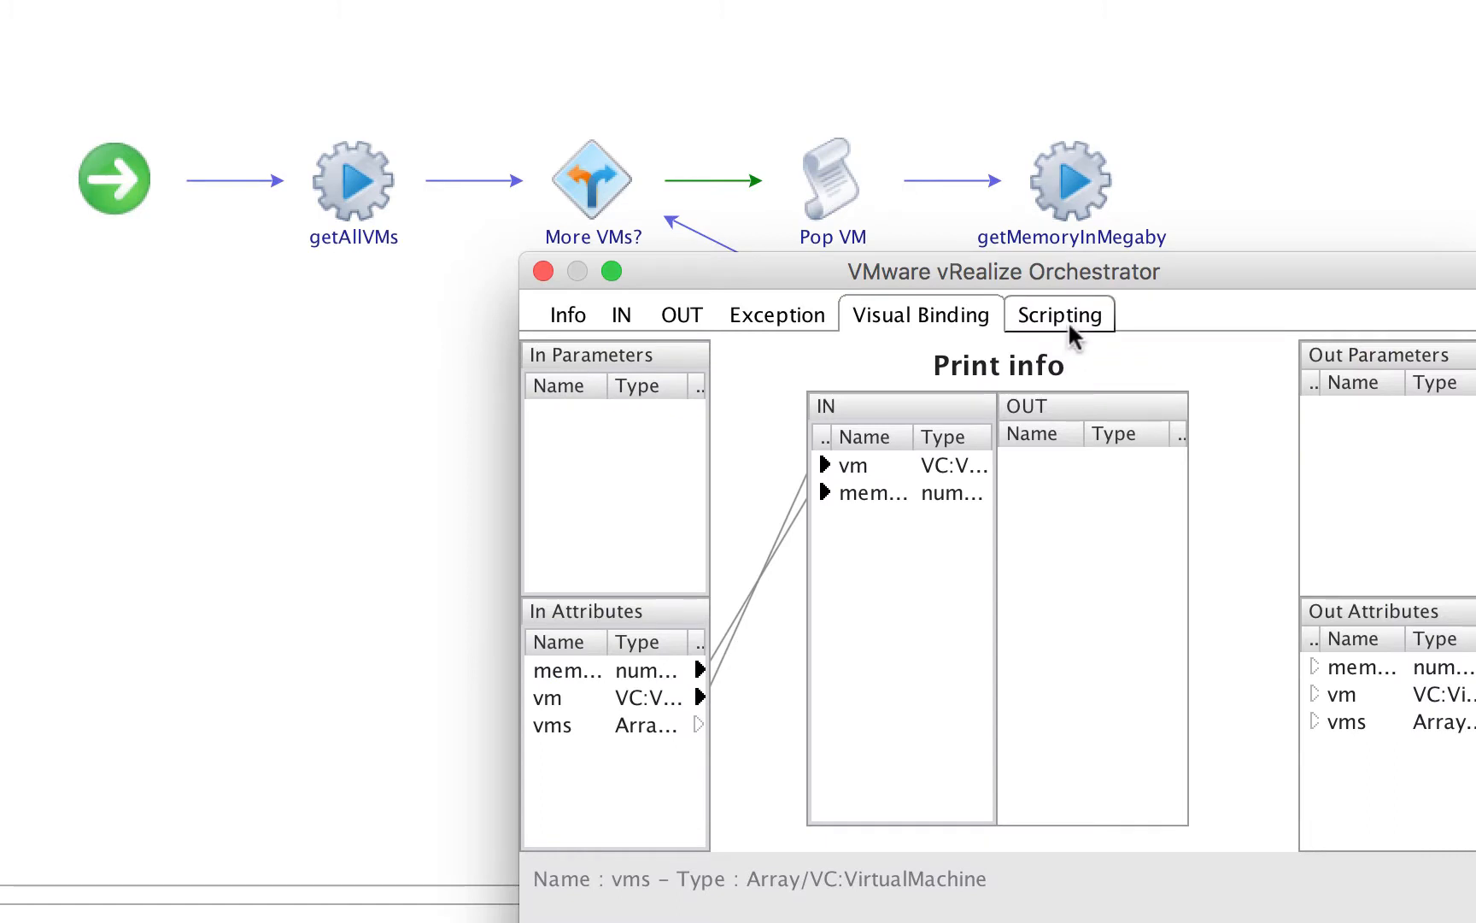
pyautogui.click(1060, 314)
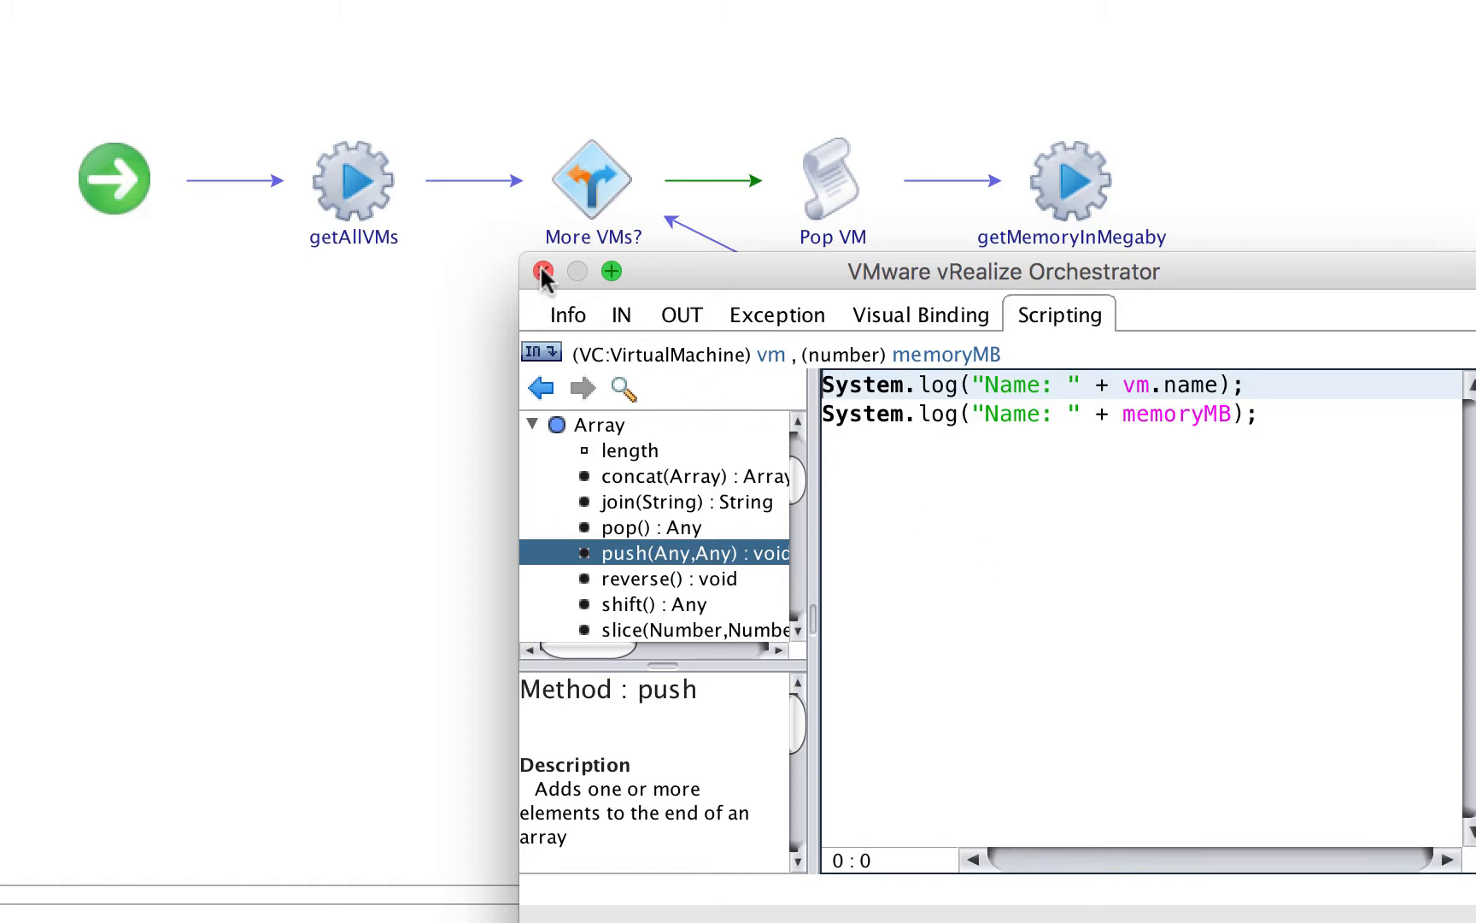
pyautogui.click(540, 271)
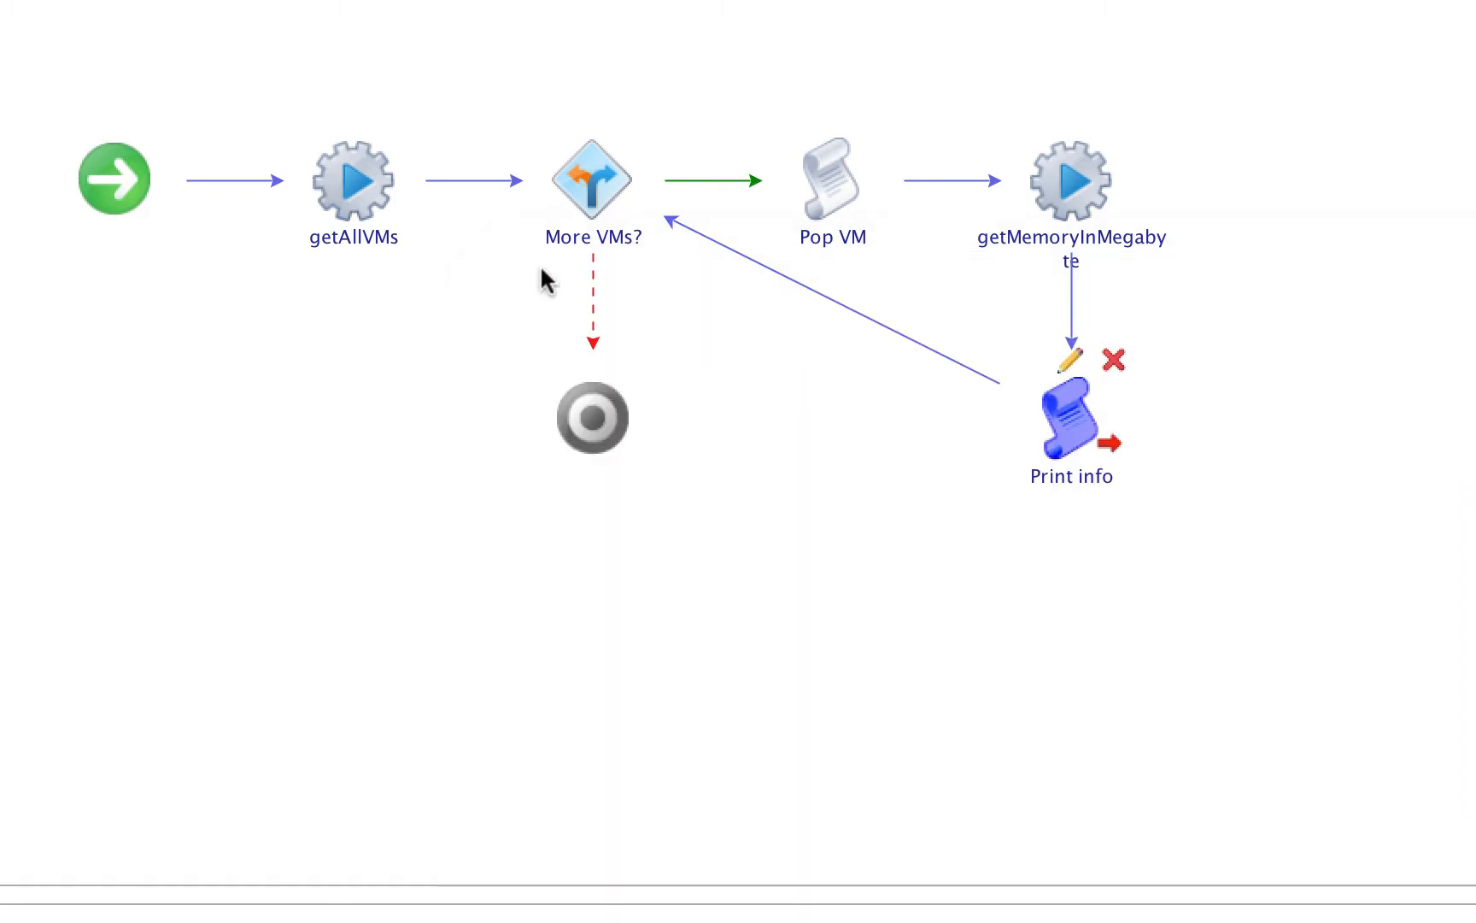